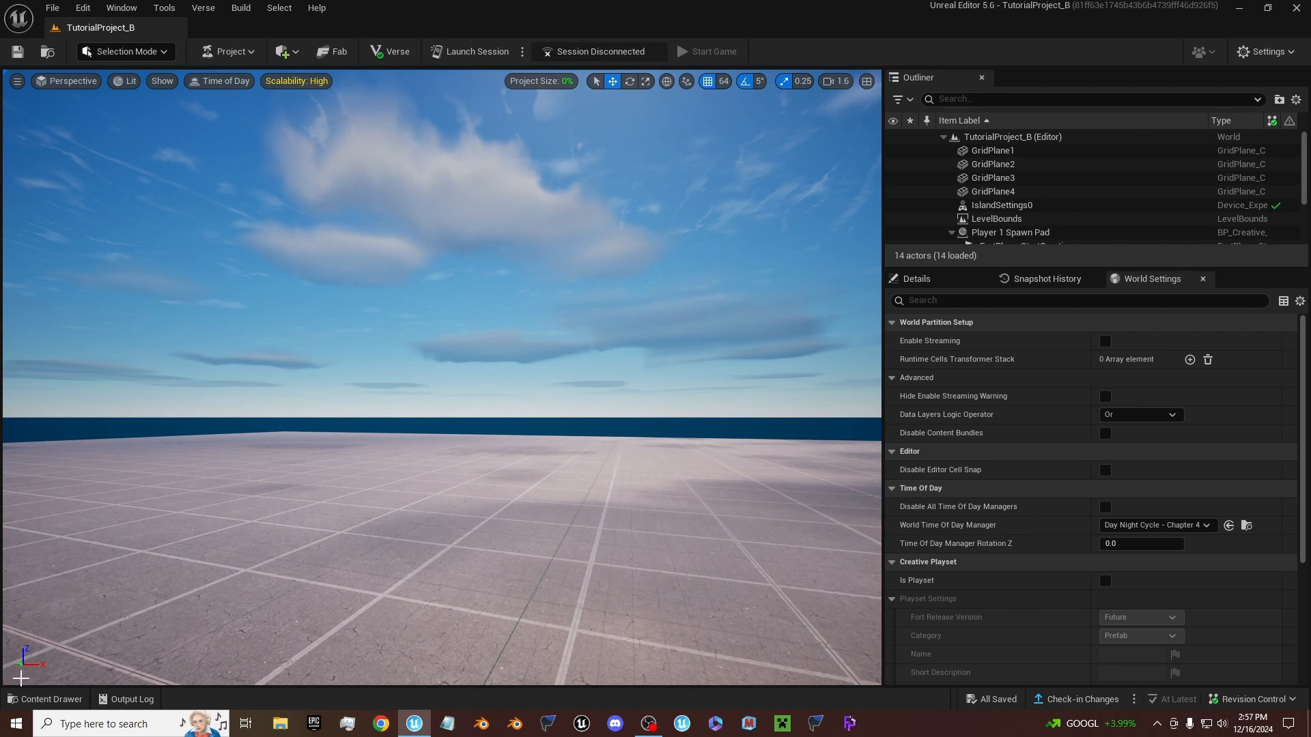
- Show the TutorialProject_B content folder with its meshes, materials and subfolders
left_click(45, 699)
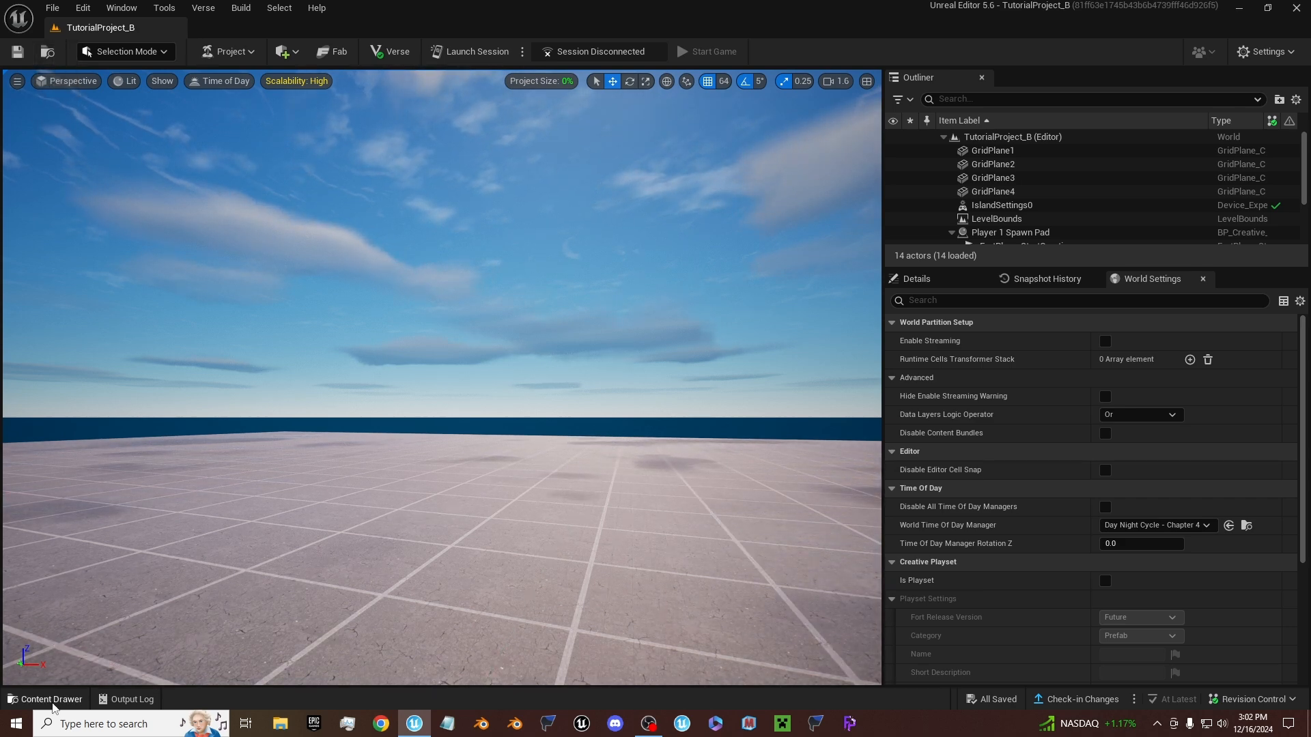
left_click(52, 699)
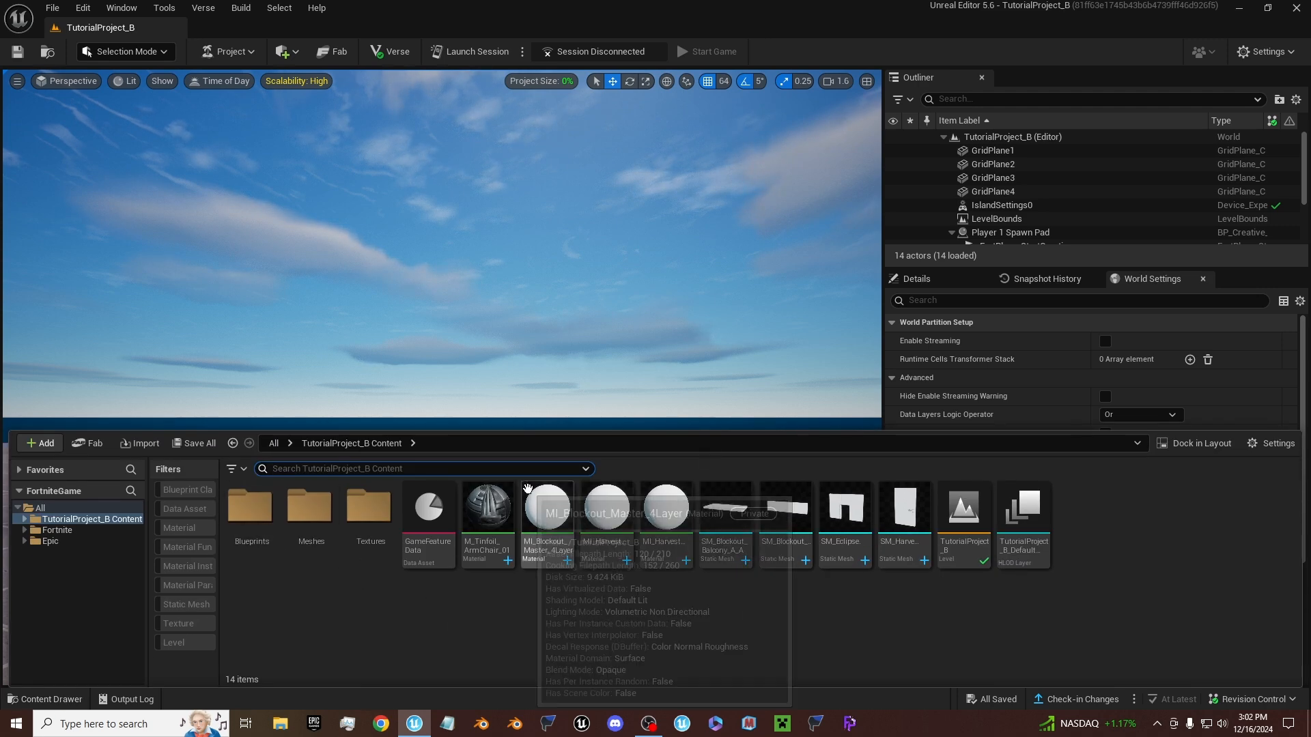
left_click(725, 514)
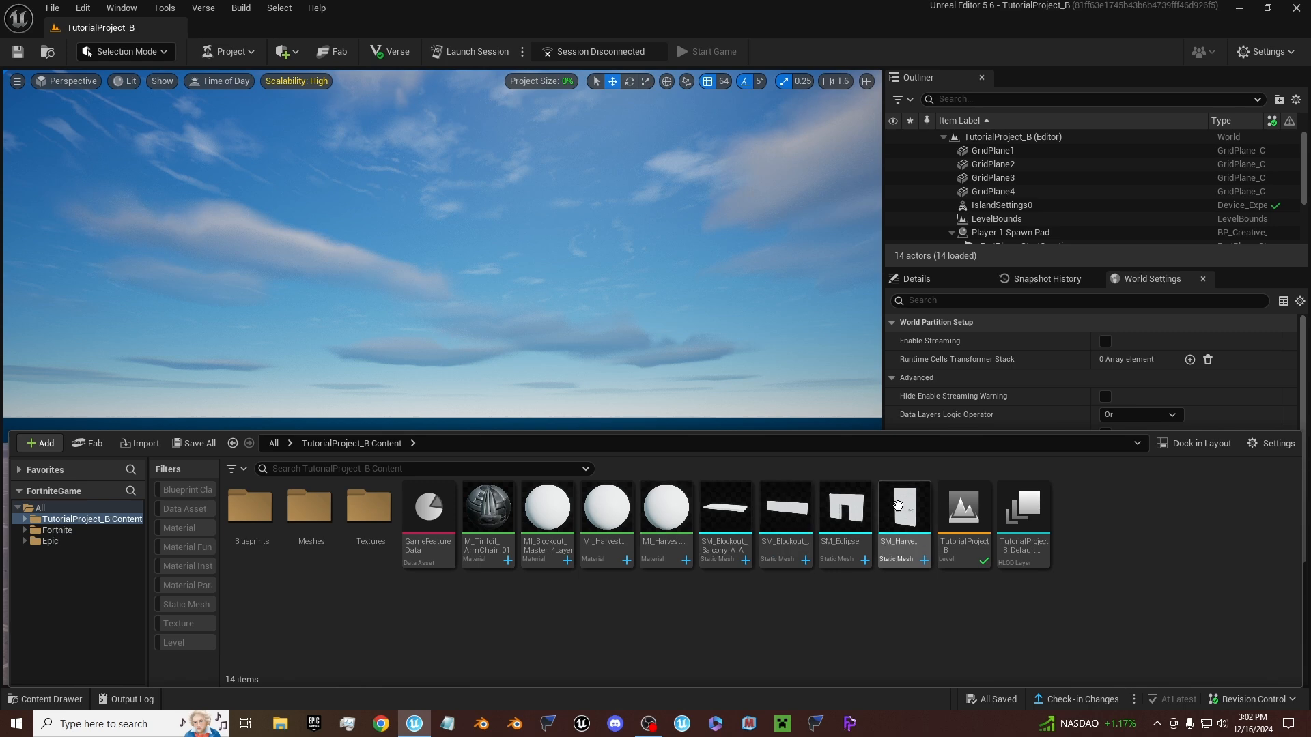
mouse_move(835, 520)
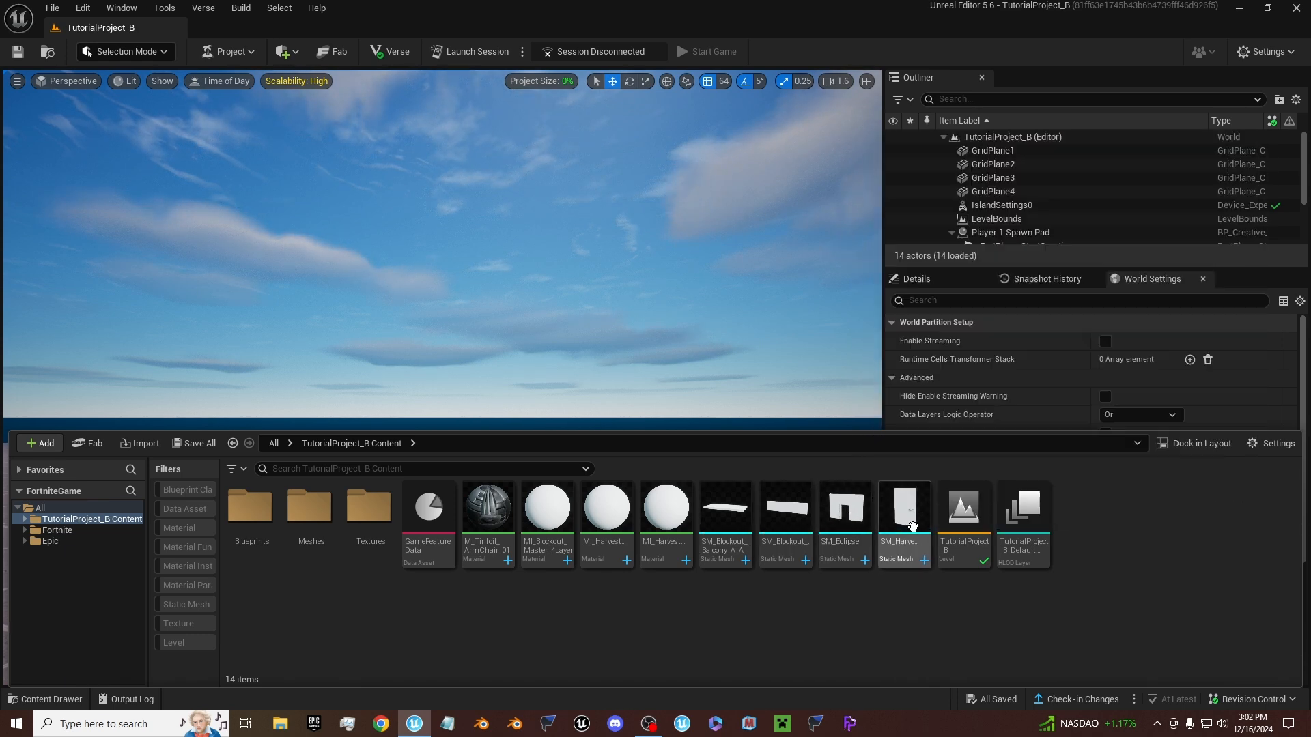
mouse_move(843, 506)
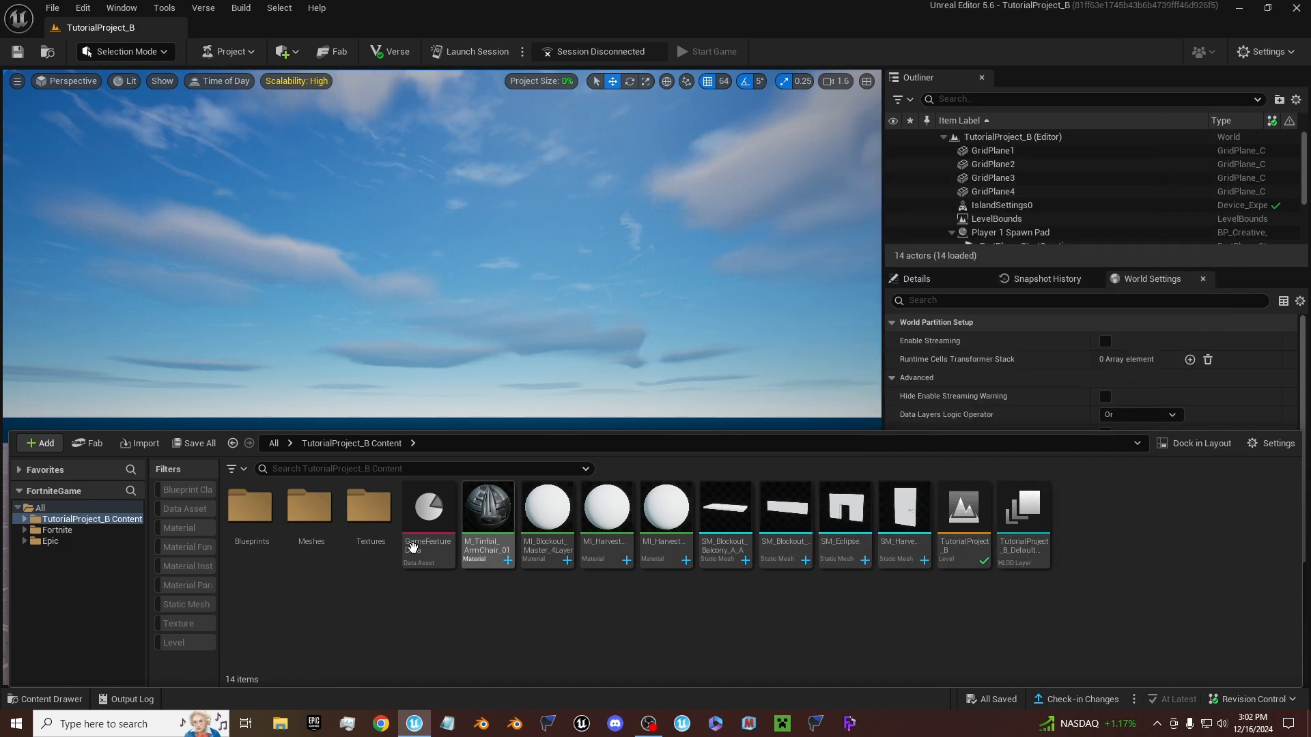
mouse_move(806, 530)
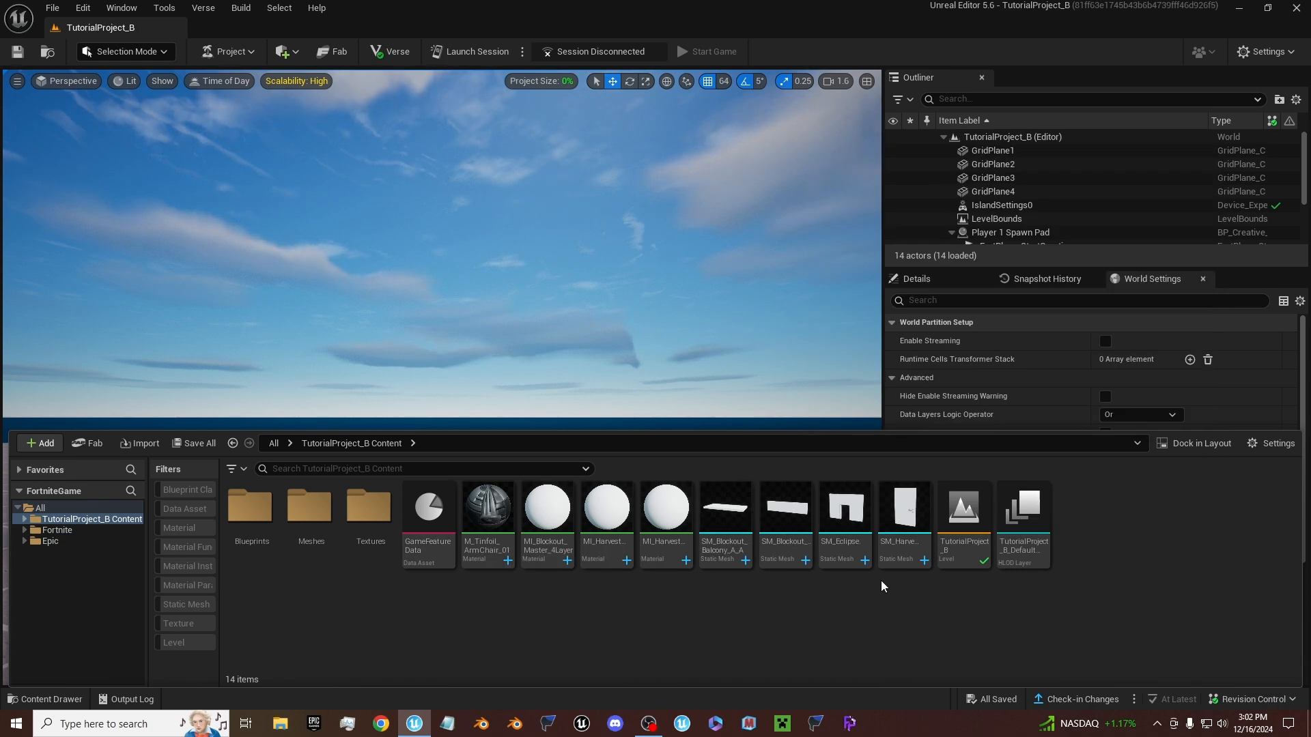
- Give SM_Blockout_Balcony a simplified box collision with simple collision shown in the preview
double_click(725, 507)
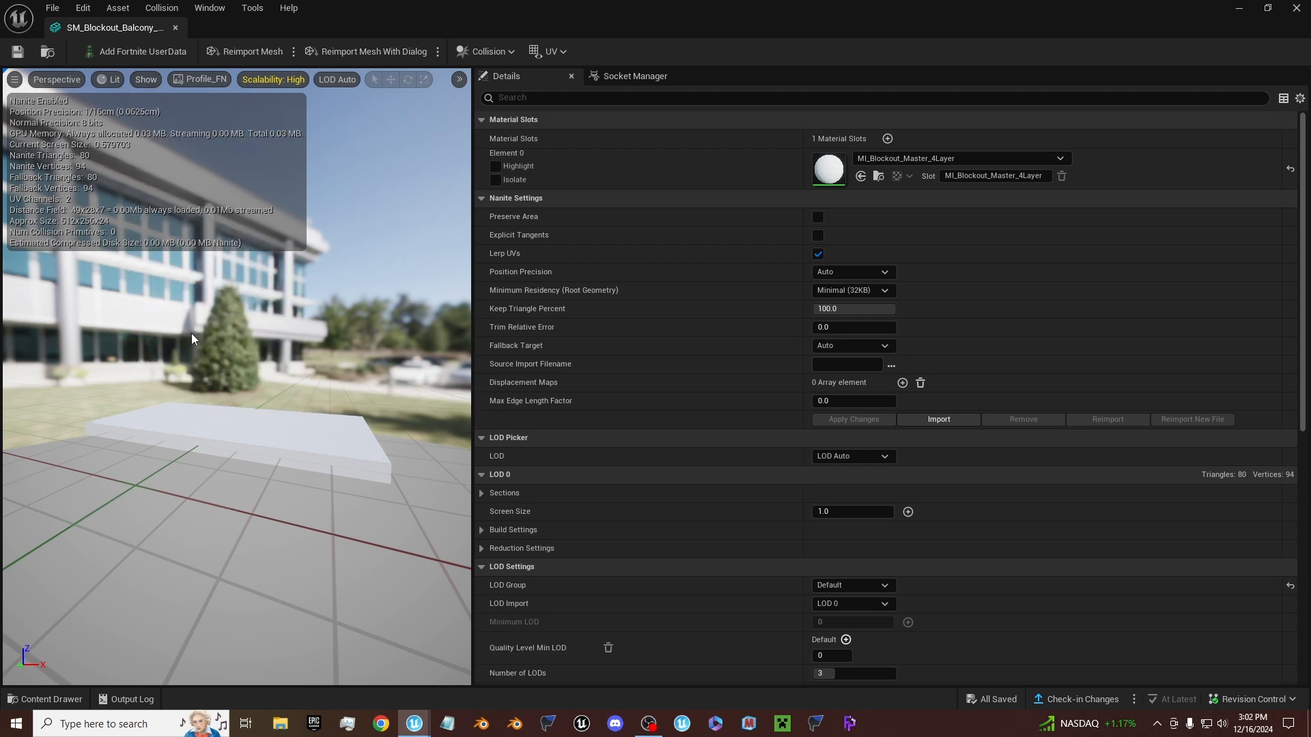
left_click(145, 79)
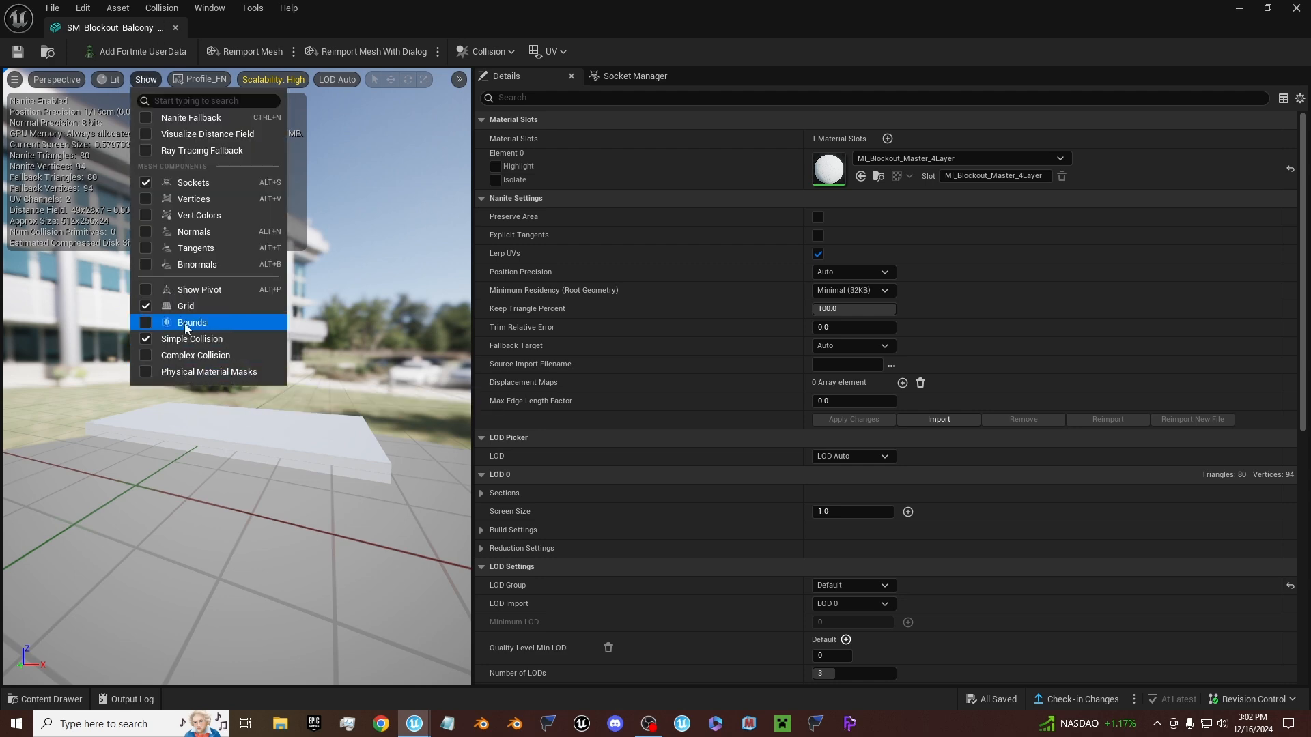
left_click(191, 322)
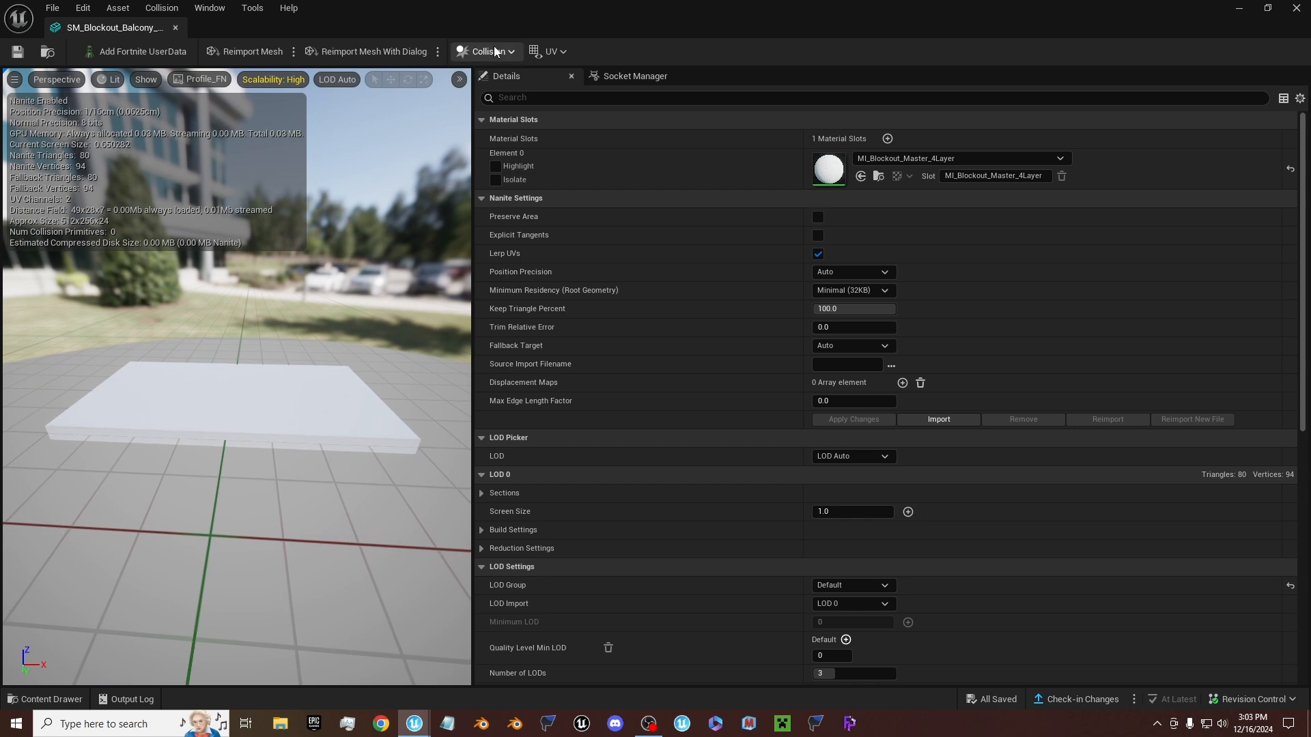
left_click(488, 52)
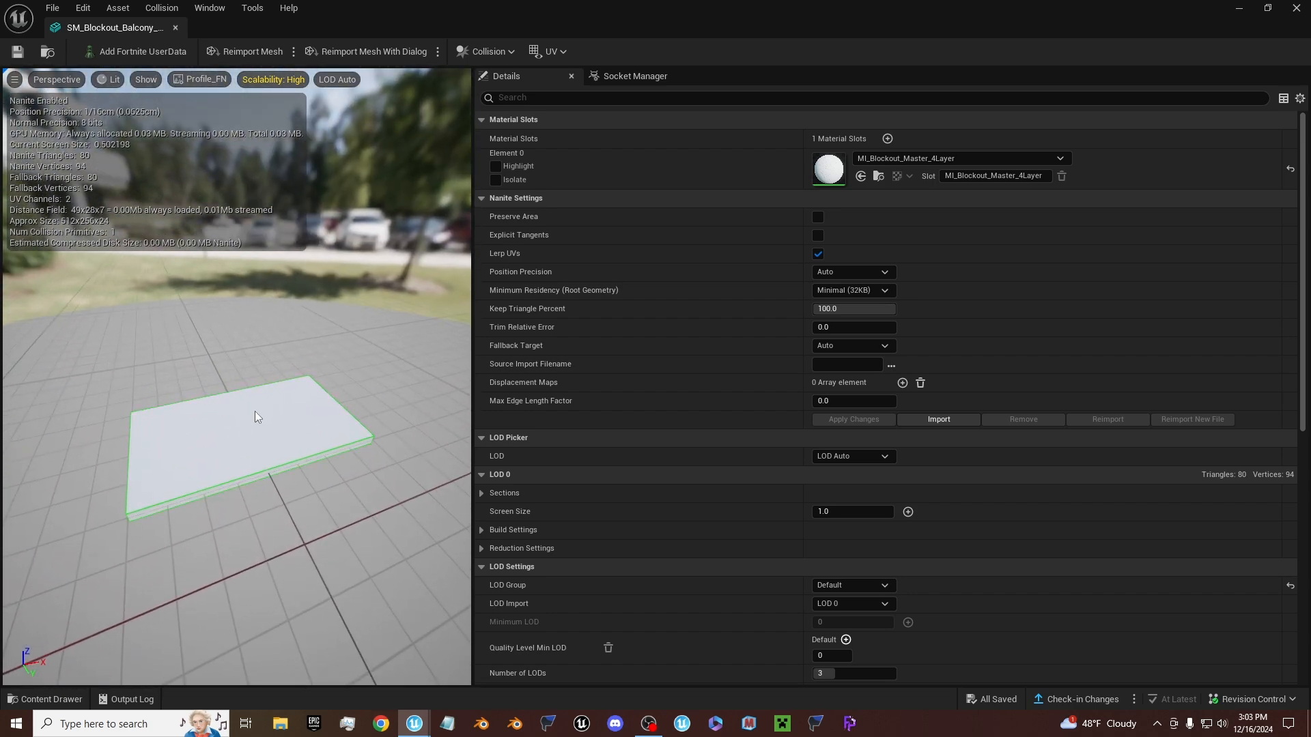
scroll("down", 3)
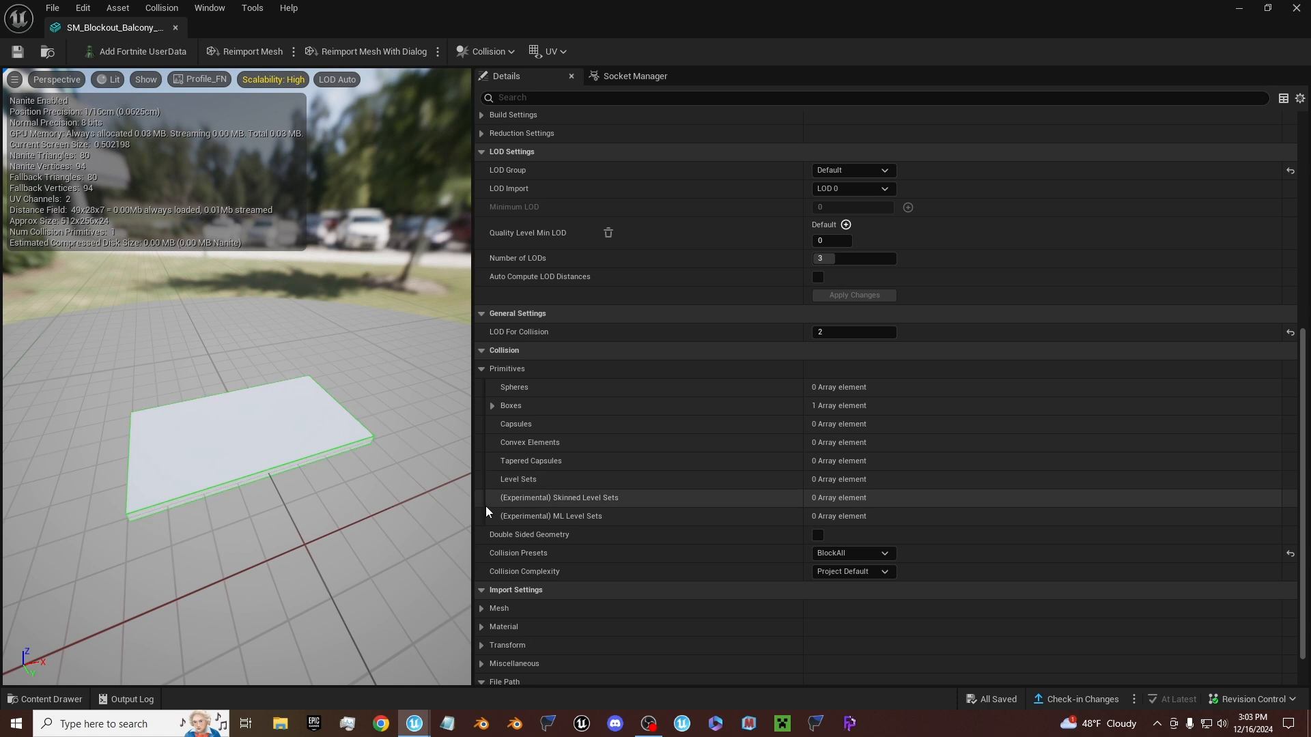
mouse_move(718, 396)
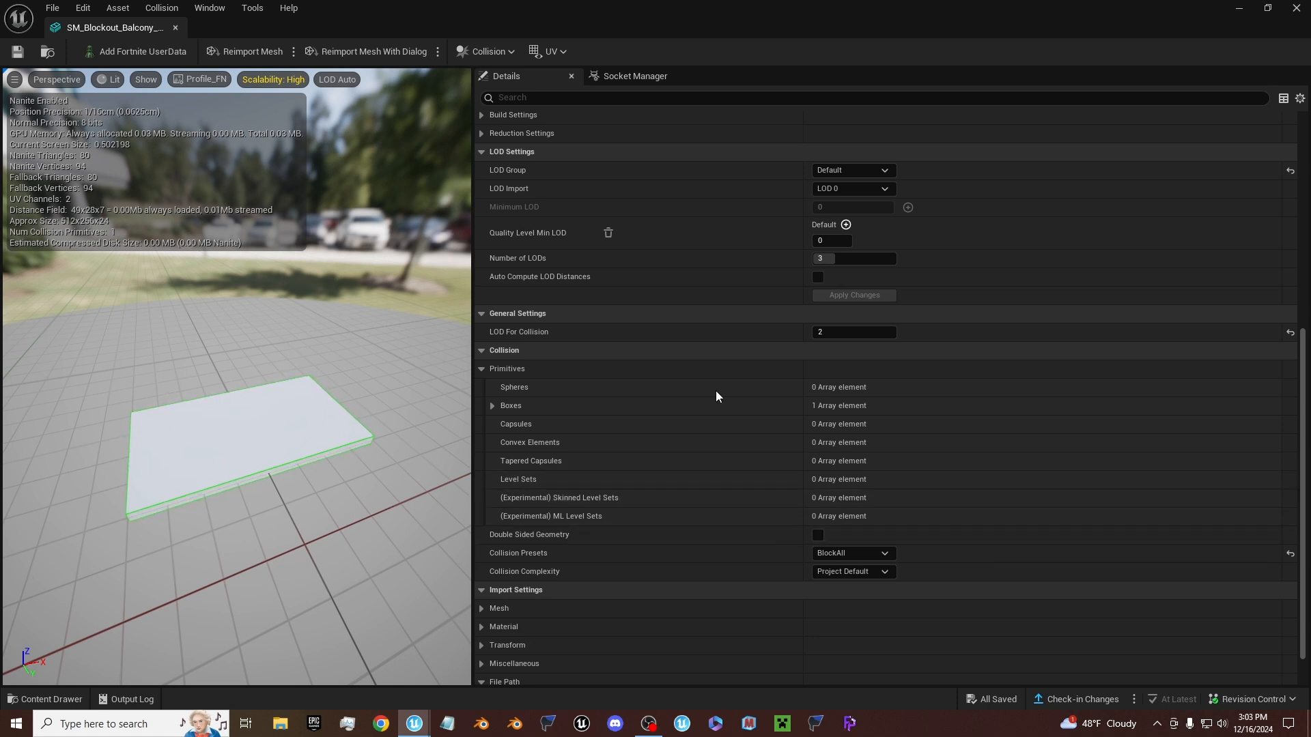
mouse_move(835, 581)
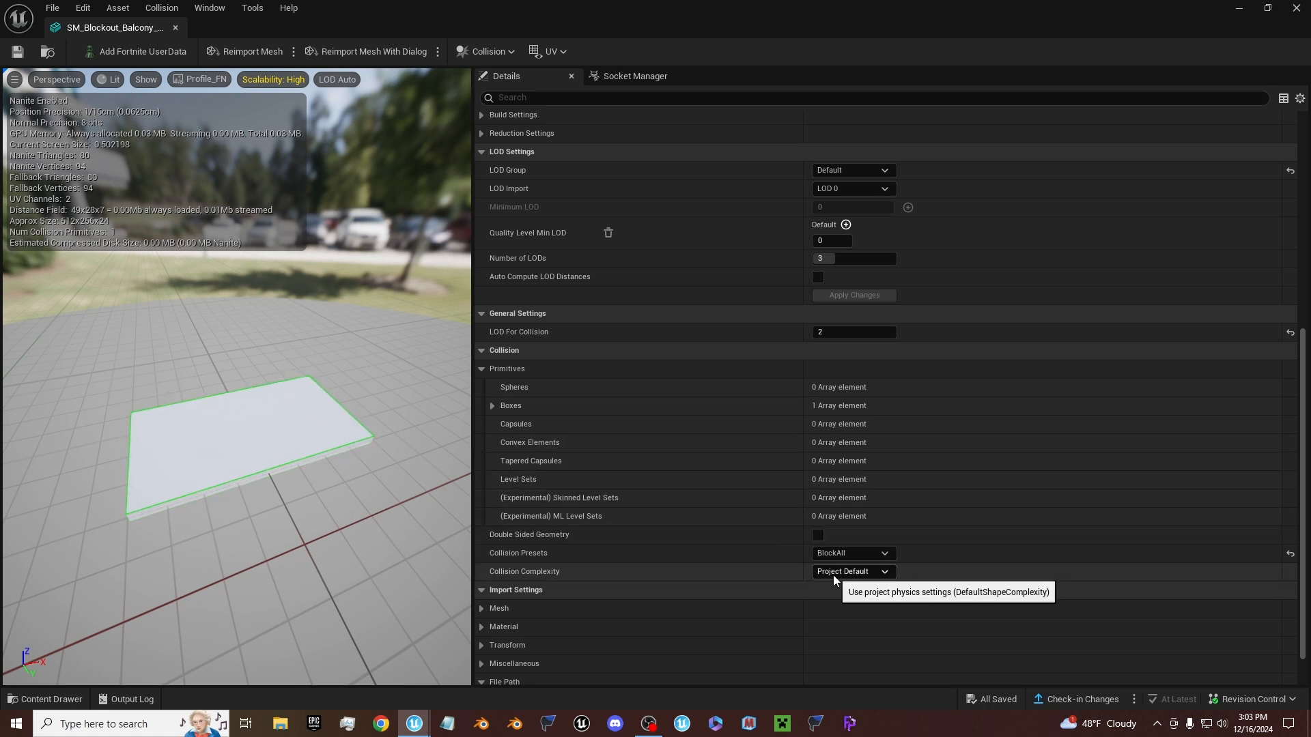
mouse_move(367, 329)
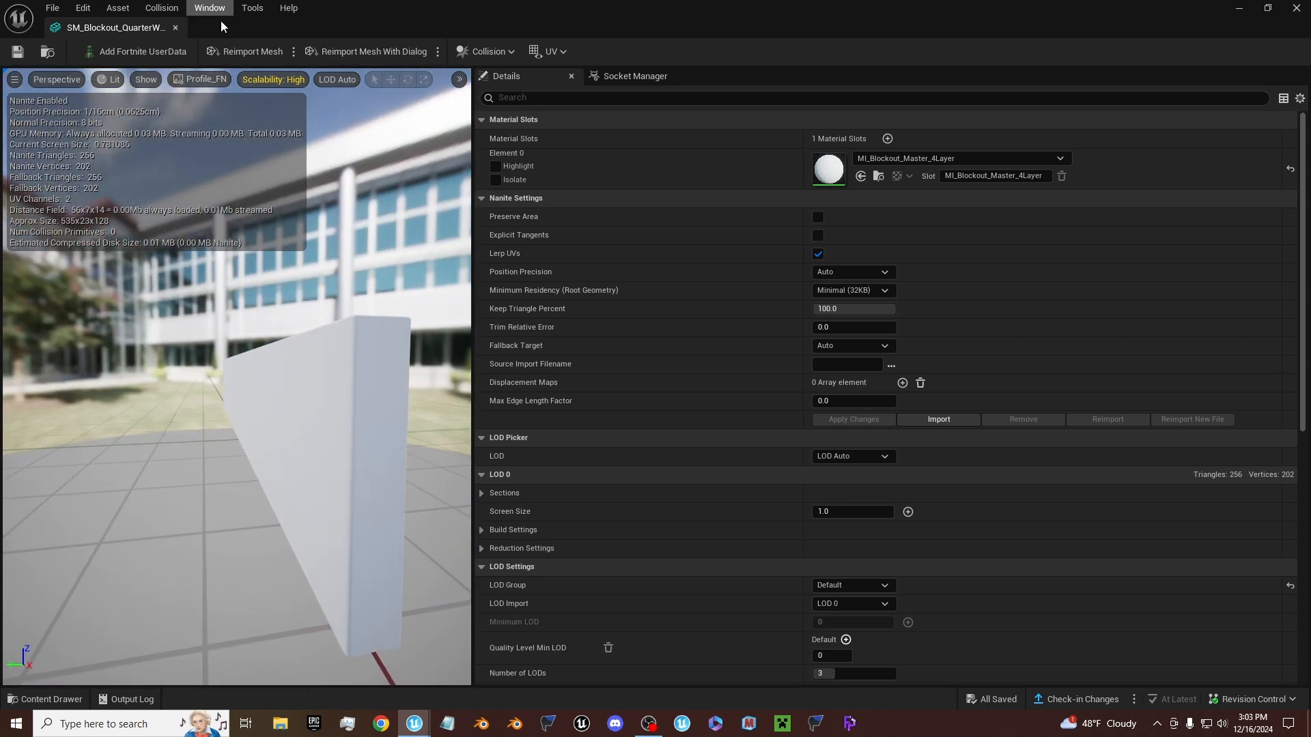
- Add a box simplified collision to the blockout wall mesh
left_click(487, 52)
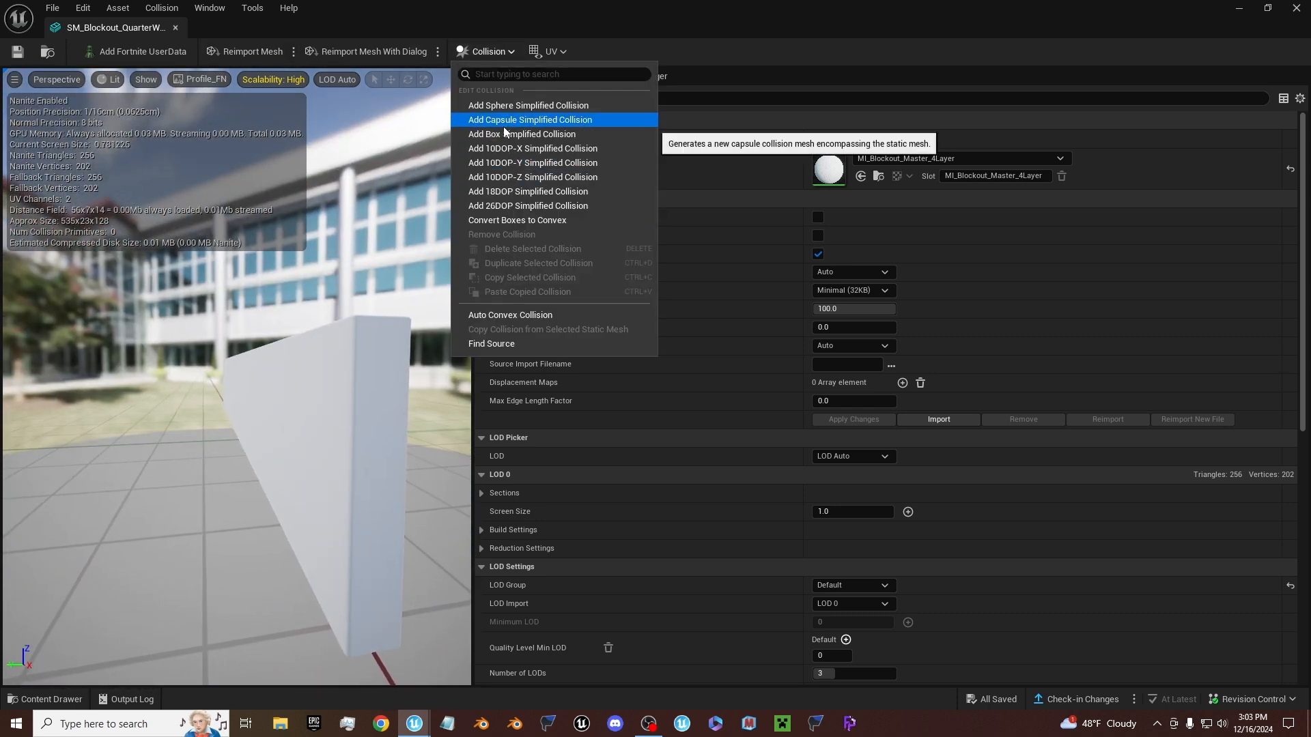
left_click(522, 134)
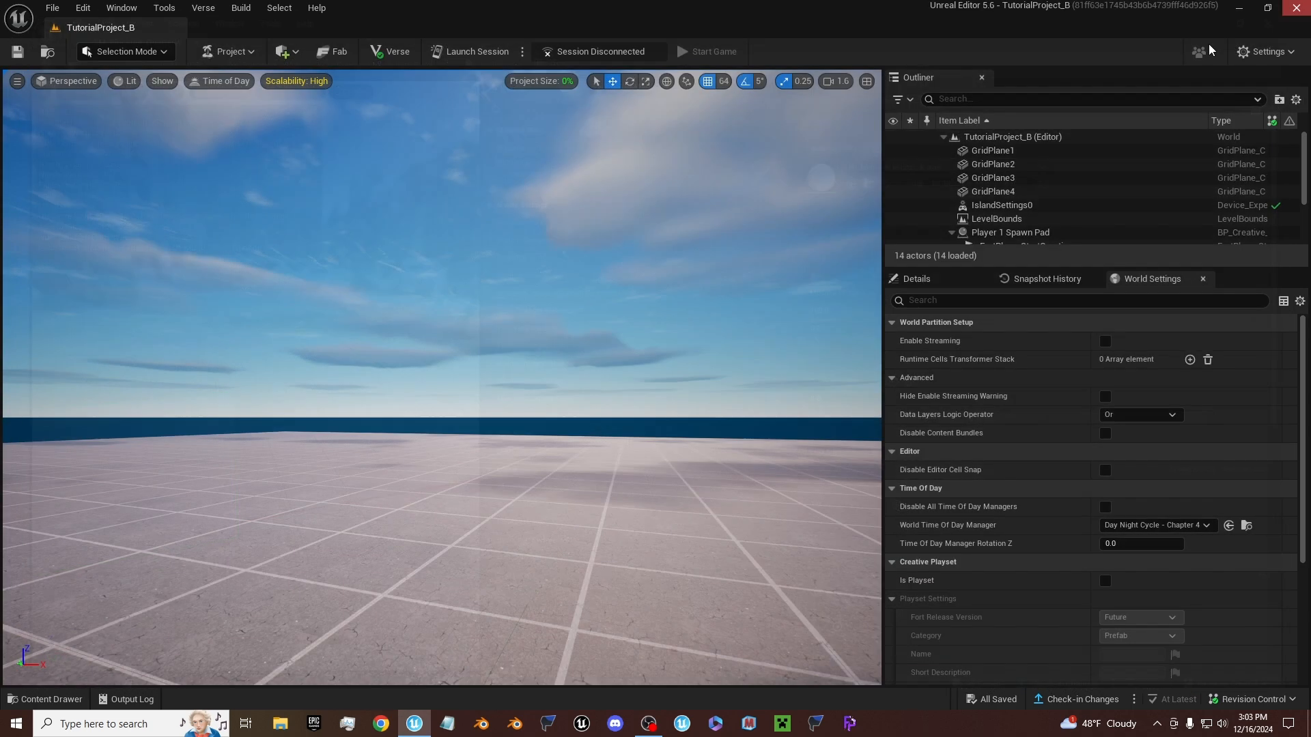
- Set SM_EclipseResort_Door's Collision Complexity to Use Complex Collision As Simple
left_click(52, 699)
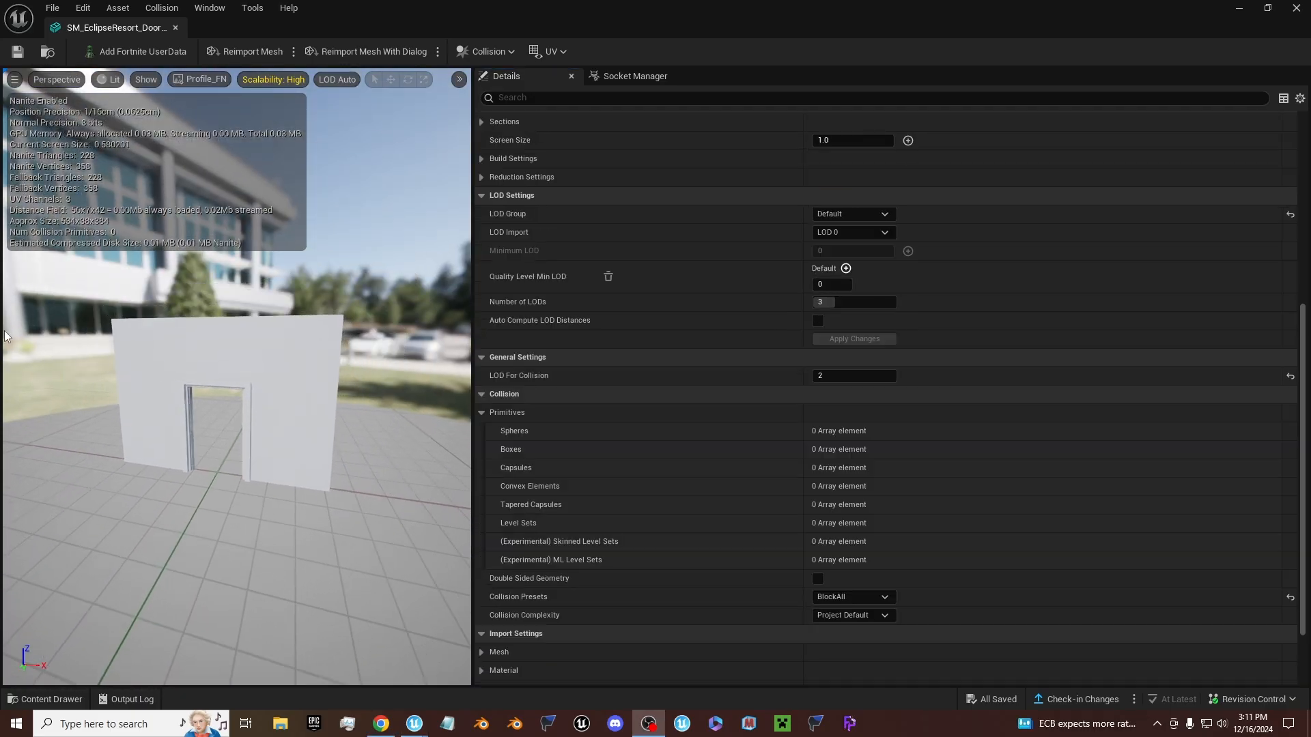
mouse_move(30, 593)
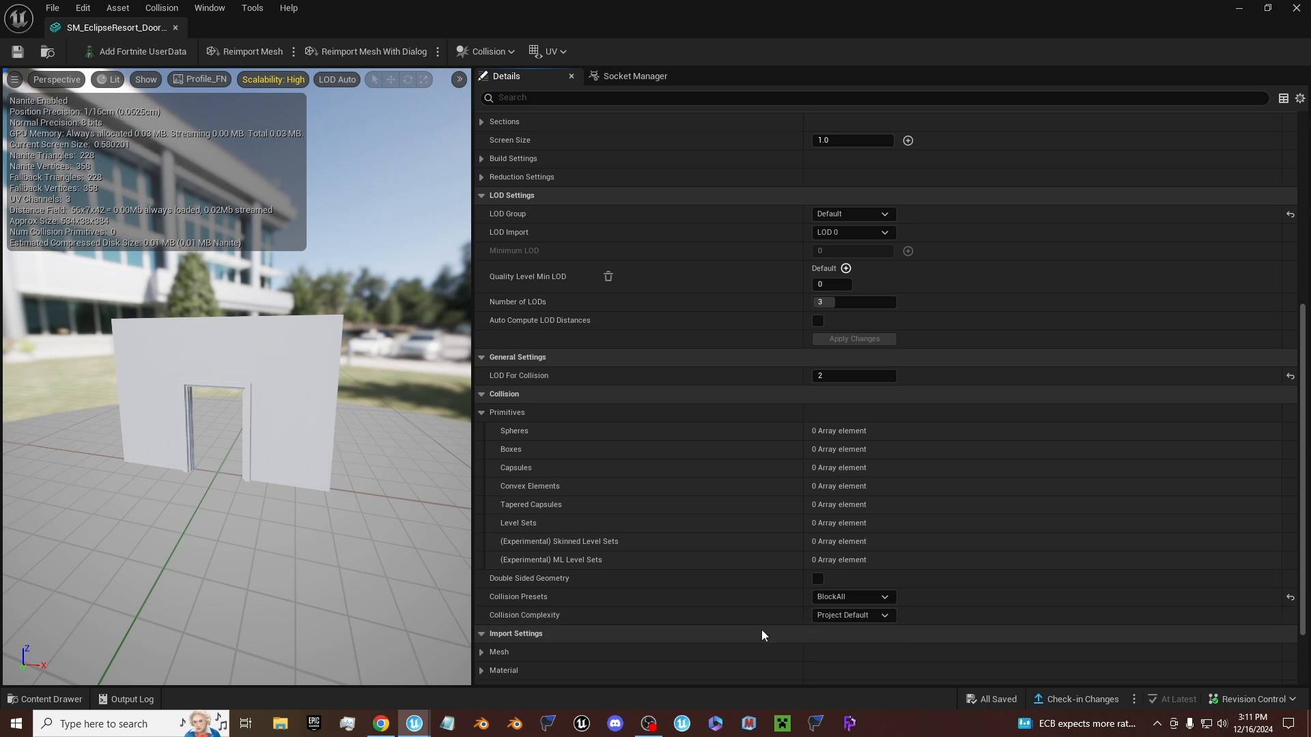
left_click(853, 614)
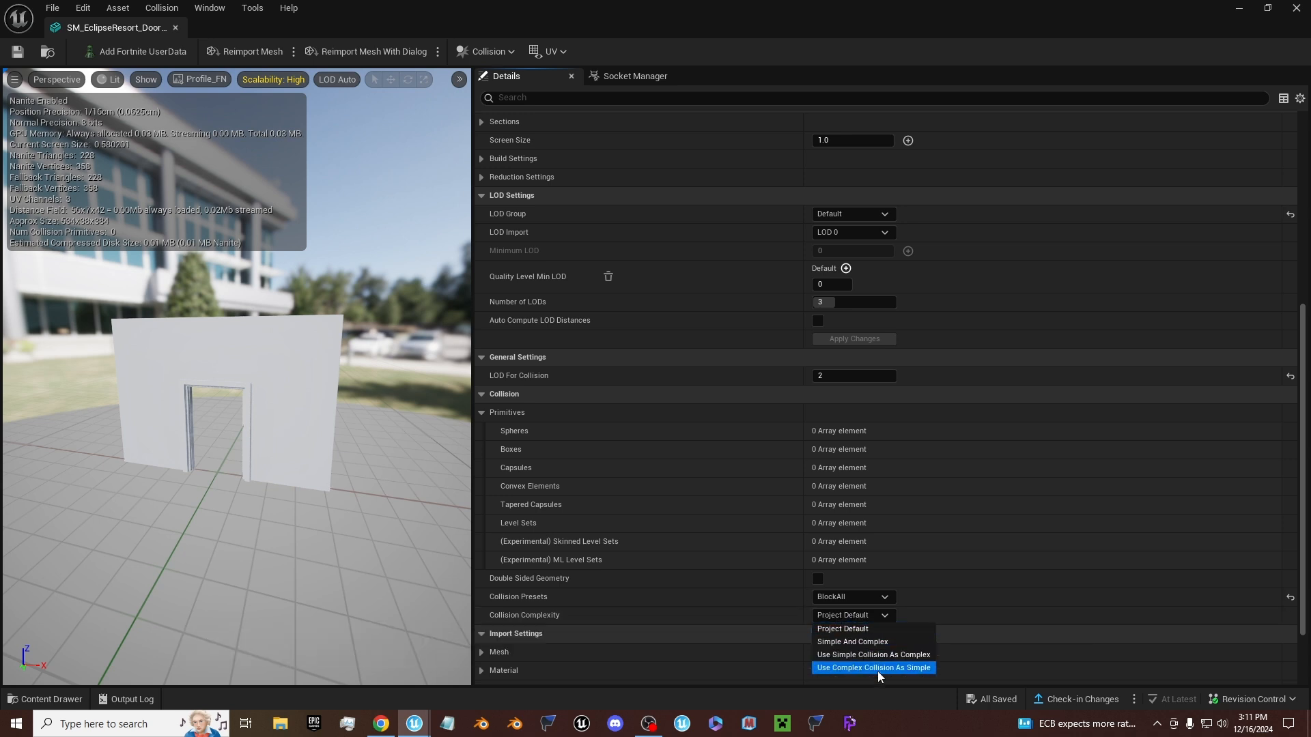
left_click(873, 667)
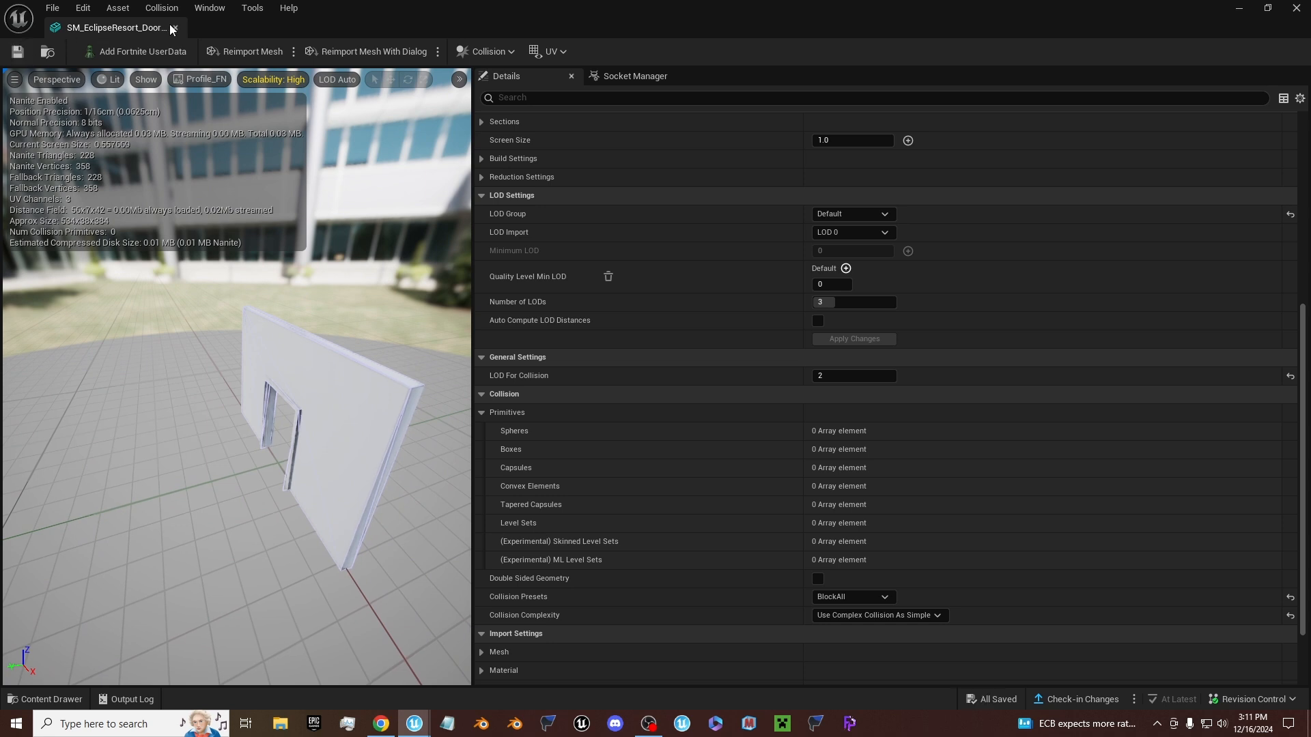
mouse_move(188, 33)
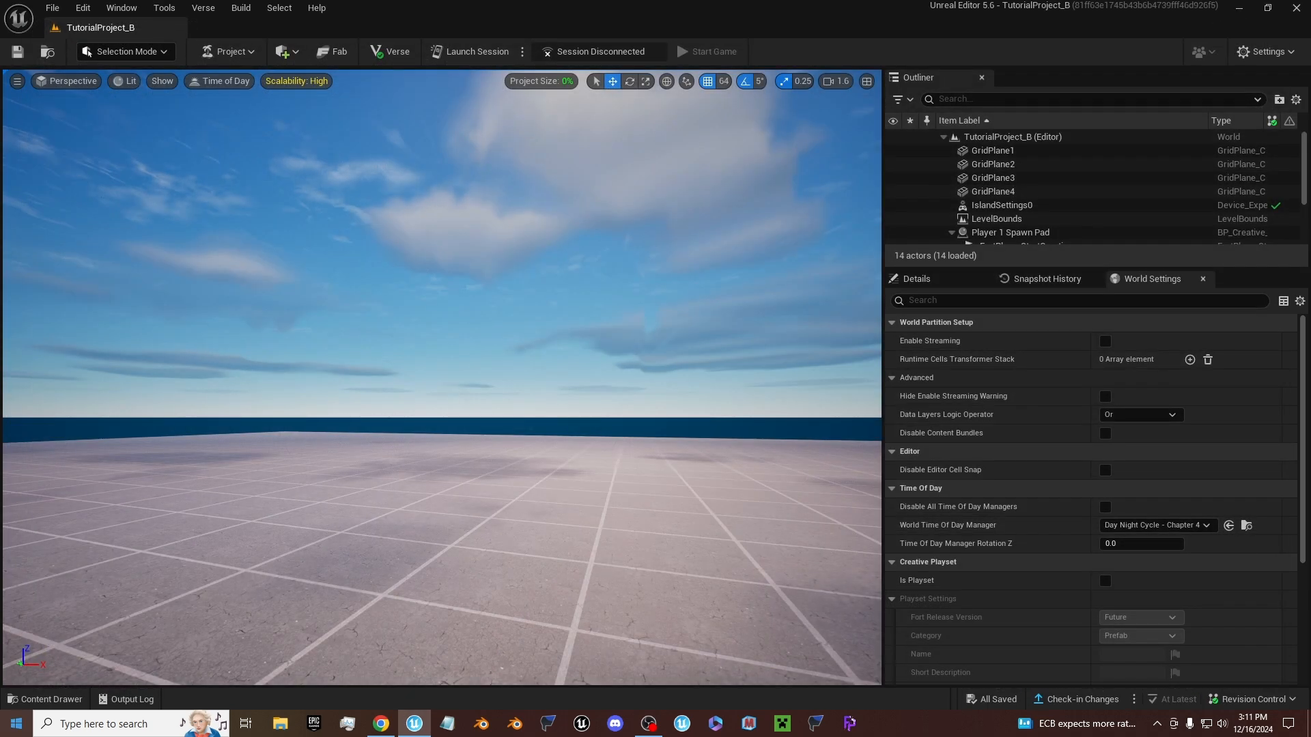
- Add a simplified collision to the SM_HarvestHomes door mesh and save it
left_click(46, 699)
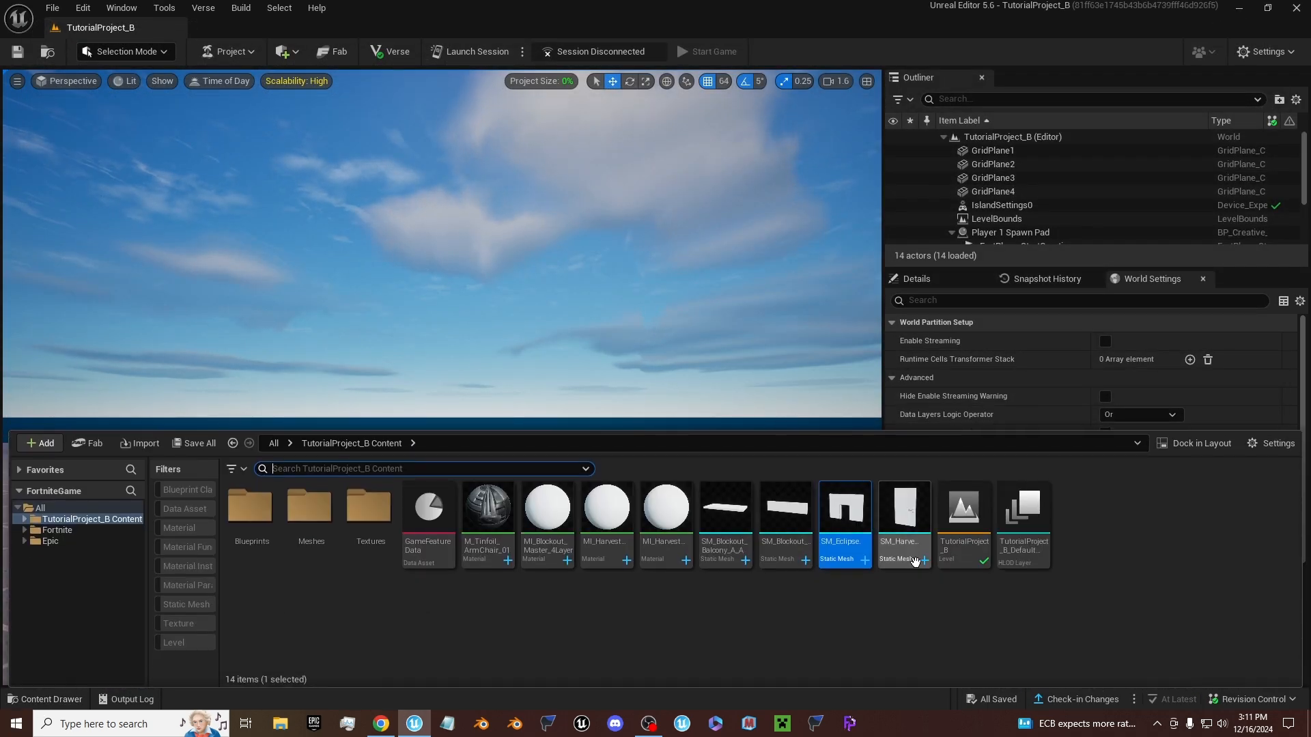
double_click(904, 506)
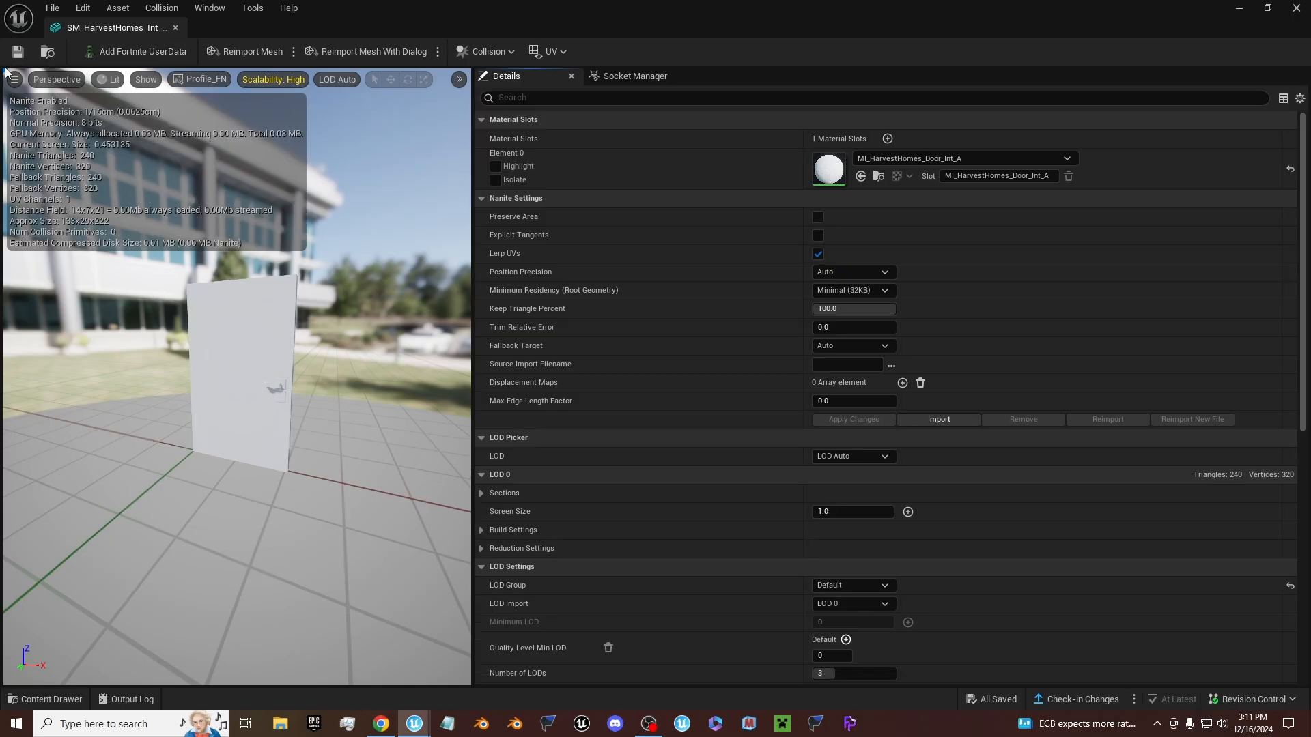
left_click(487, 52)
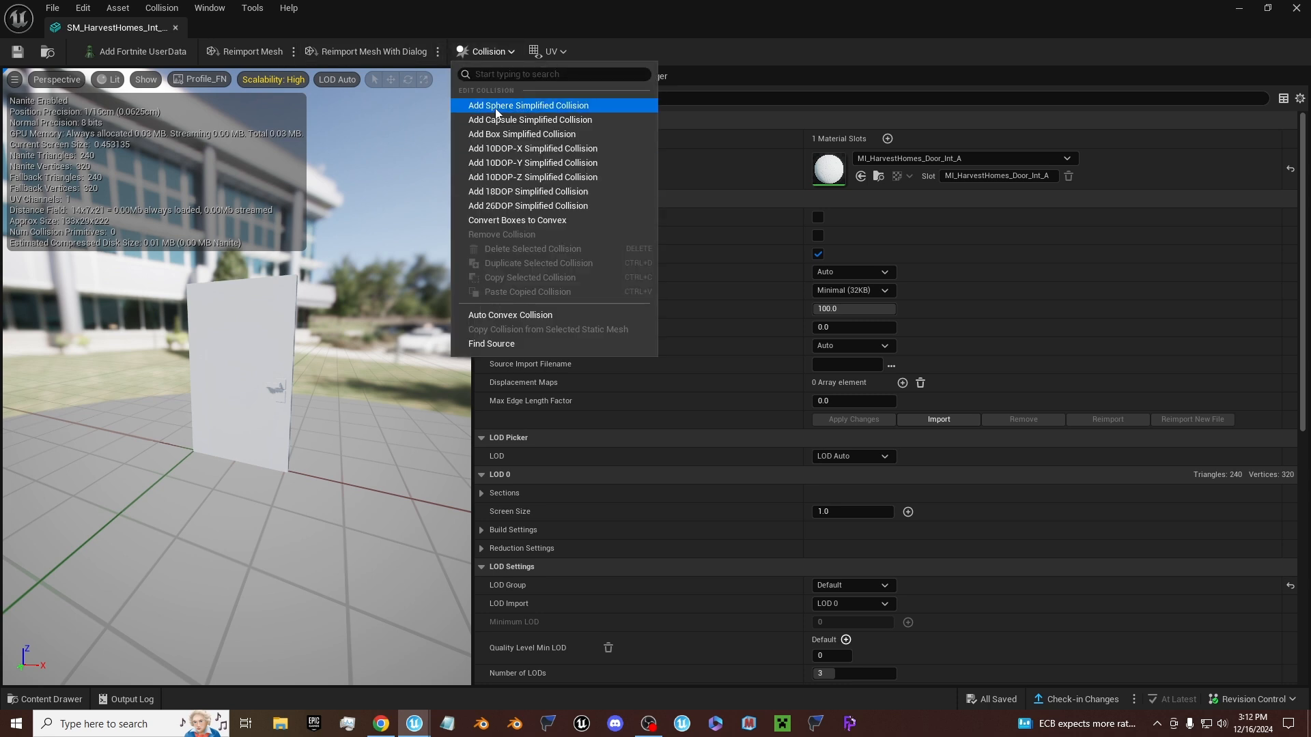
left_click(527, 106)
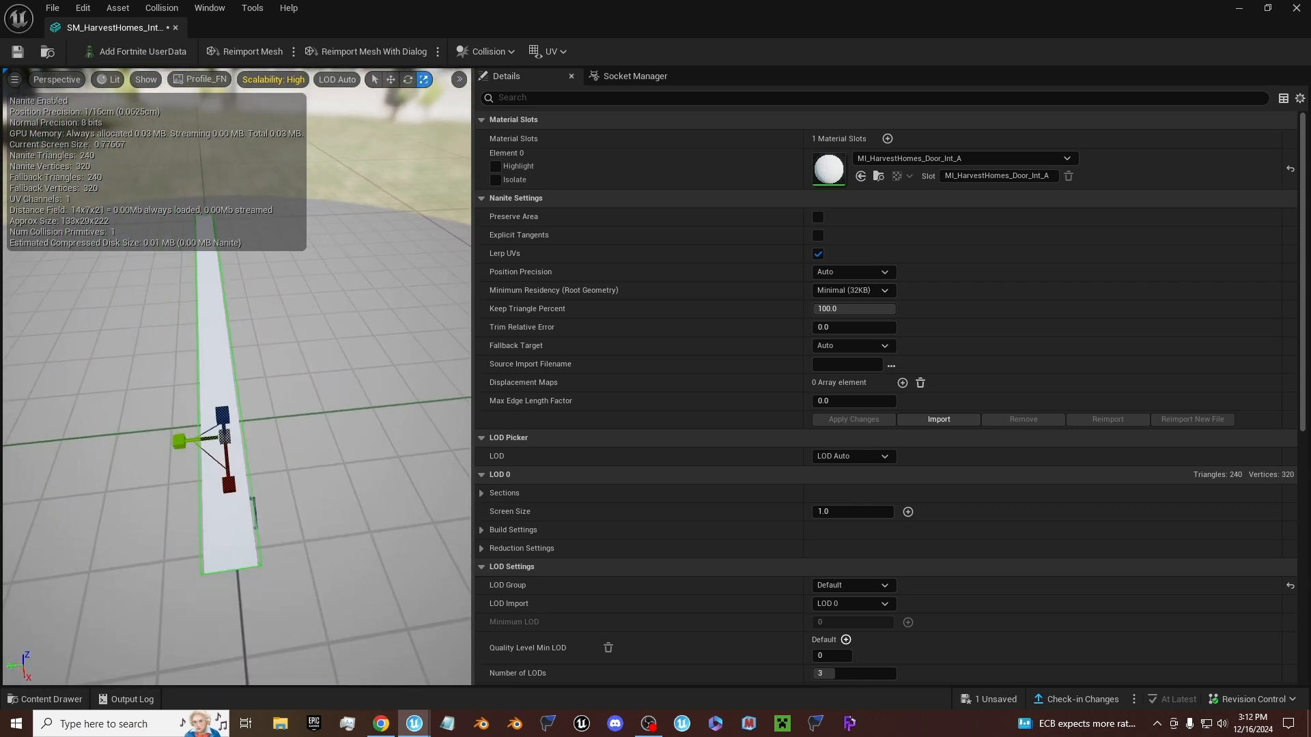
left_click(391, 79)
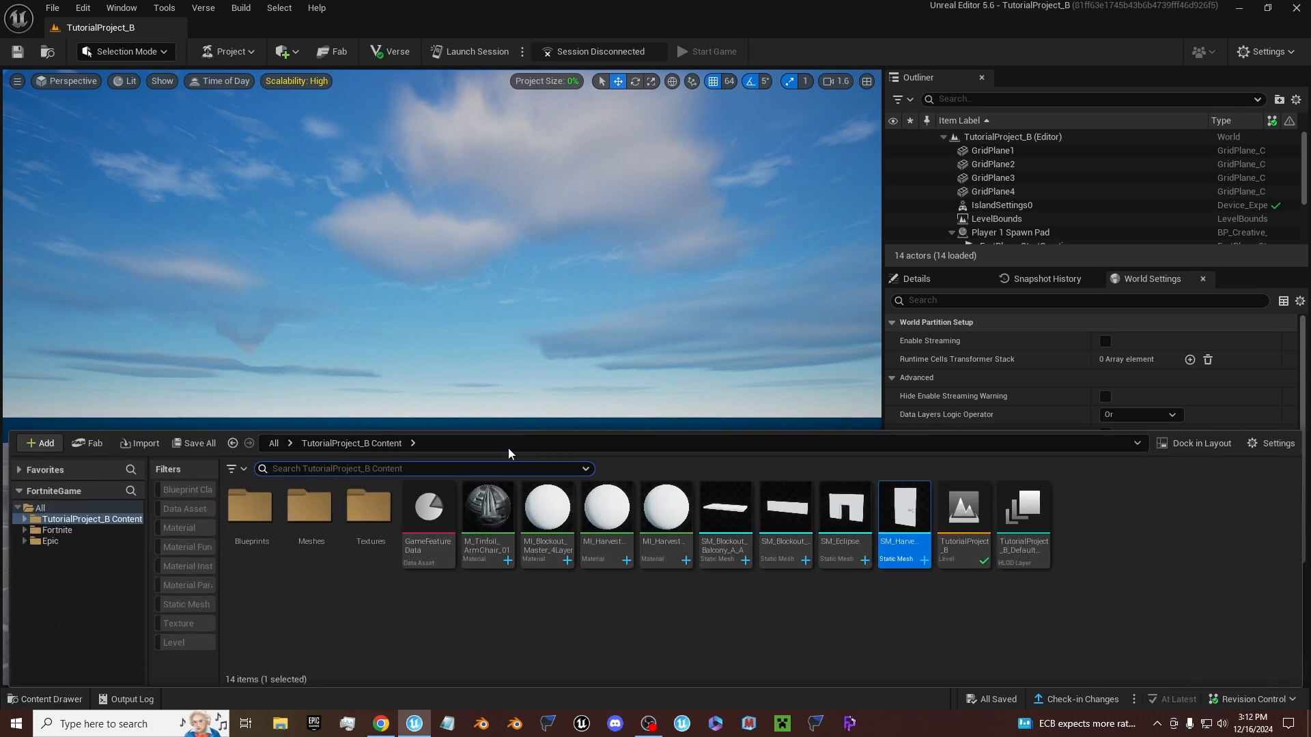
- Create NewBlueprint with GrayBox_Door_C_C under BuildingWall as its parent class and open it
left_click(1072, 541)
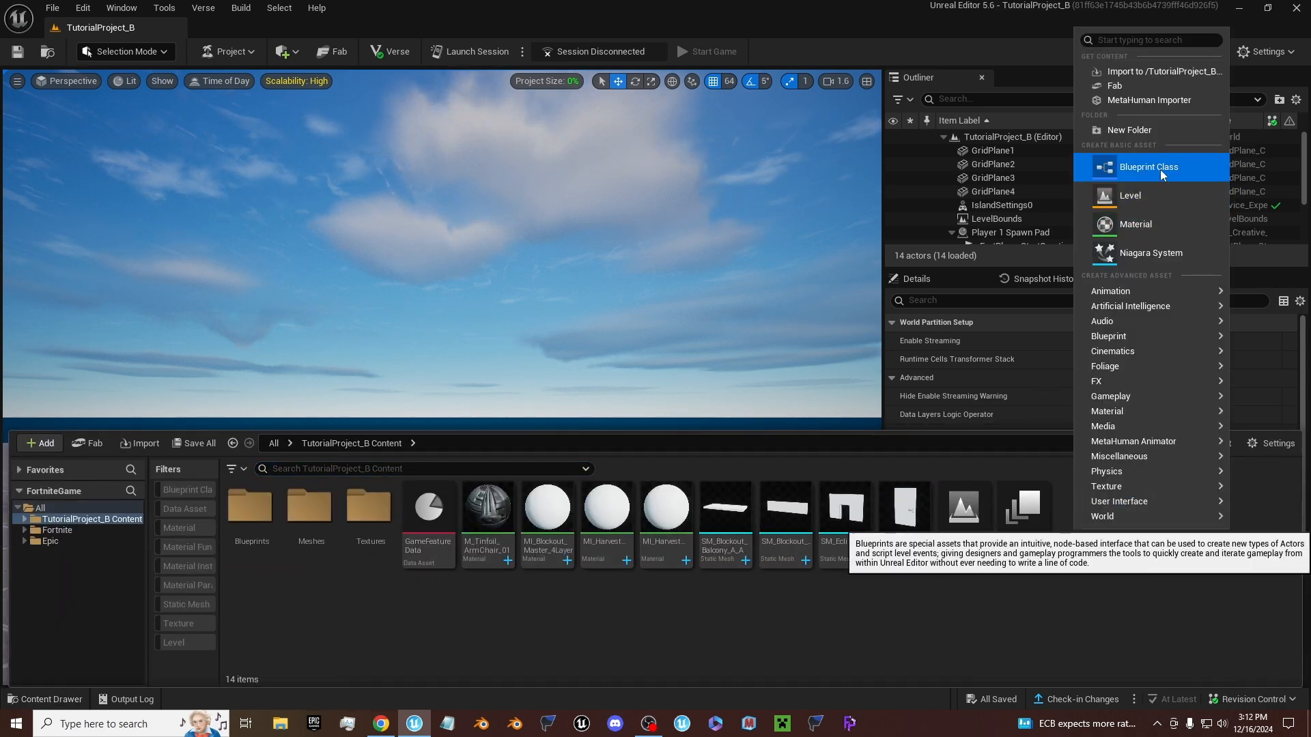
mouse_move(1119, 501)
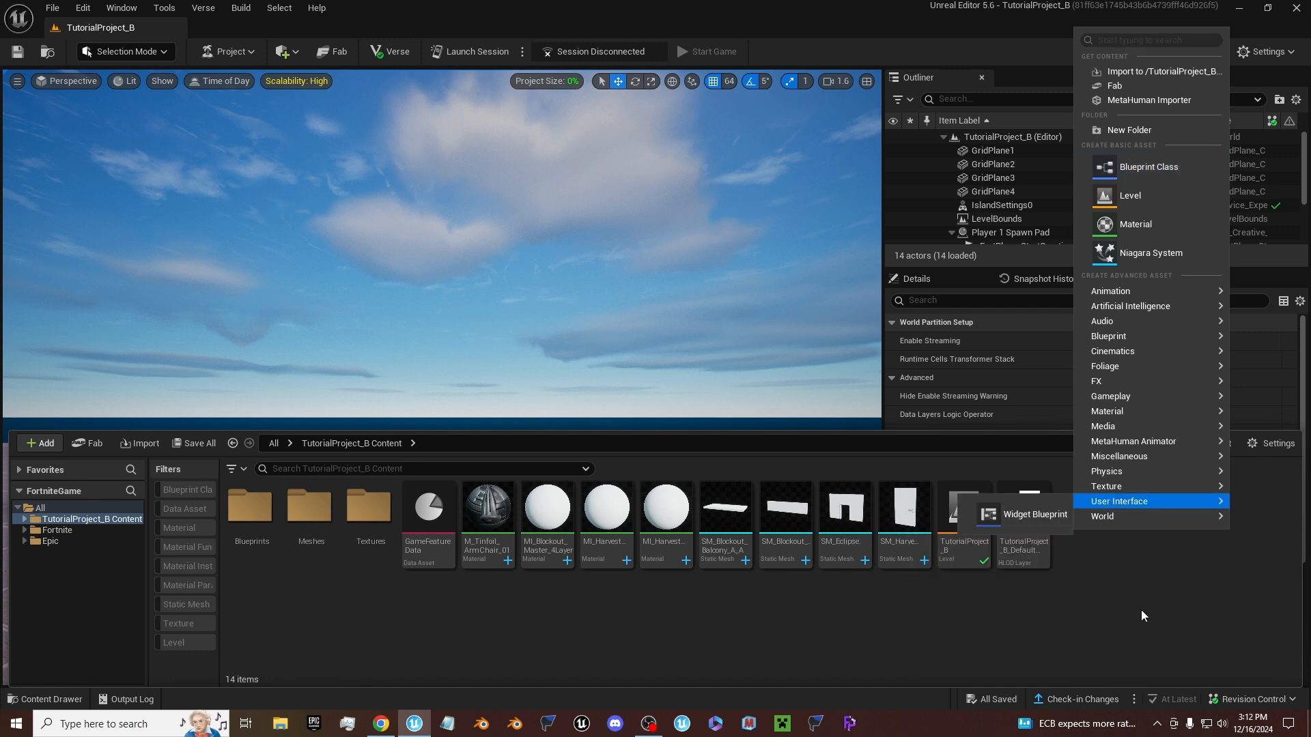
mouse_move(1196, 199)
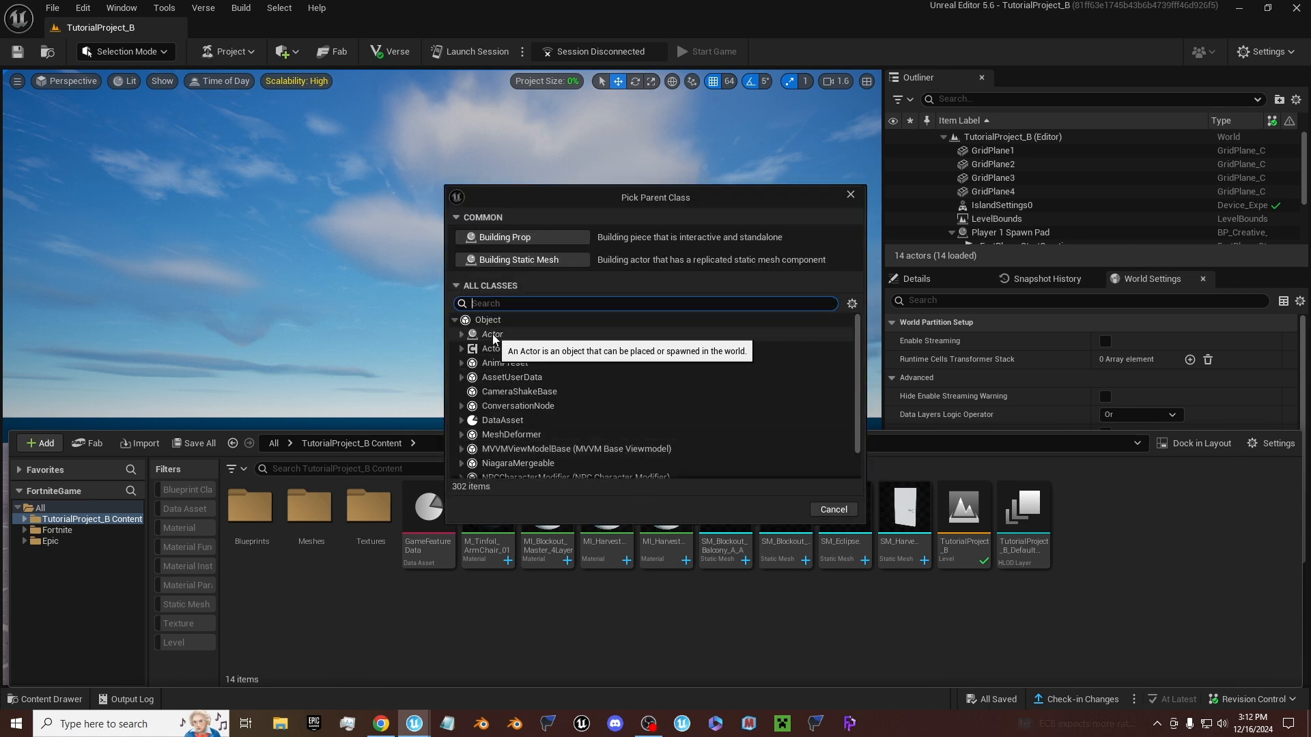
left_click(462, 333)
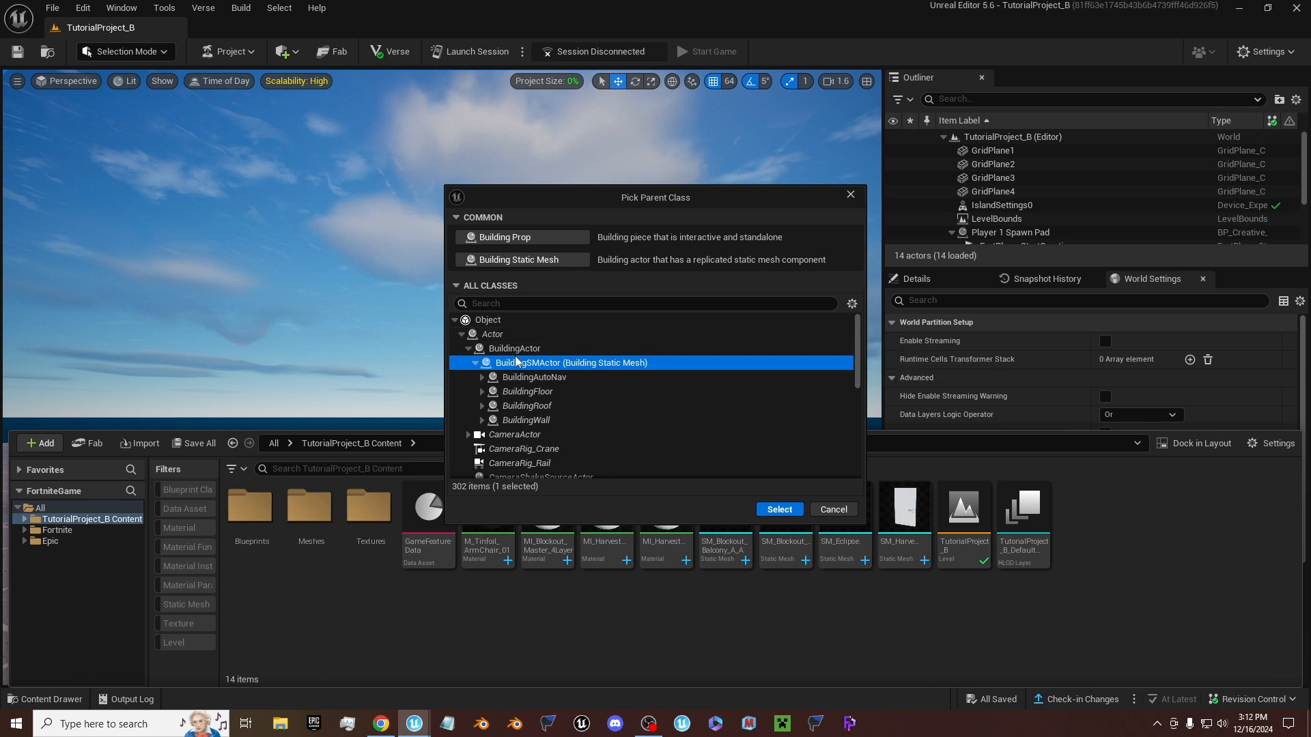
mouse_move(545, 368)
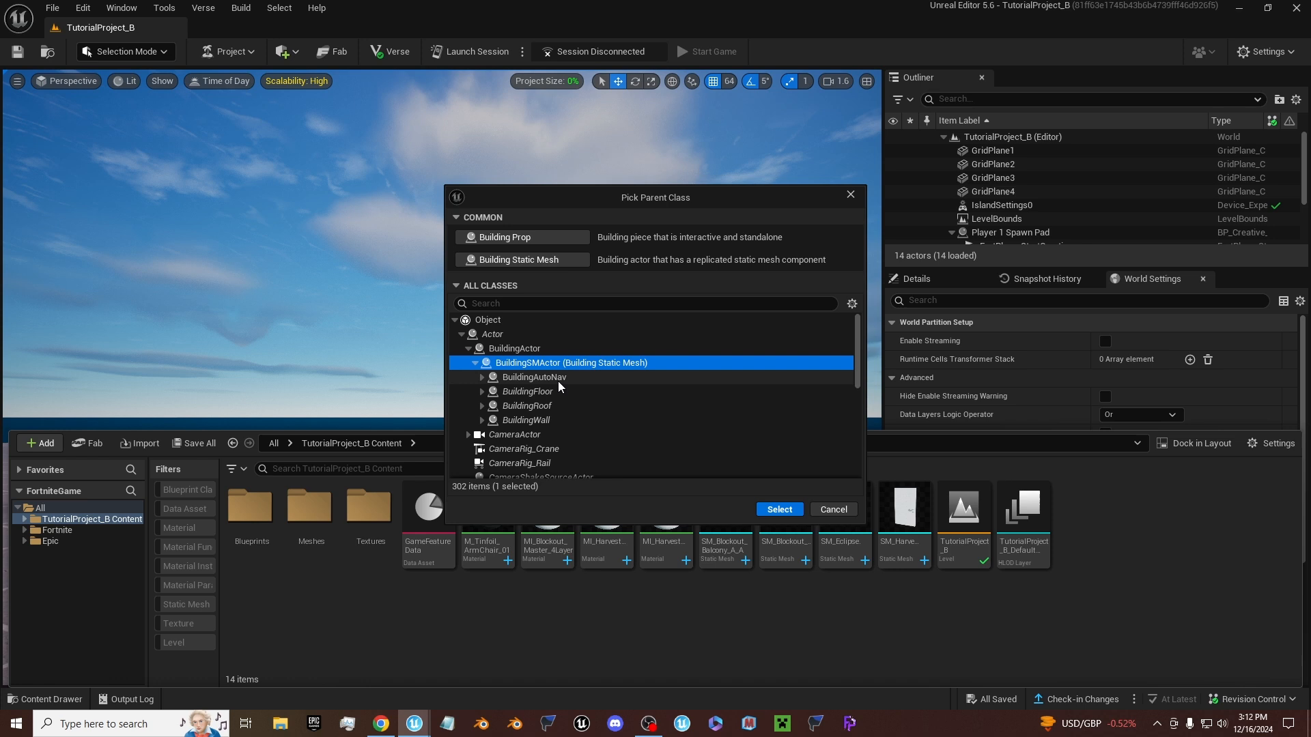
left_click(525, 421)
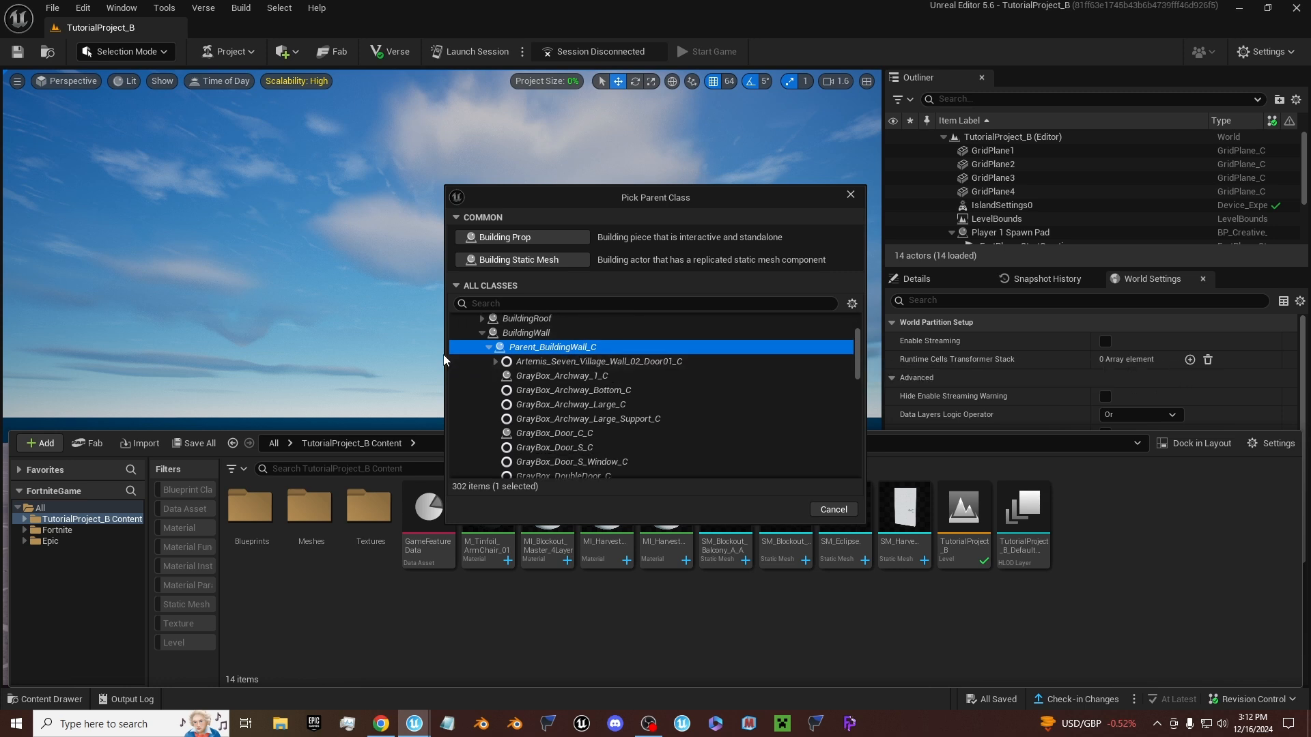
scroll("down", 3)
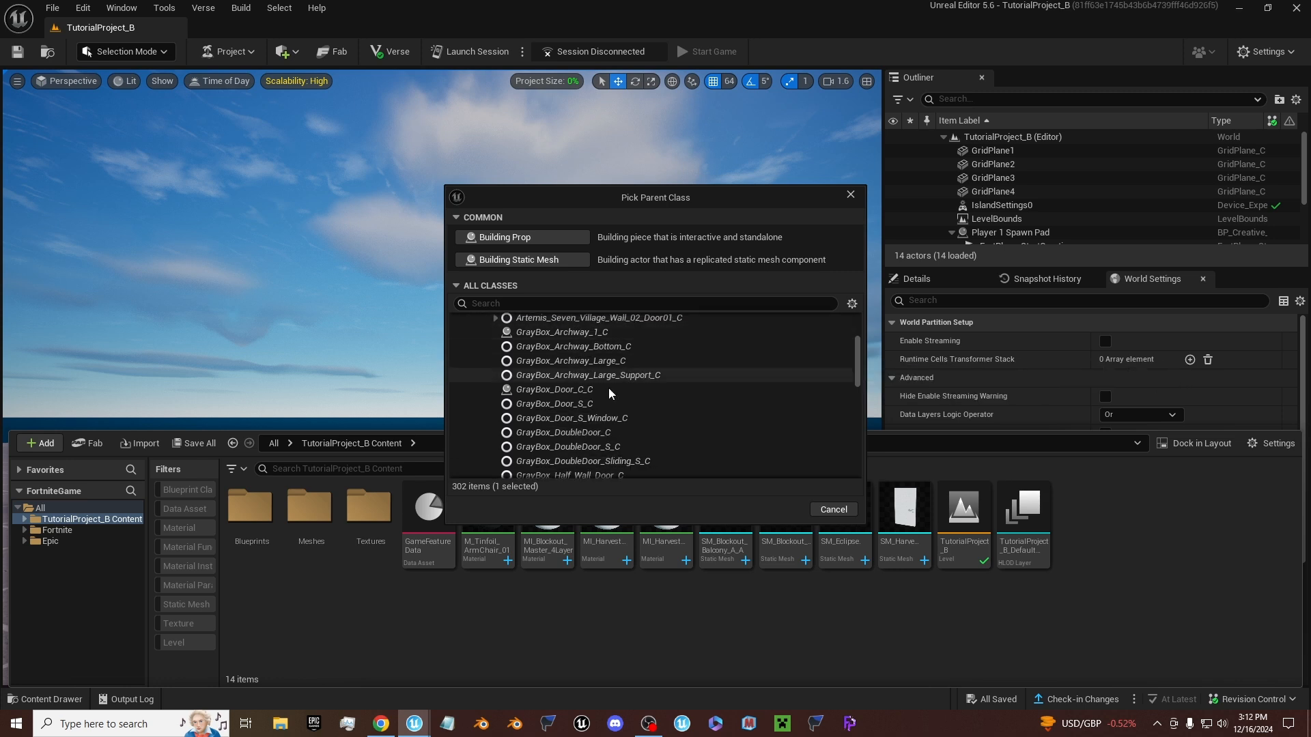
scroll("down", 3)
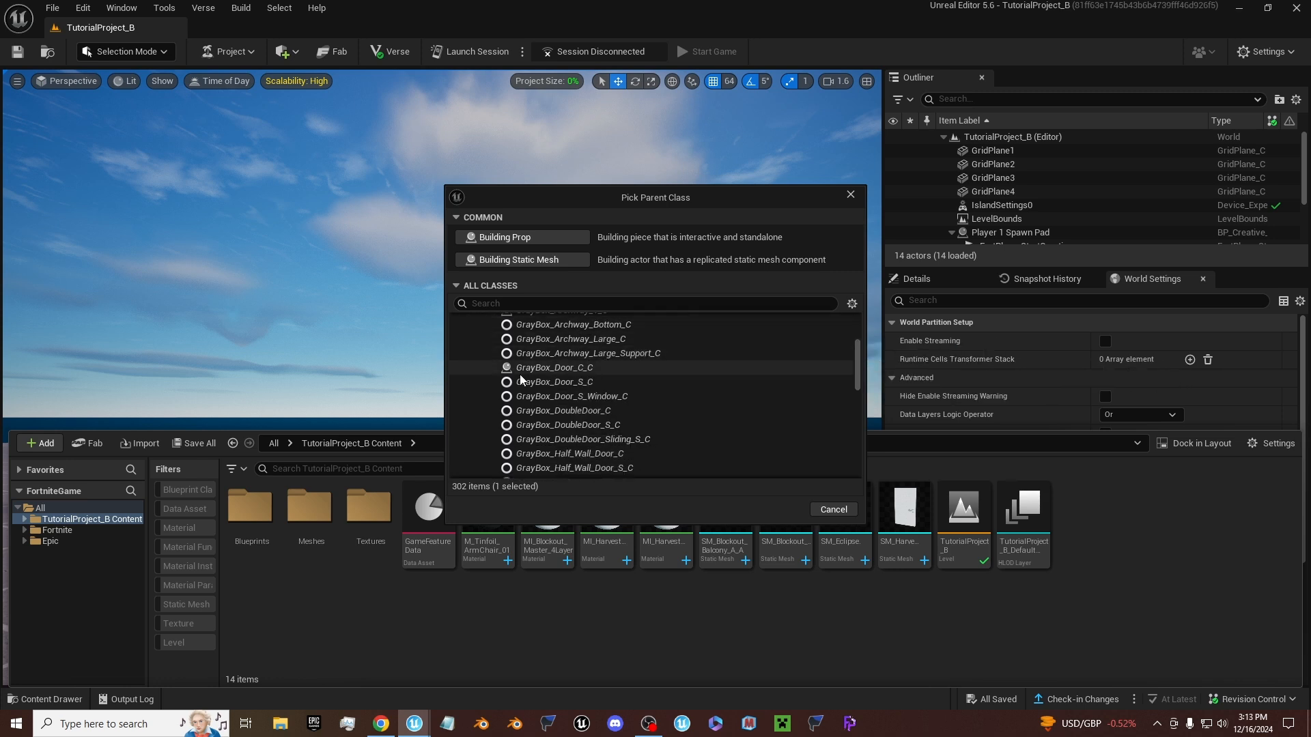
left_click(555, 368)
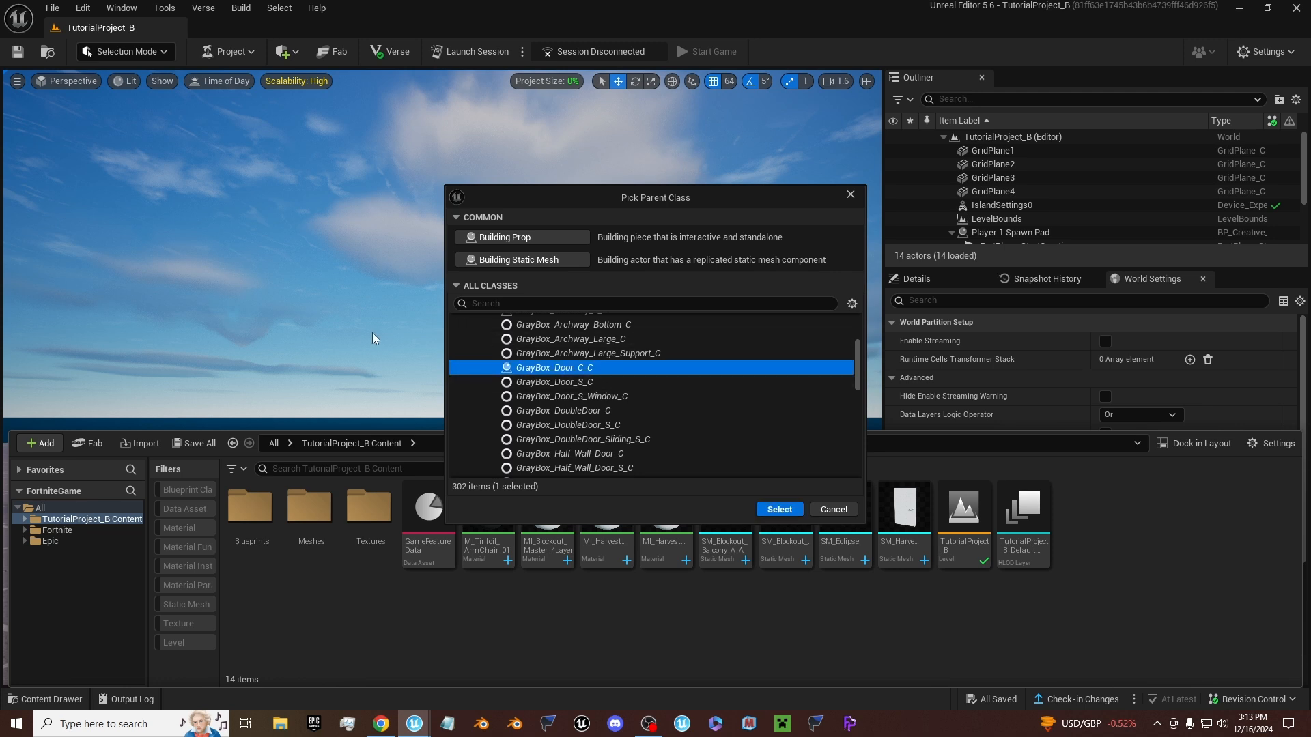
left_click(780, 509)
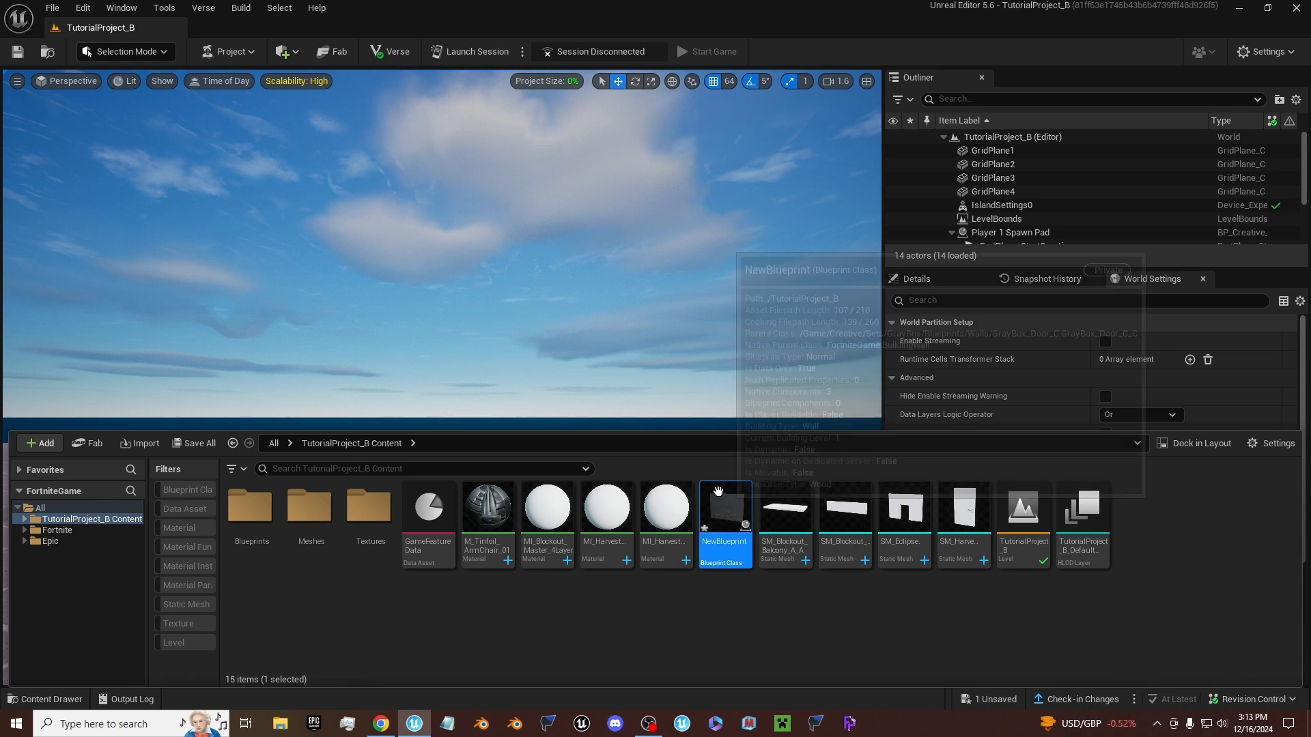
double_click(725, 506)
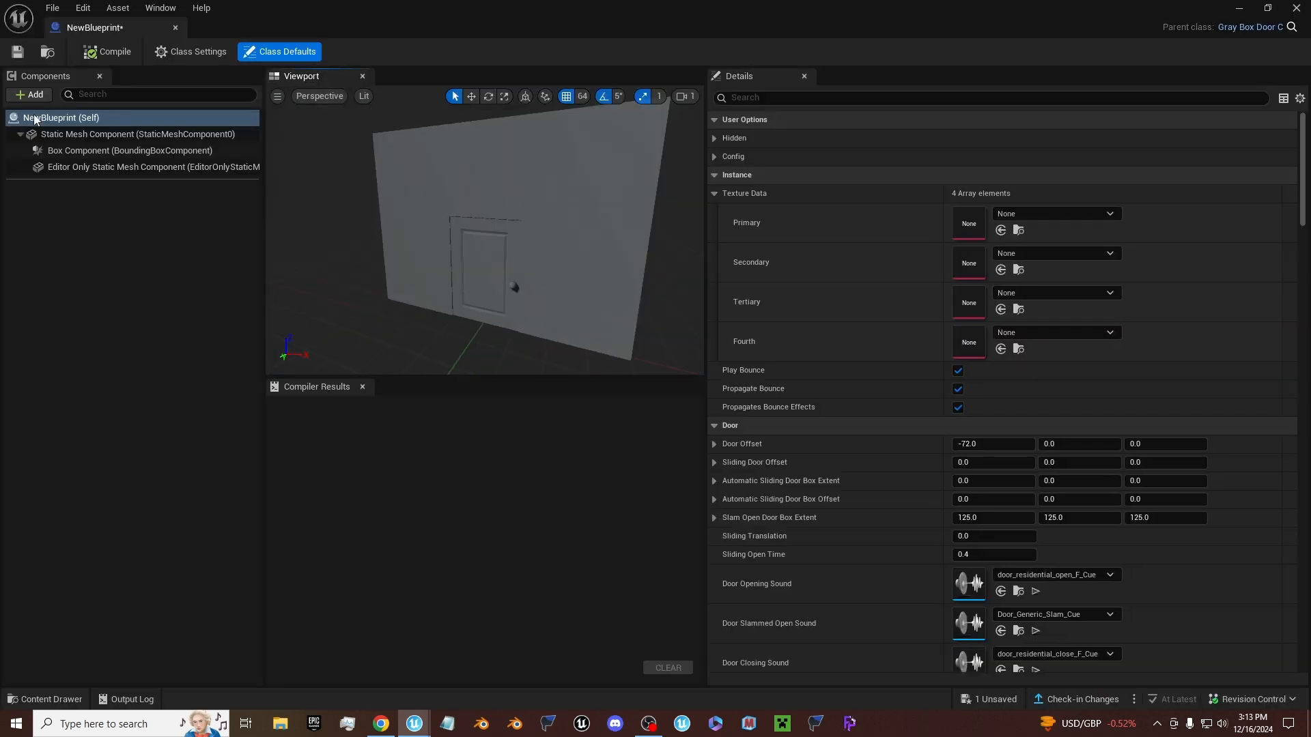
- Set Door Mesh to SM_HarvestHomes_Int_Door_A and Static Mesh to SM_EclipseResort_DoorWay_A, then compile
scroll("down", 3)
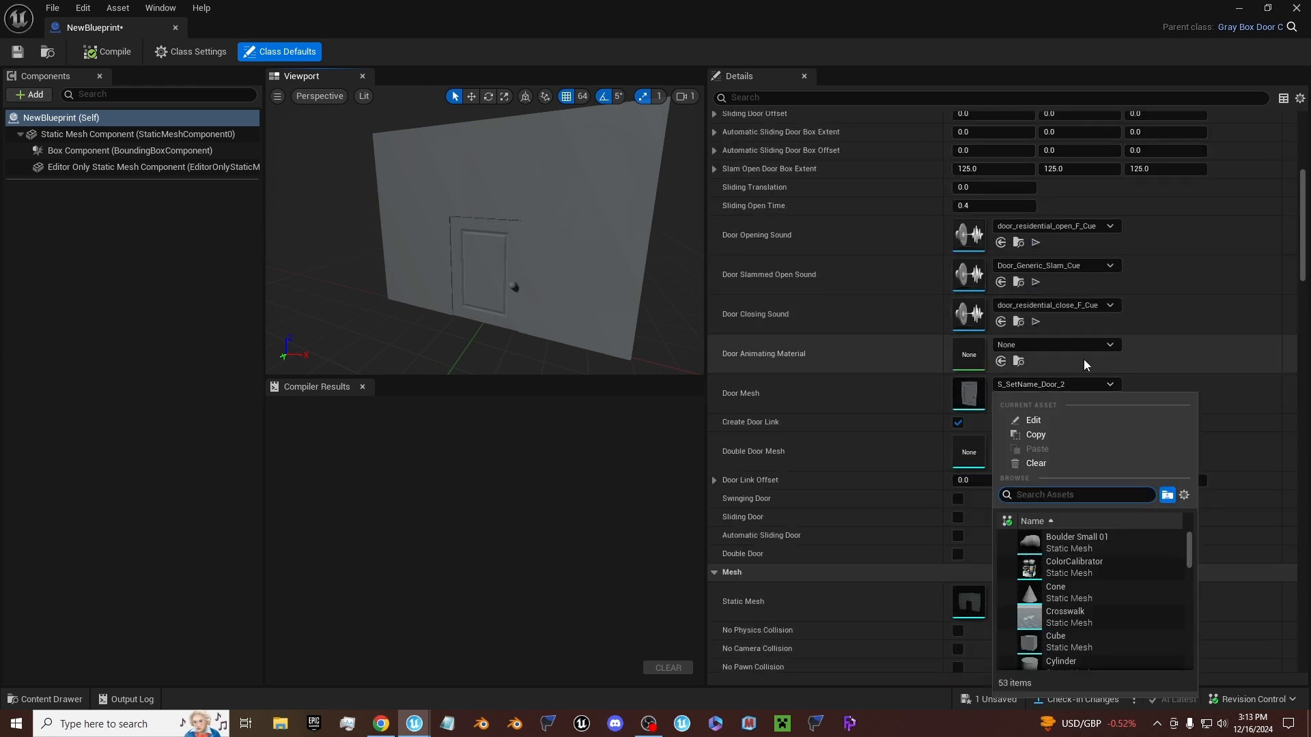
type("door")
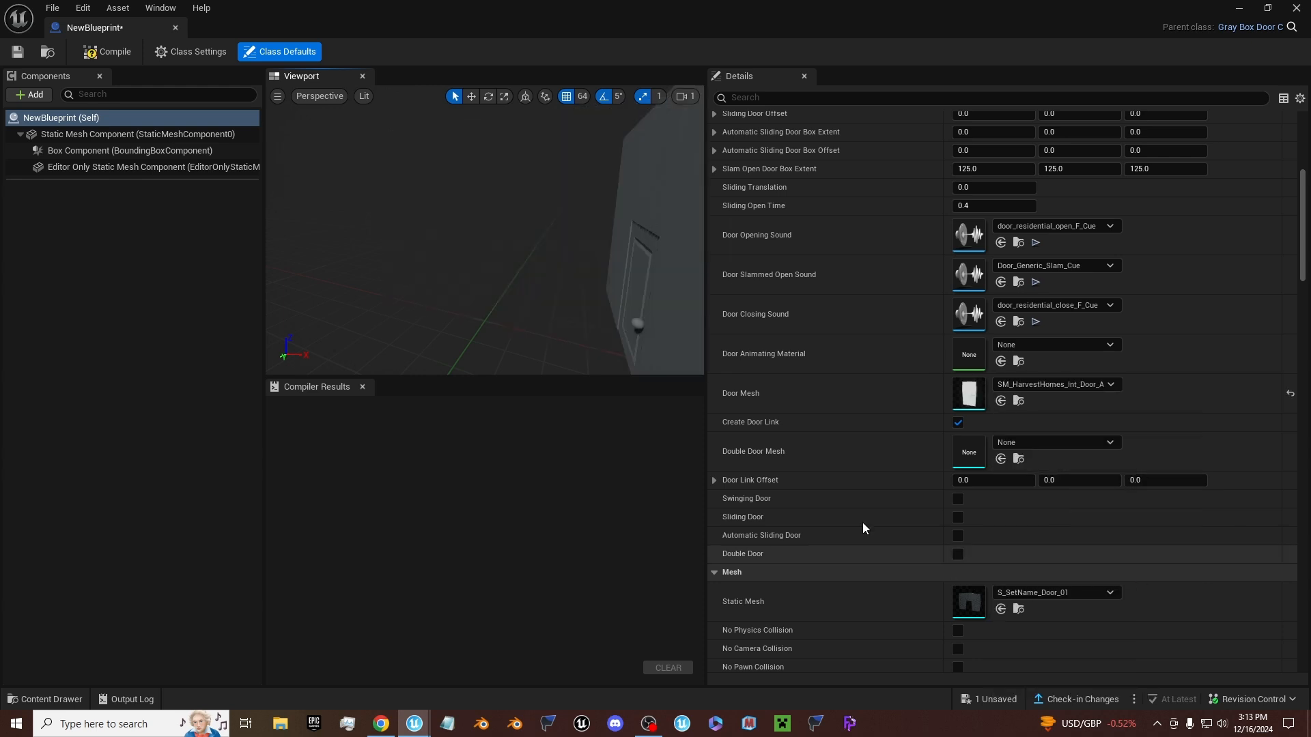
mouse_move(1070, 606)
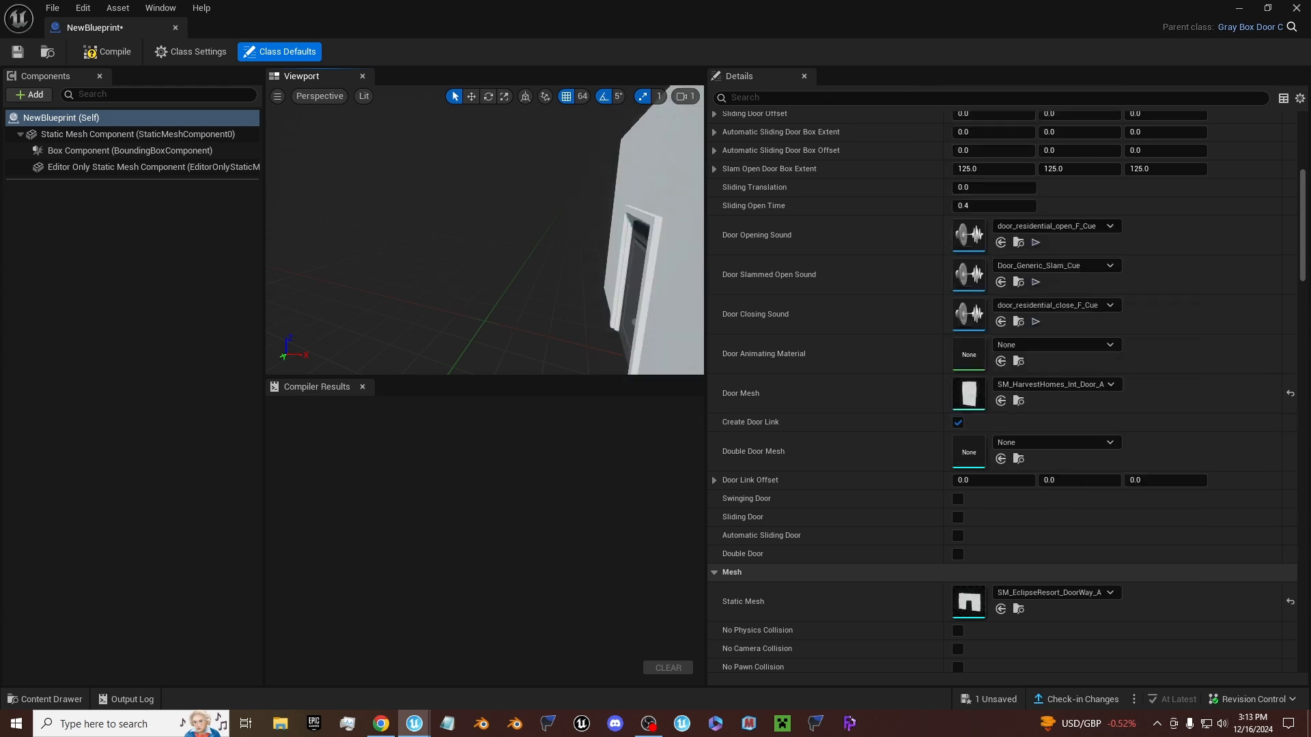
left_click(106, 51)
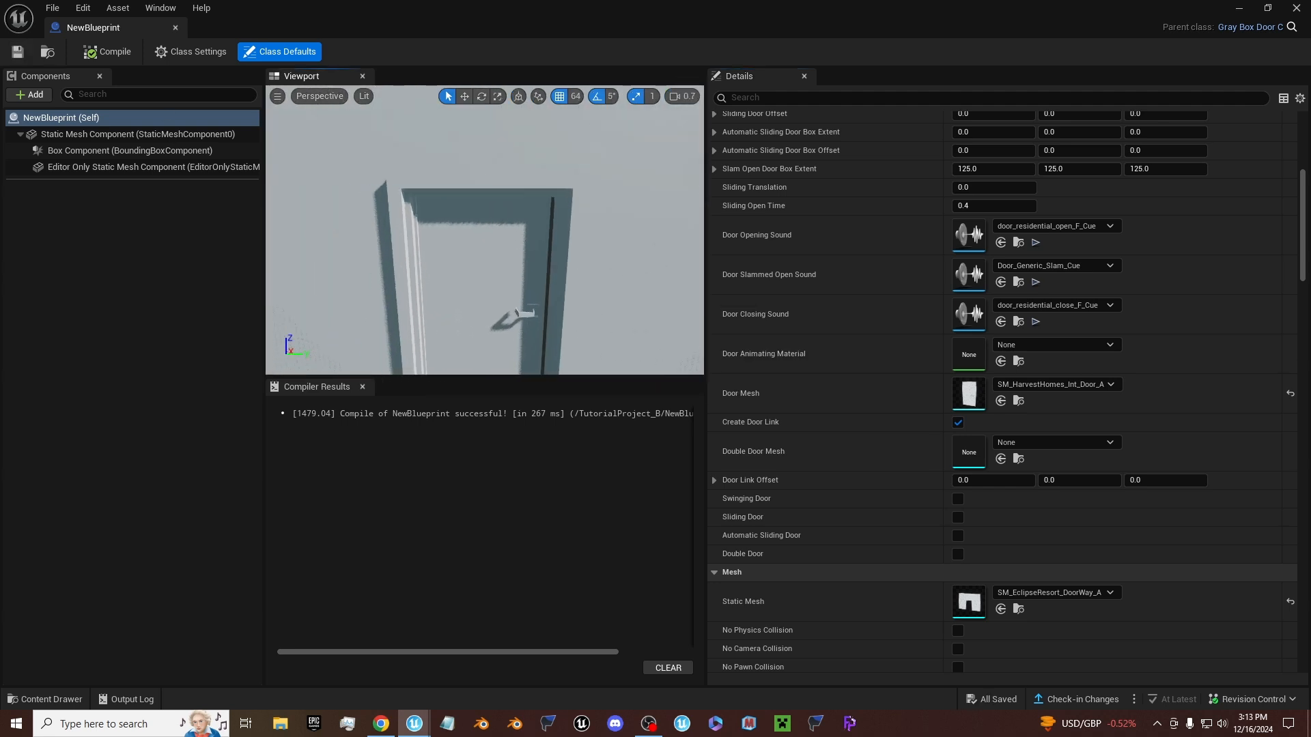
- Return to the TutorialProject_B level and switch the content browser to the Fortnite folder
left_click_drag(479, 243, 479, 150)
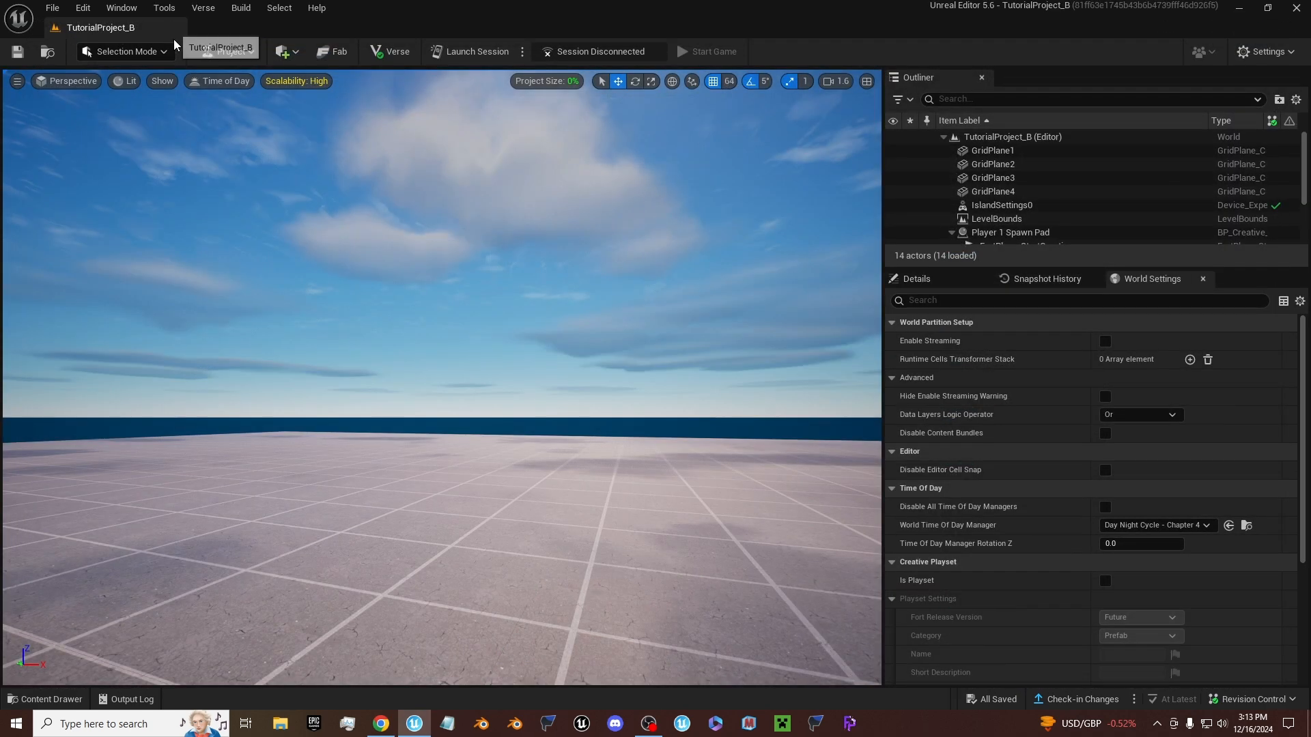
left_click(45, 699)
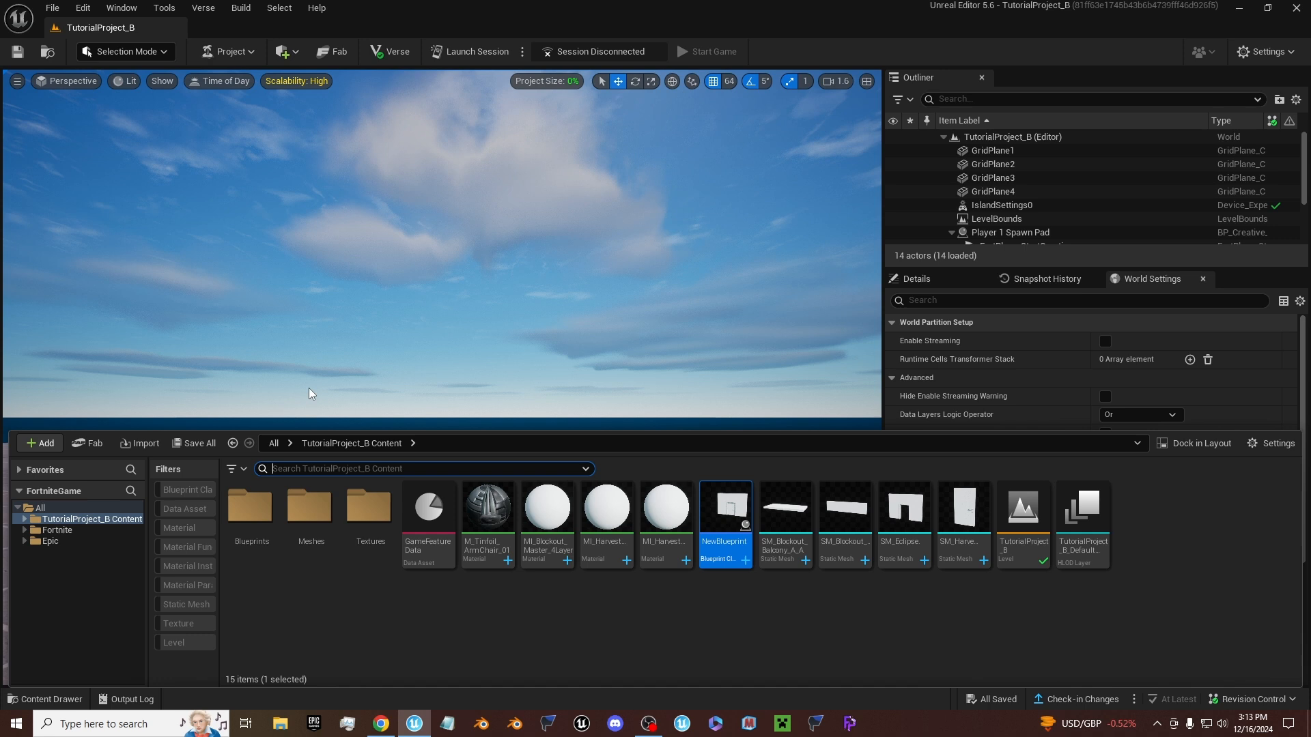
mouse_move(437, 360)
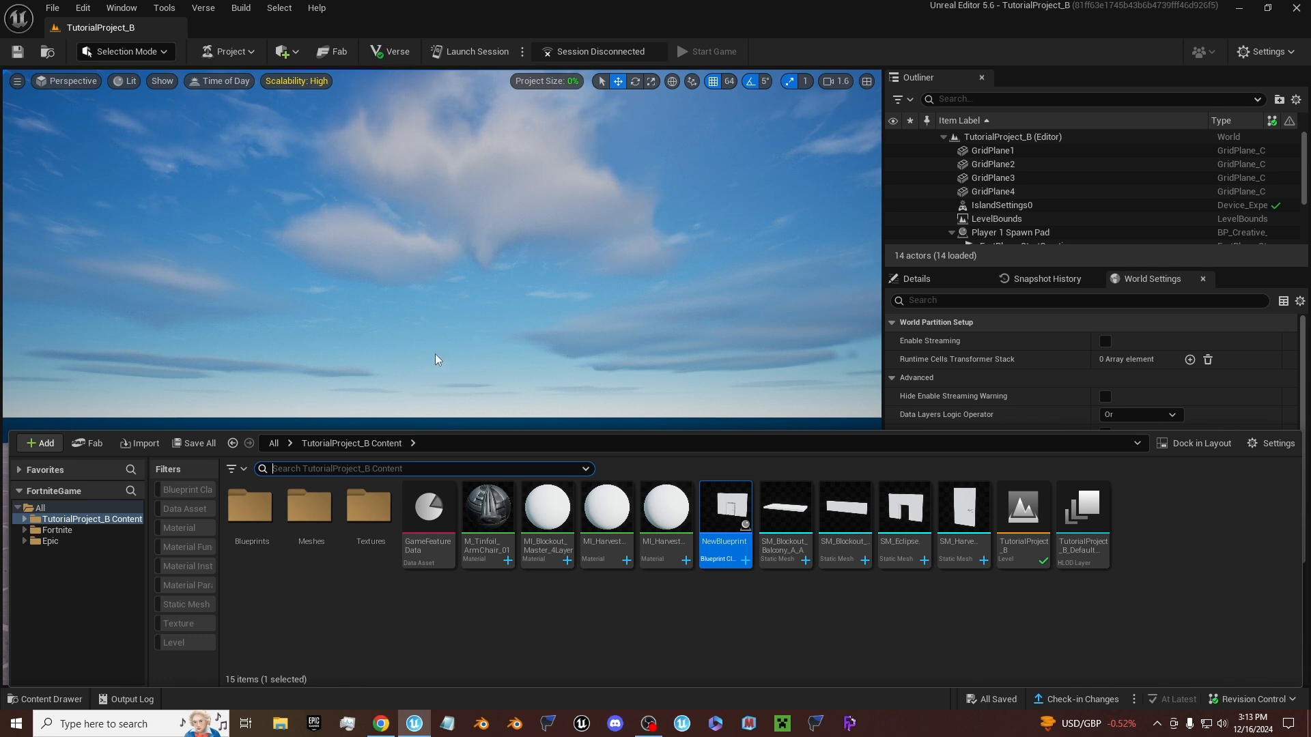
mouse_move(418, 360)
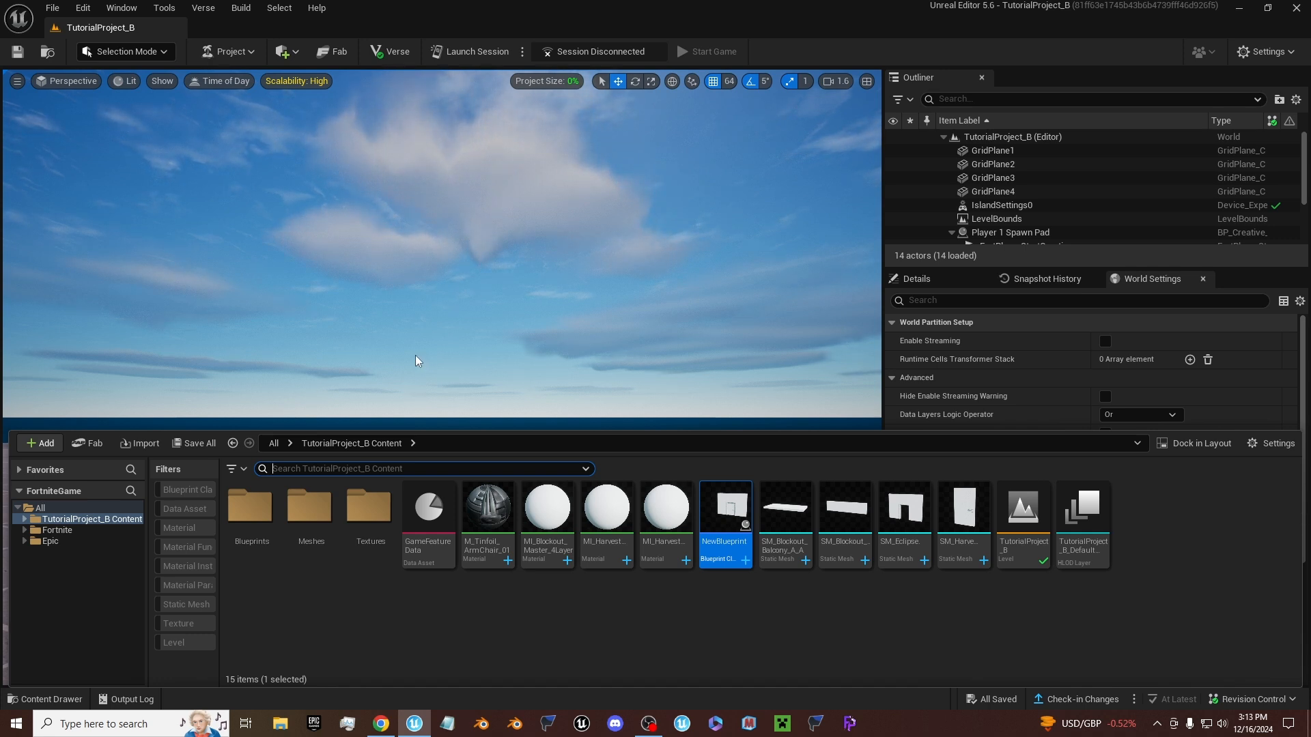
left_click(290, 443)
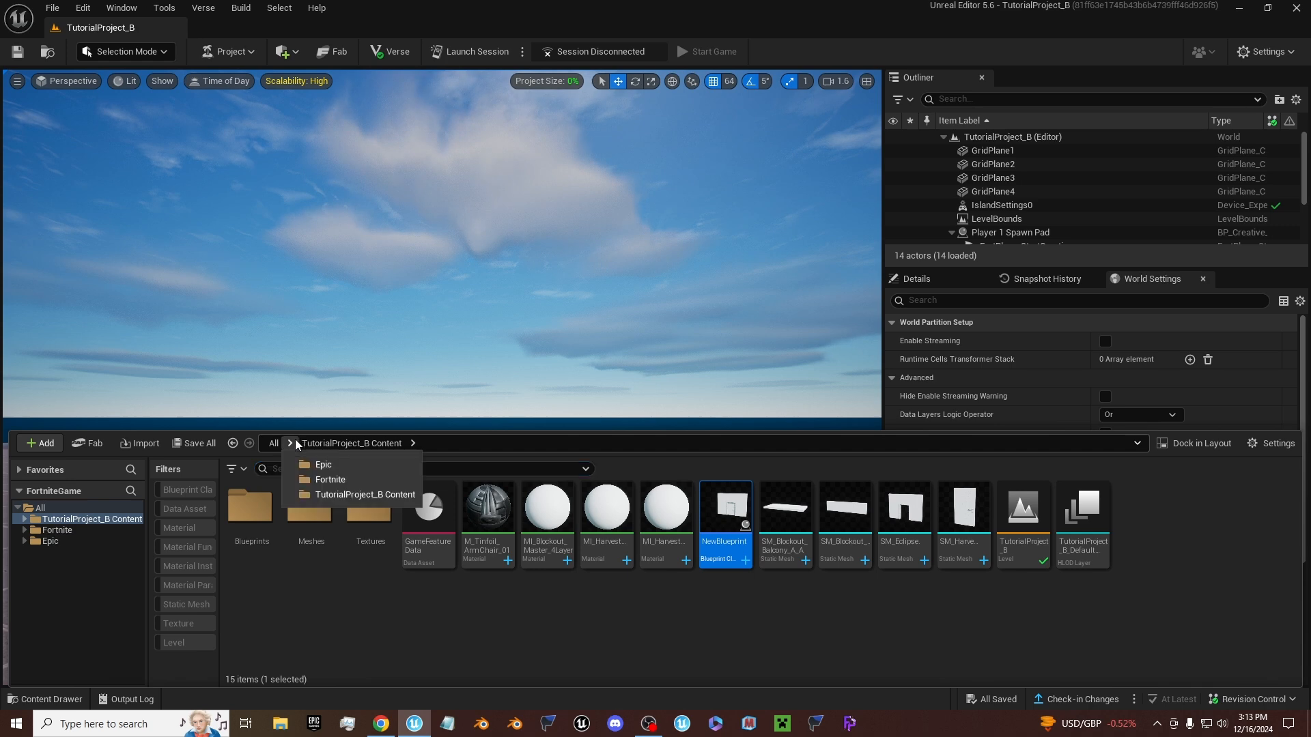
mouse_move(365, 494)
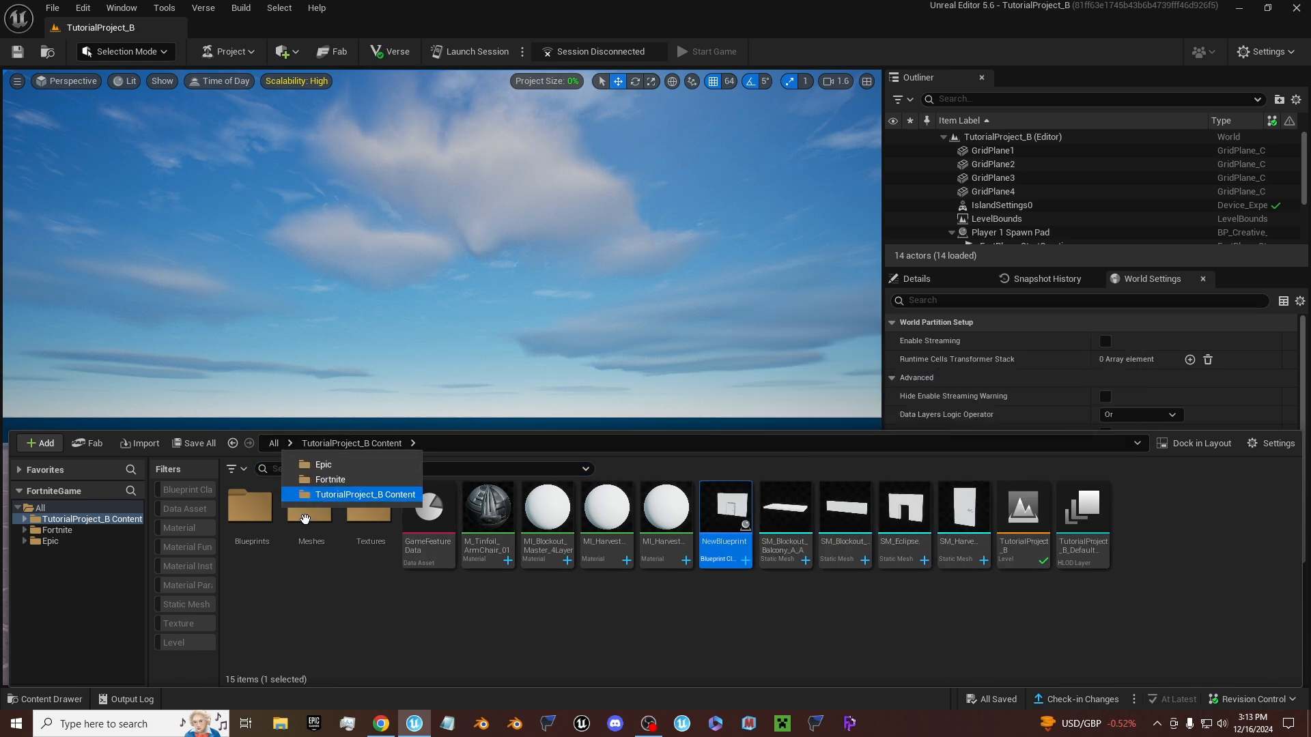
mouse_move(341, 502)
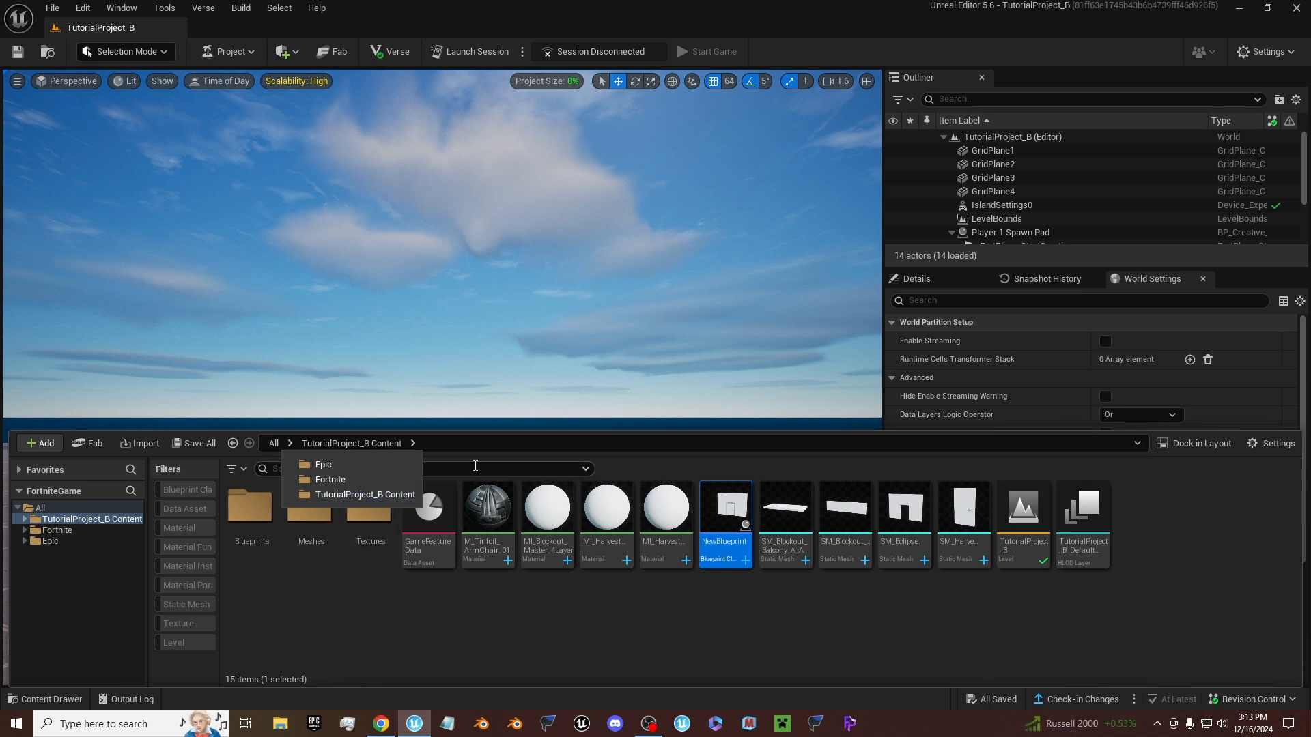
mouse_move(481, 469)
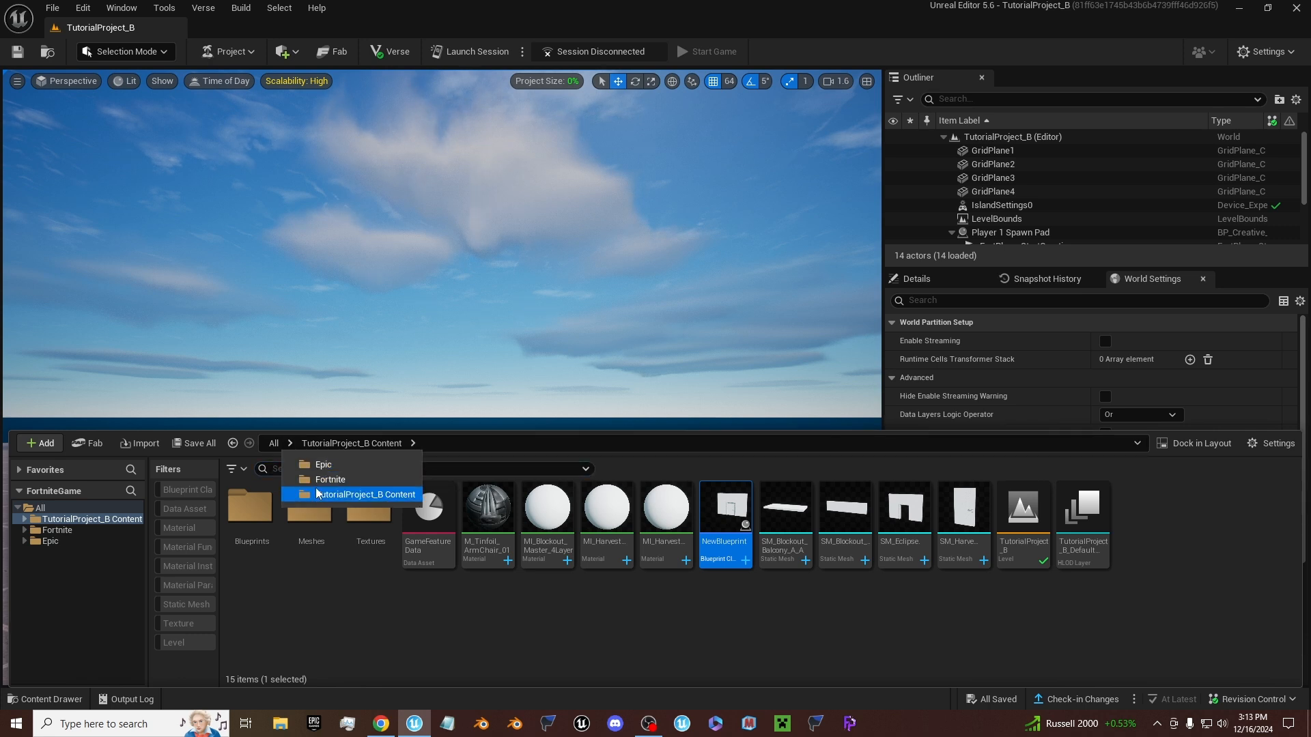
left_click(329, 479)
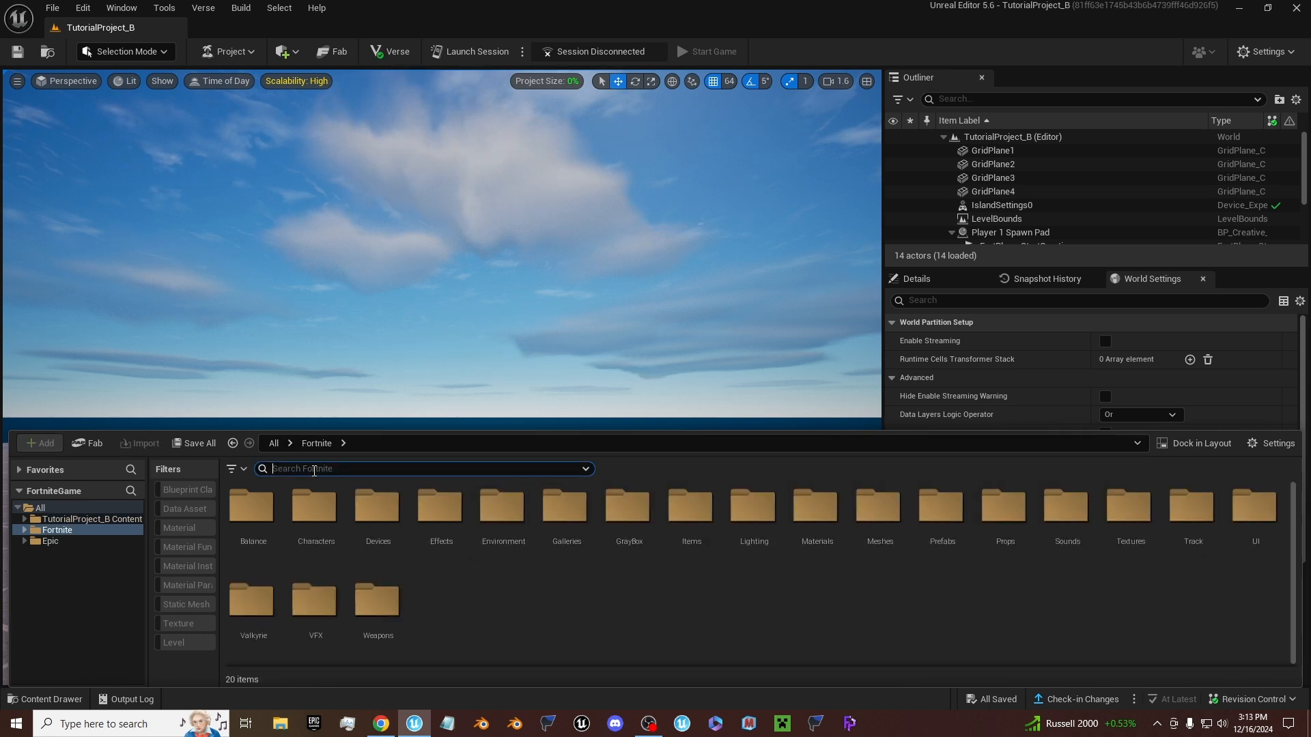
- Find the HarvestHomes Int DoorWay Center A piece via 'door', then reopen NewBlueprint from project content
type("door")
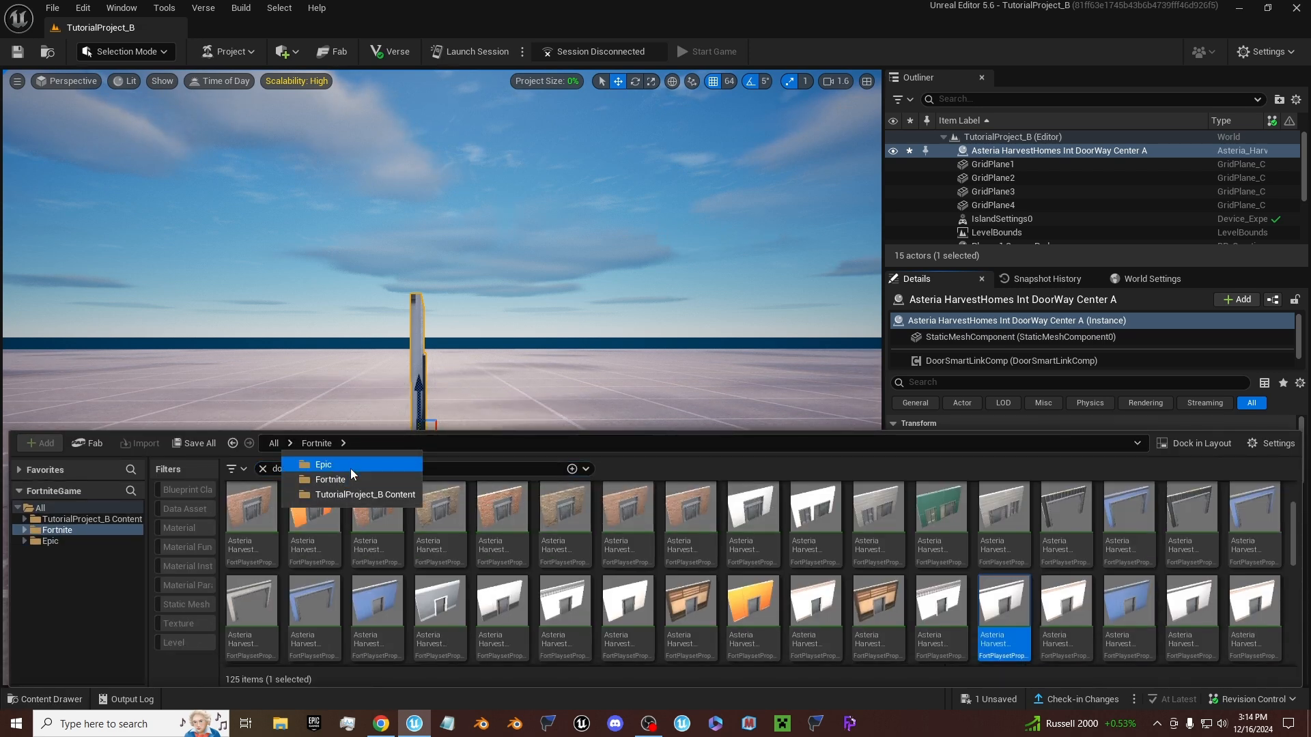
left_click(322, 464)
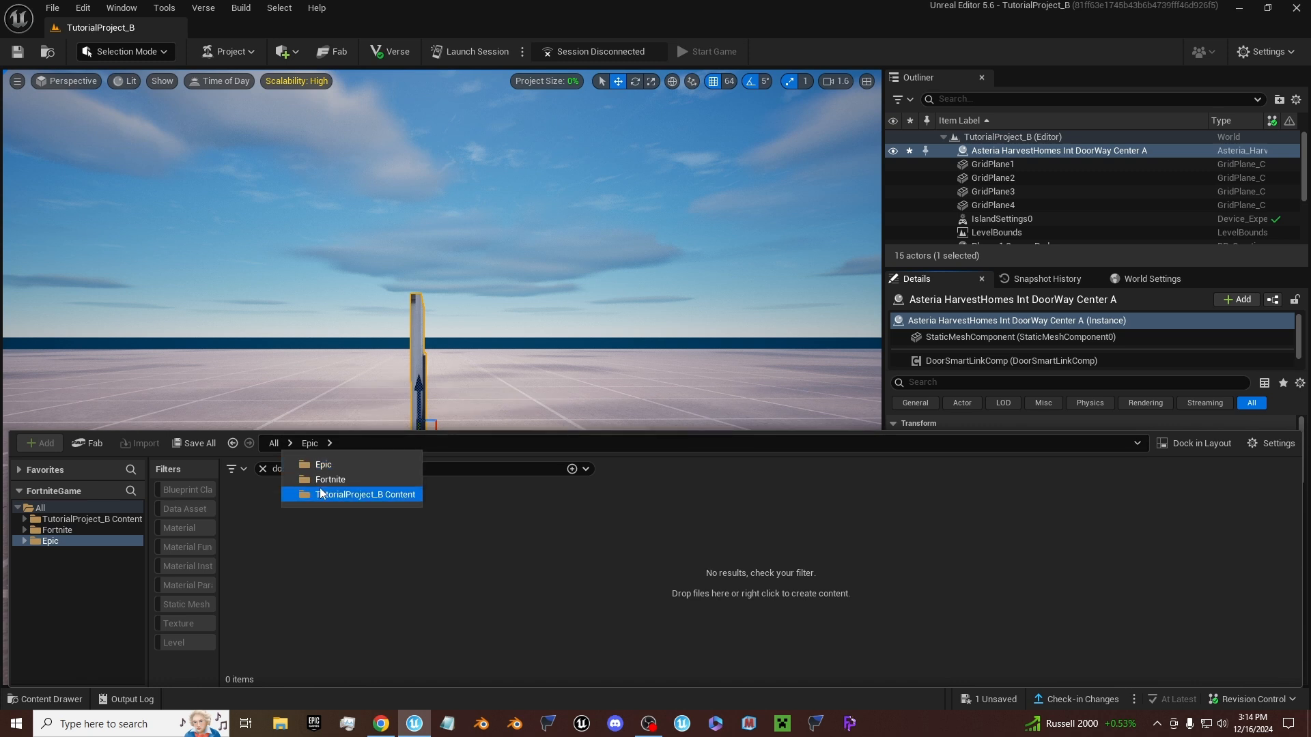
left_click(366, 495)
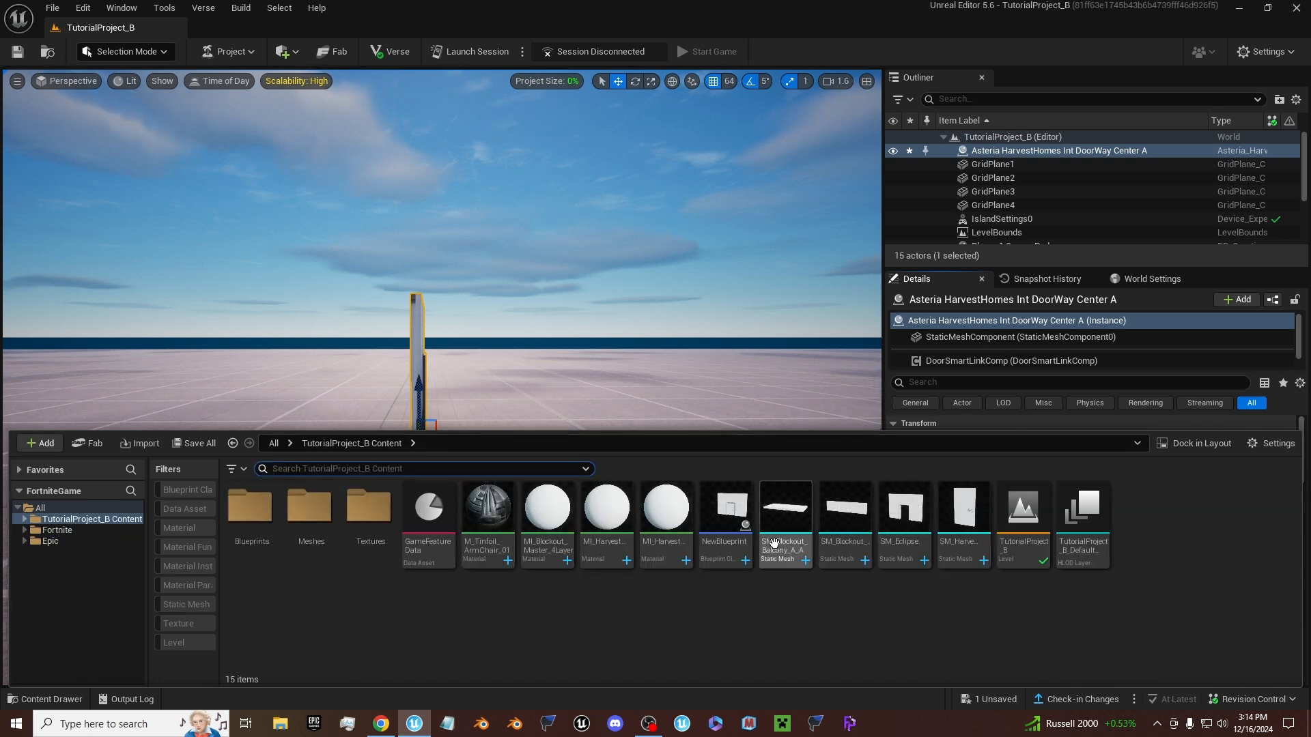
double_click(725, 507)
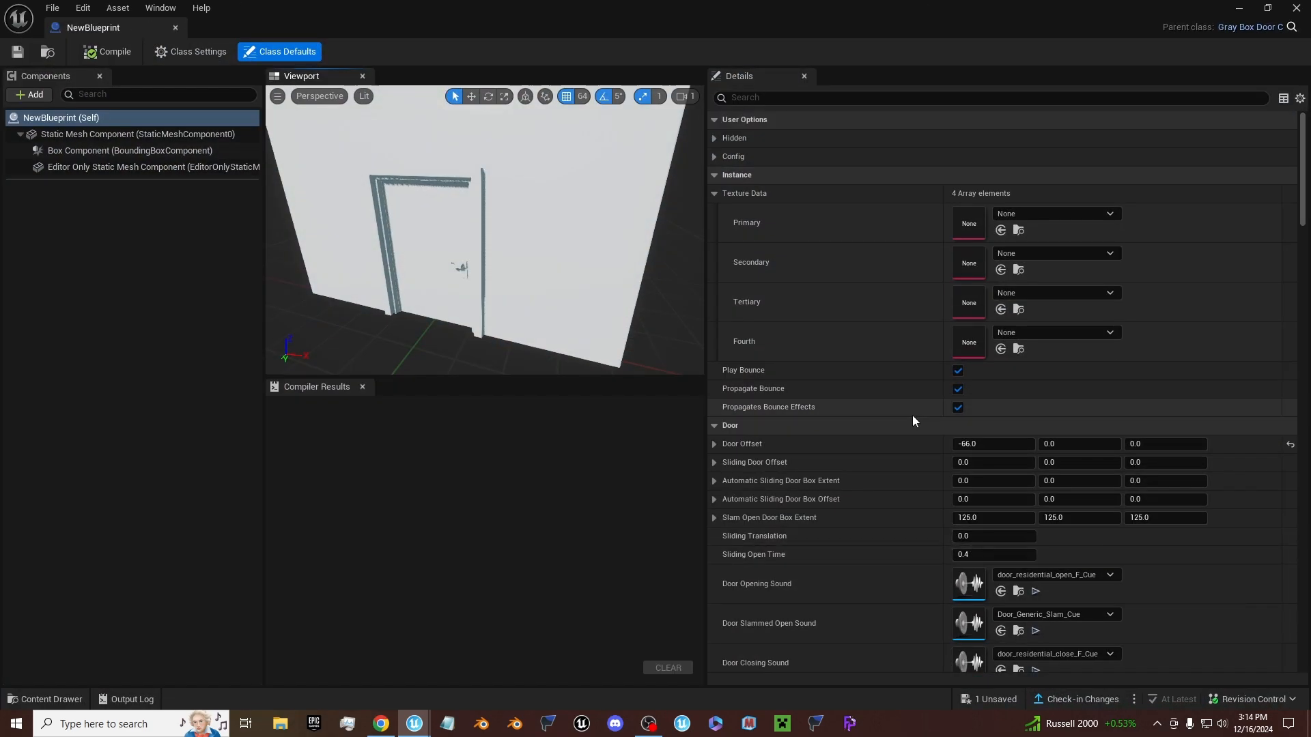
- Scroll the Class Defaults to the resource type setting (Wood) and list its alternatives
scroll("down", 3)
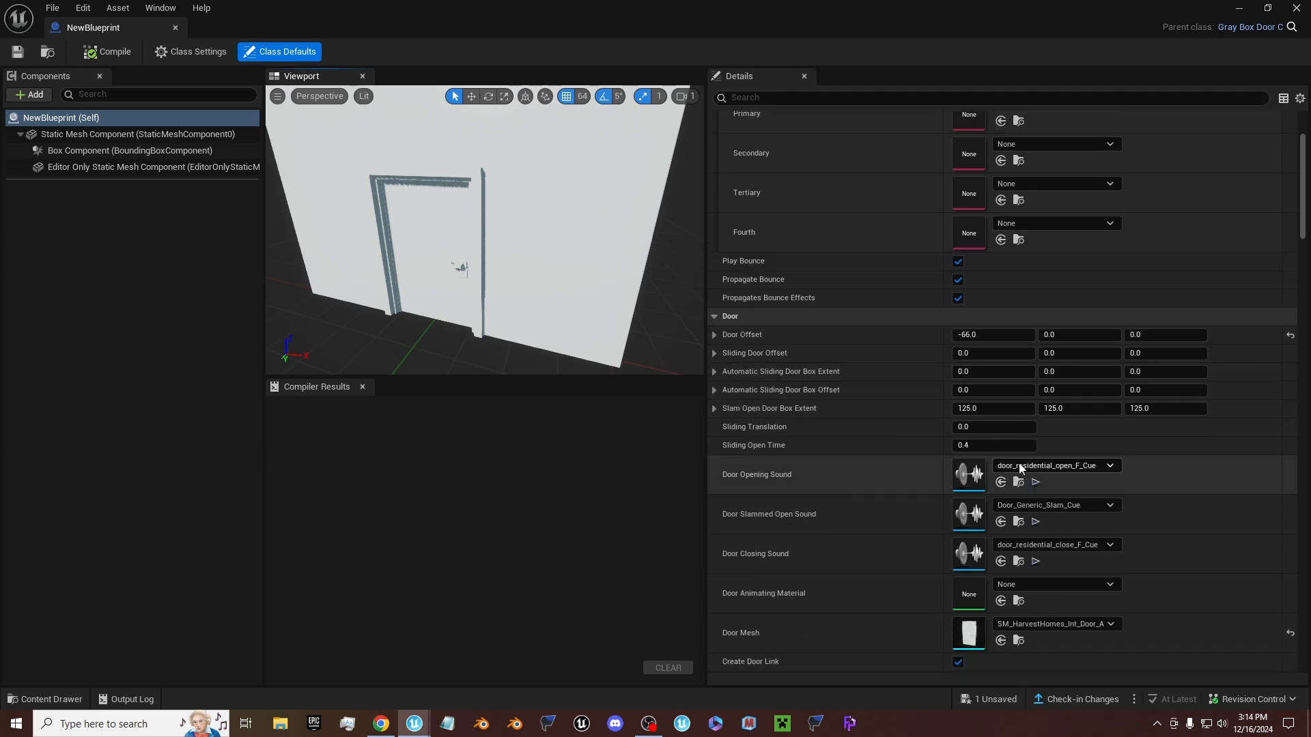
scroll("down", 3)
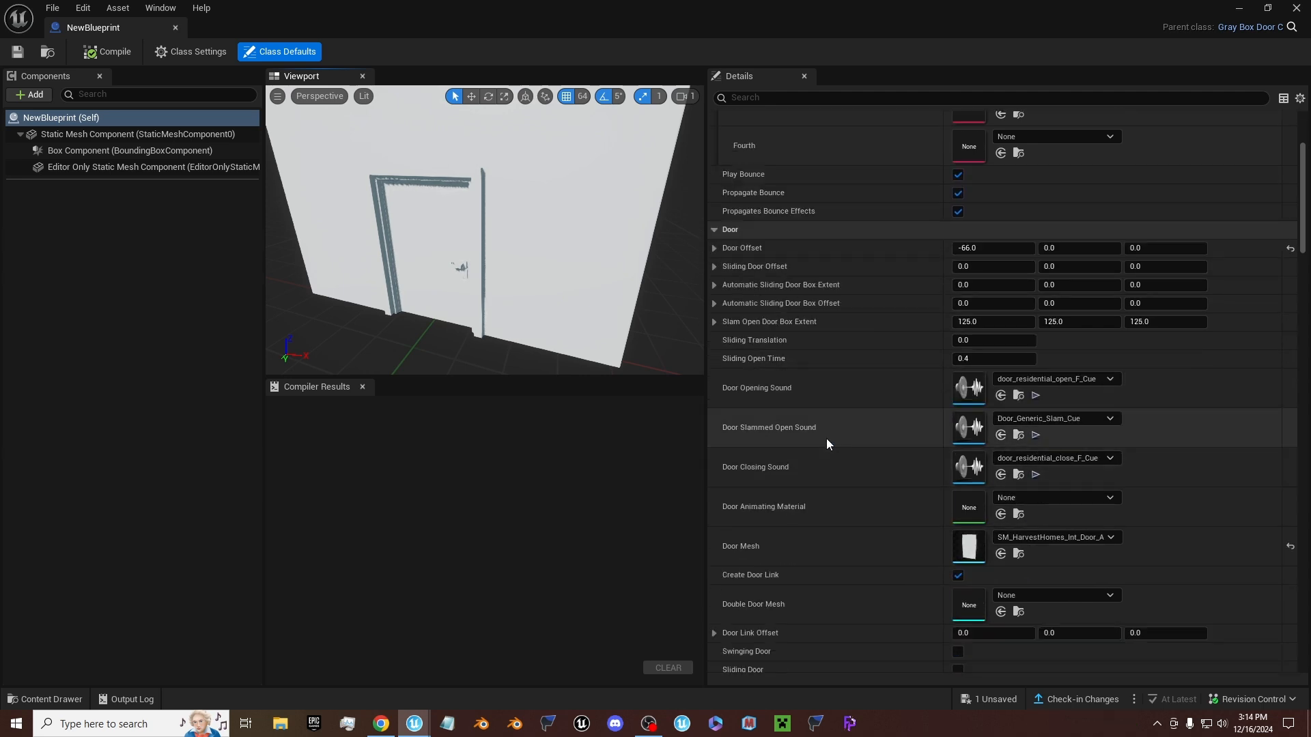
scroll("down", 3)
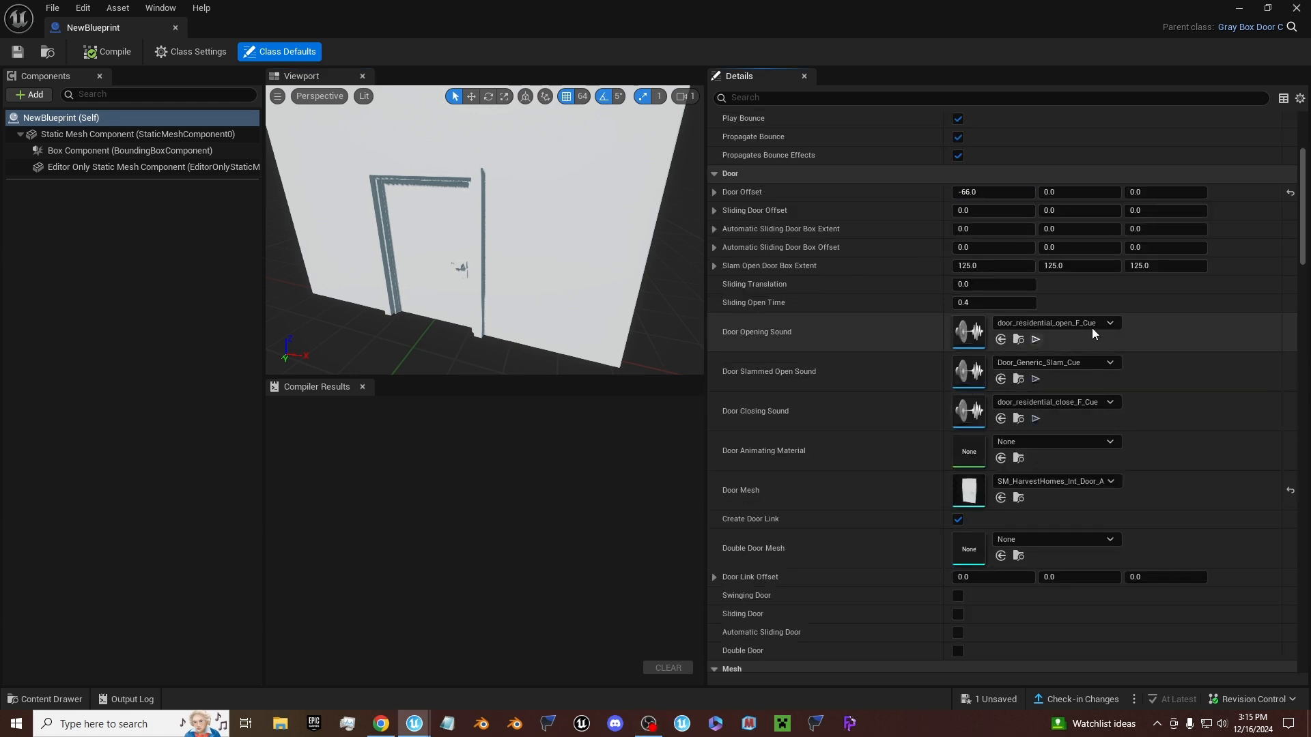
scroll("down", 3)
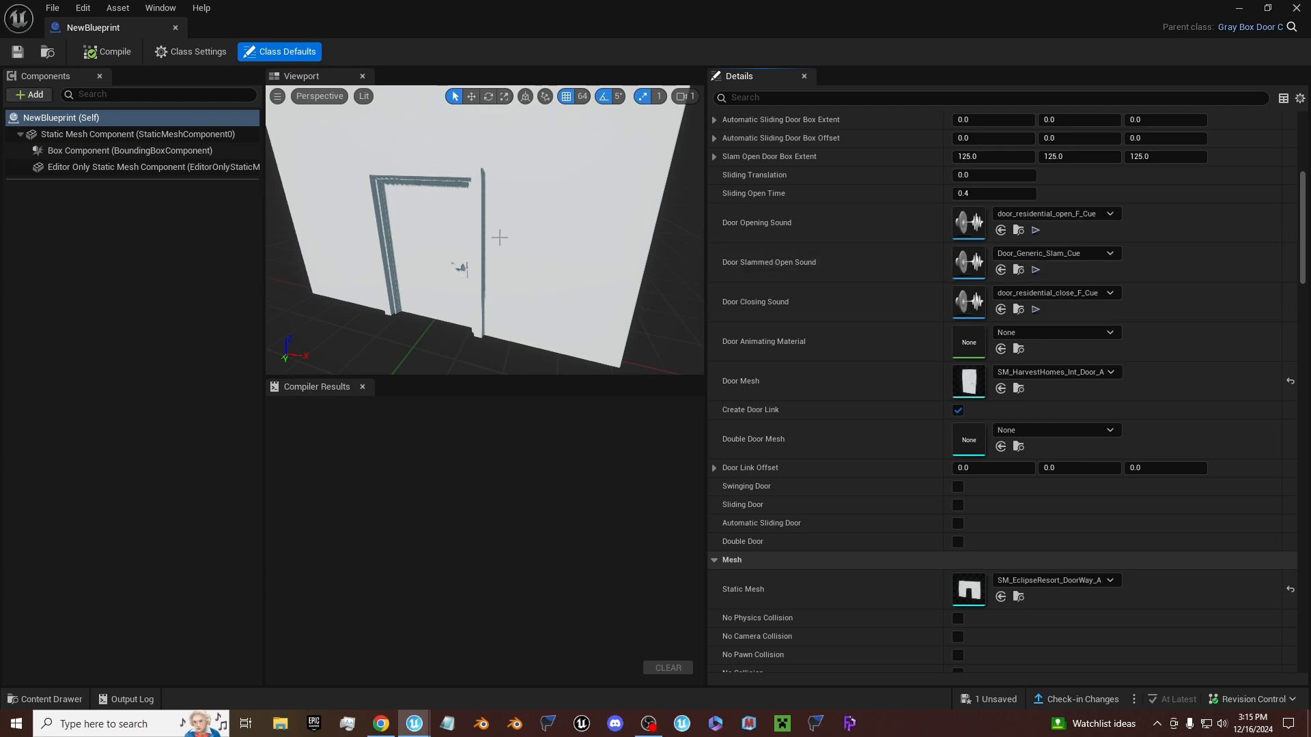
scroll("down", 3)
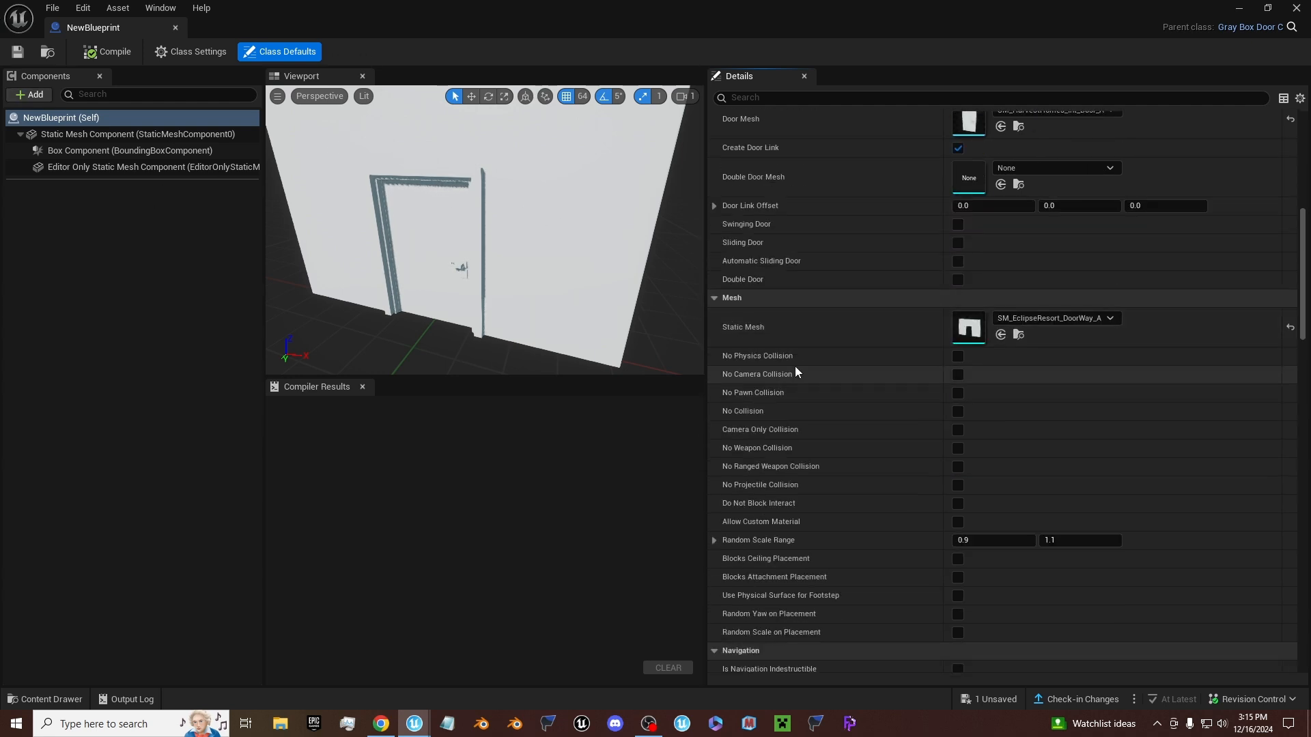
scroll("down", 3)
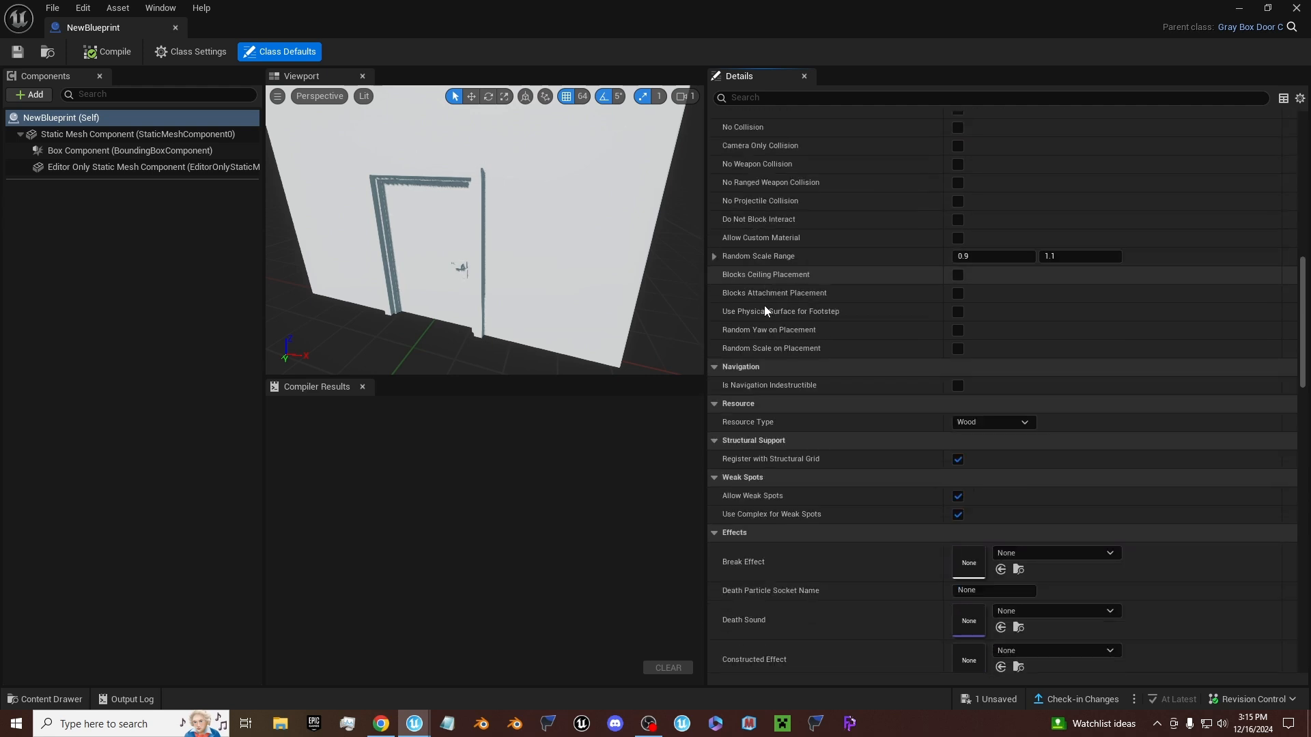
scroll("down", 3)
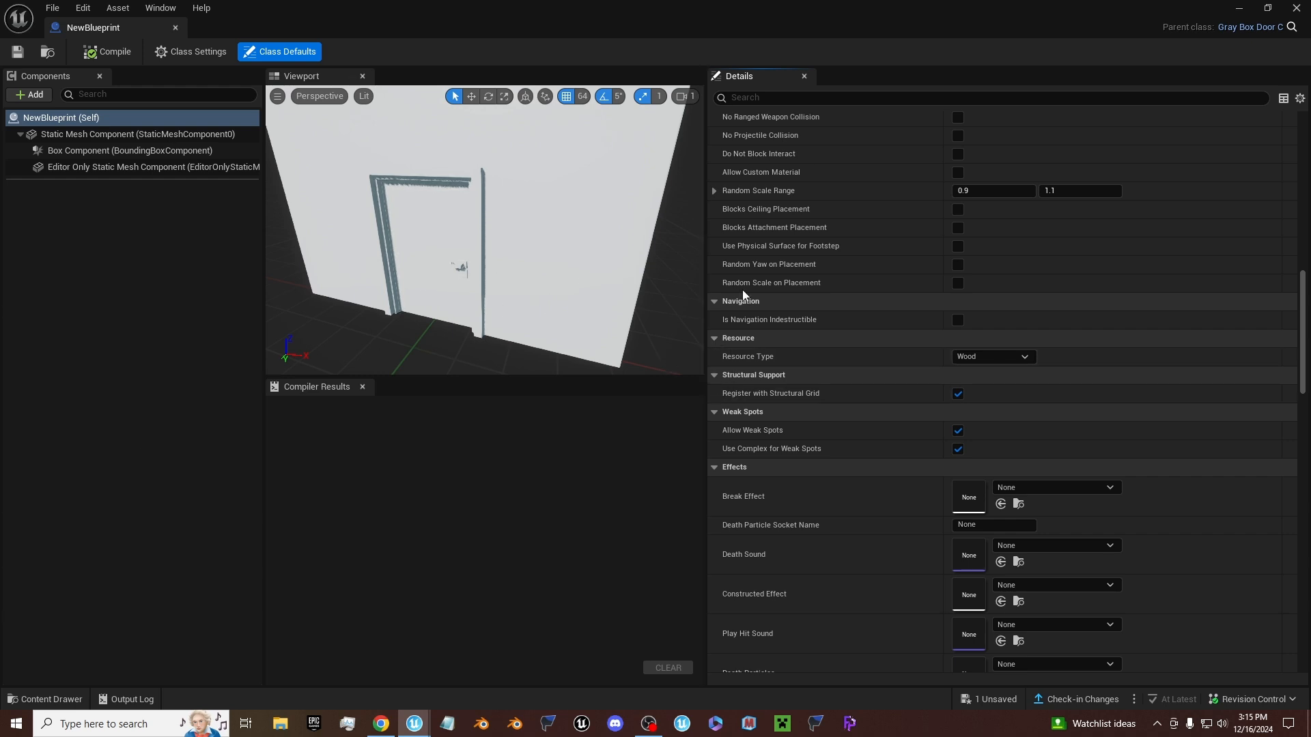
mouse_move(461, 214)
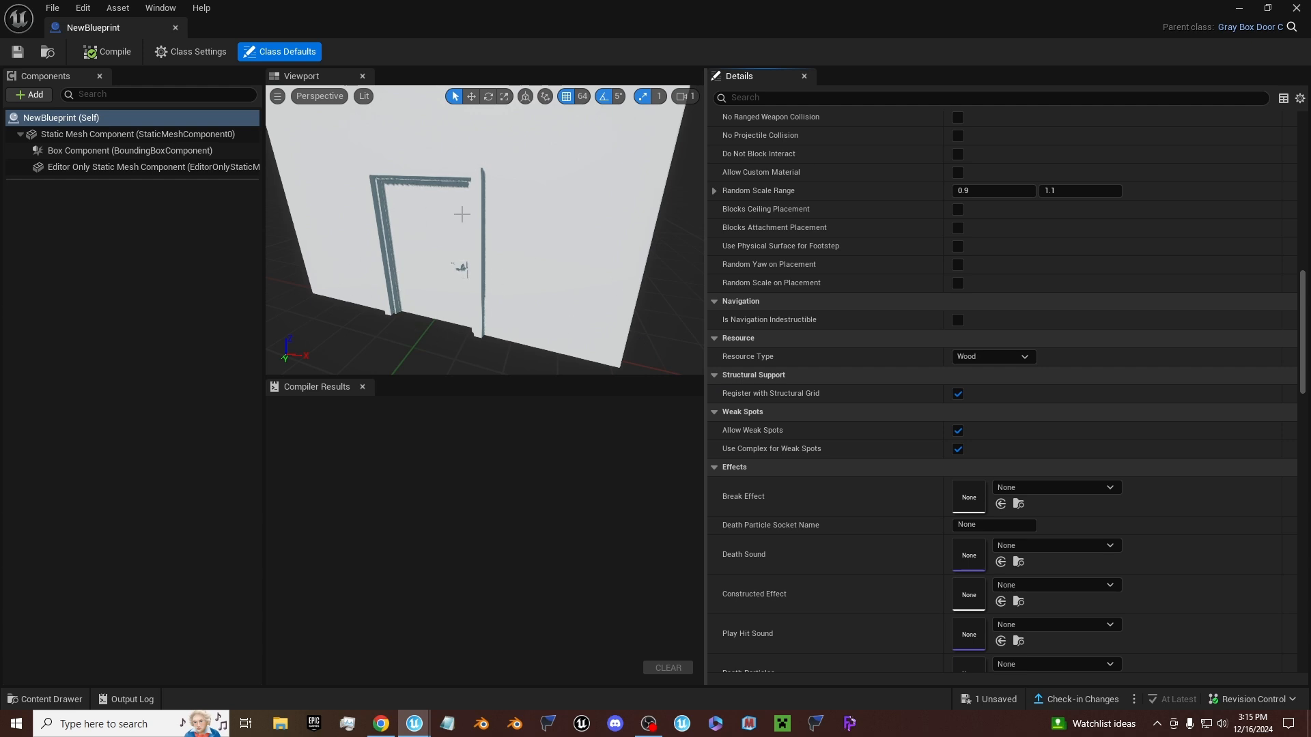
left_click(994, 356)
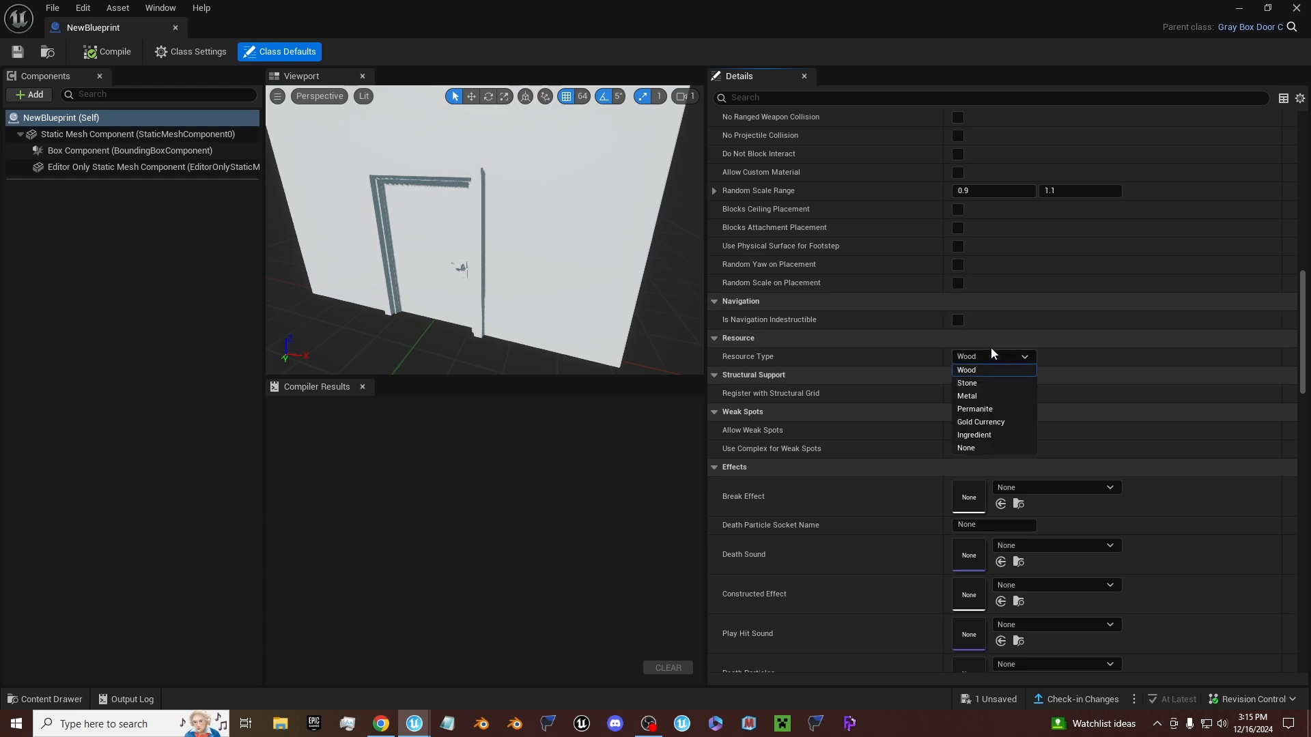
- Set the door's Resource Type to Stone with BuildingStone attribute keys and compile the blueprint
left_click(966, 370)
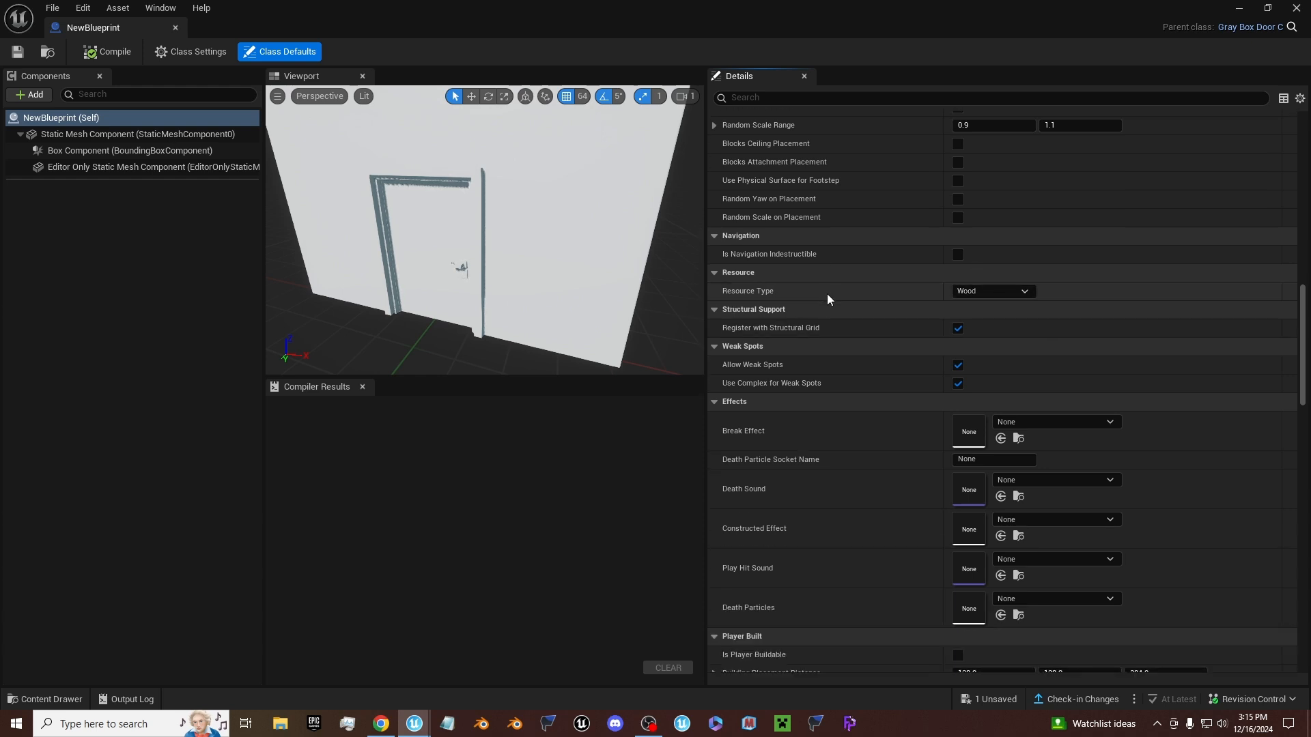
left_click(994, 291)
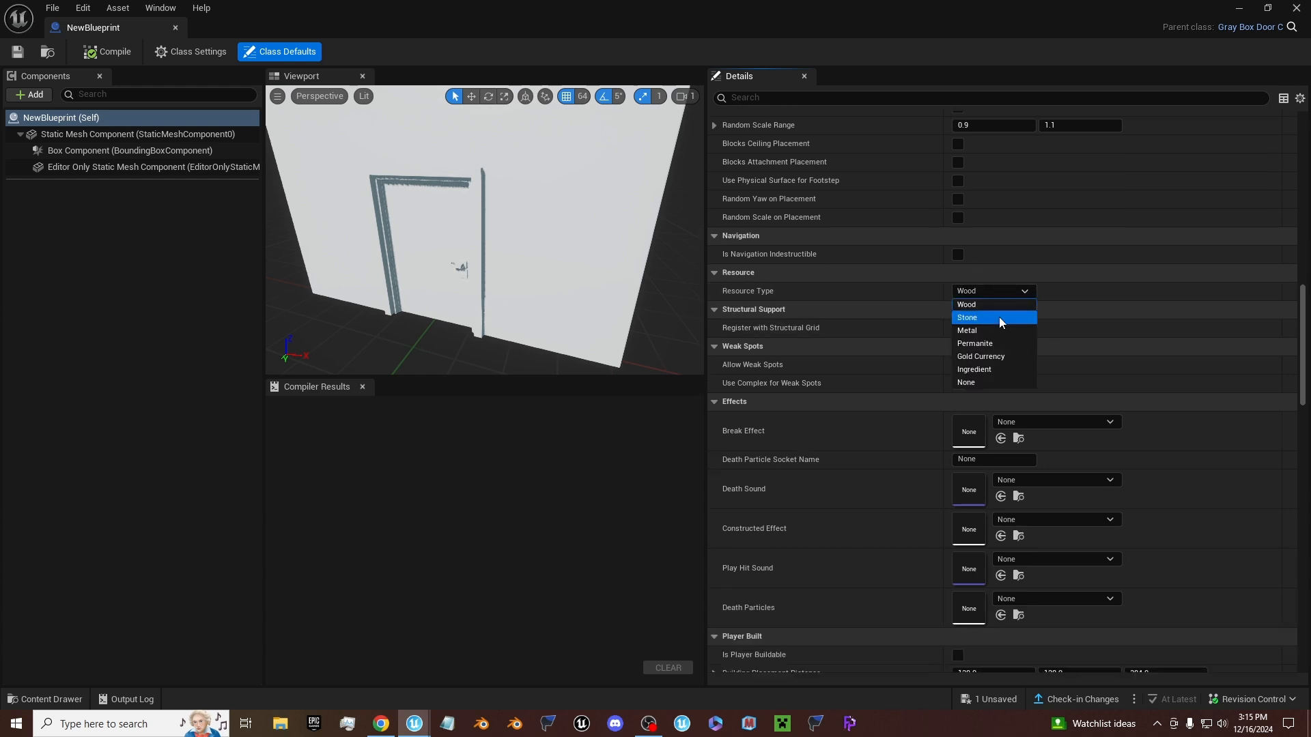
left_click(966, 317)
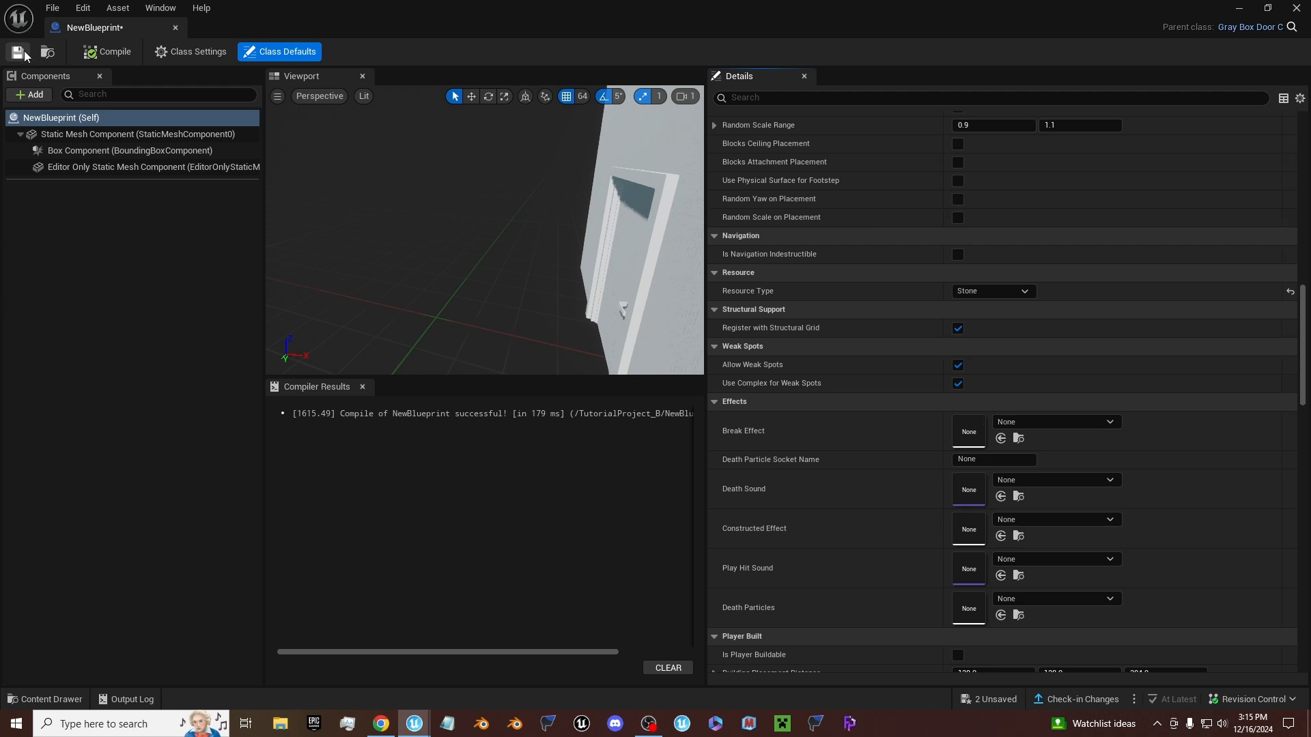
scroll("down", 3)
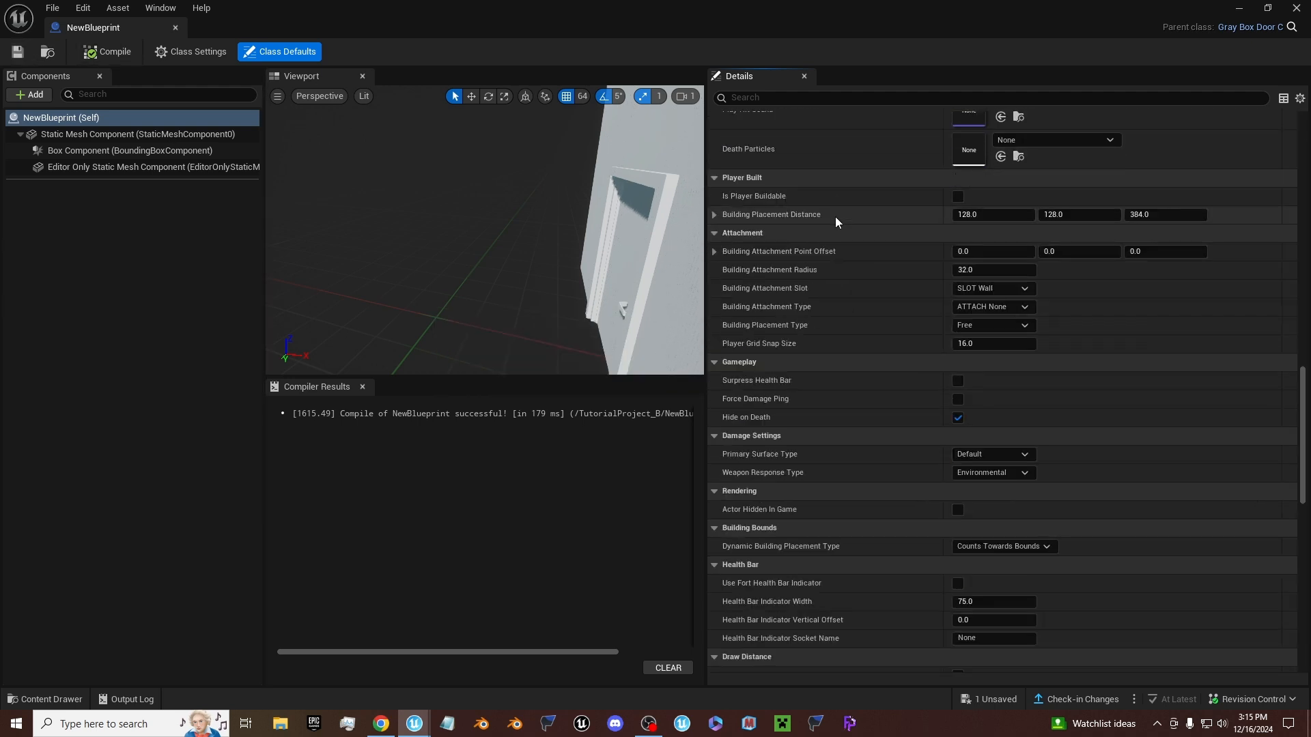
scroll("down", 3)
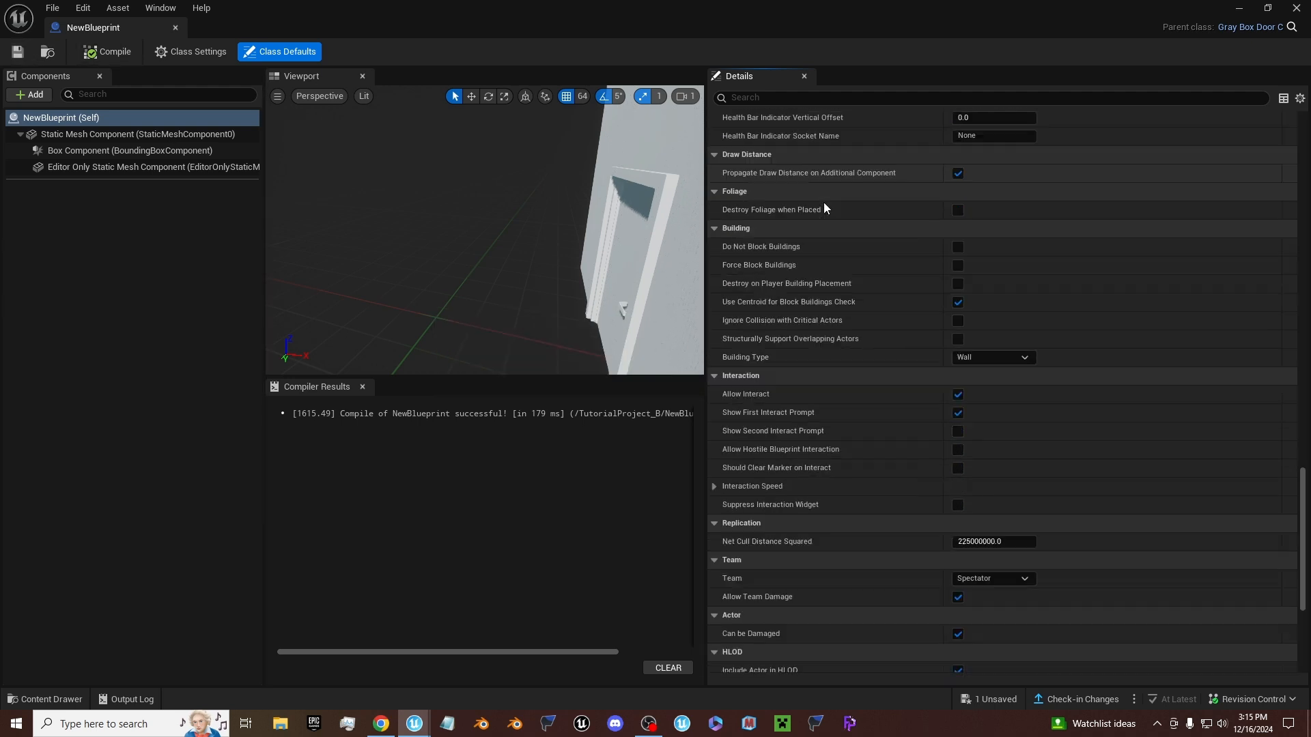
scroll("down", 3)
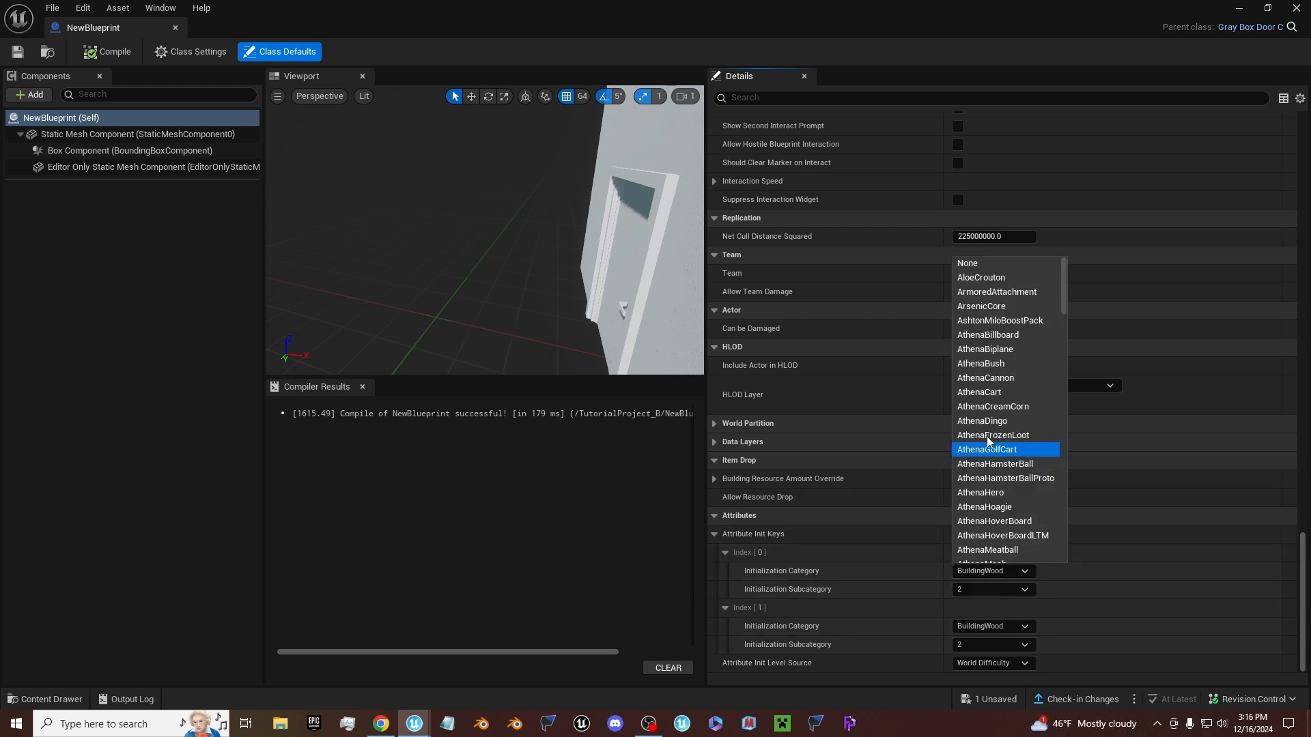
scroll("down", 3)
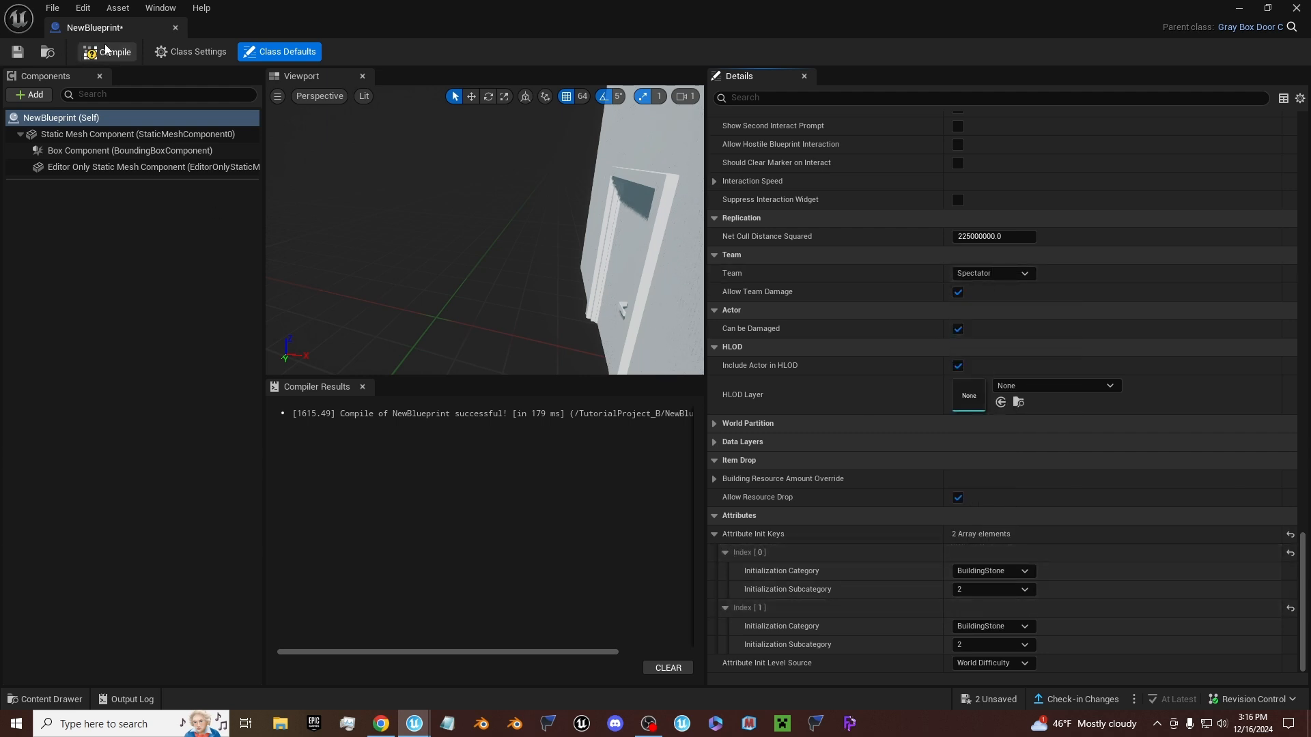
left_click(114, 52)
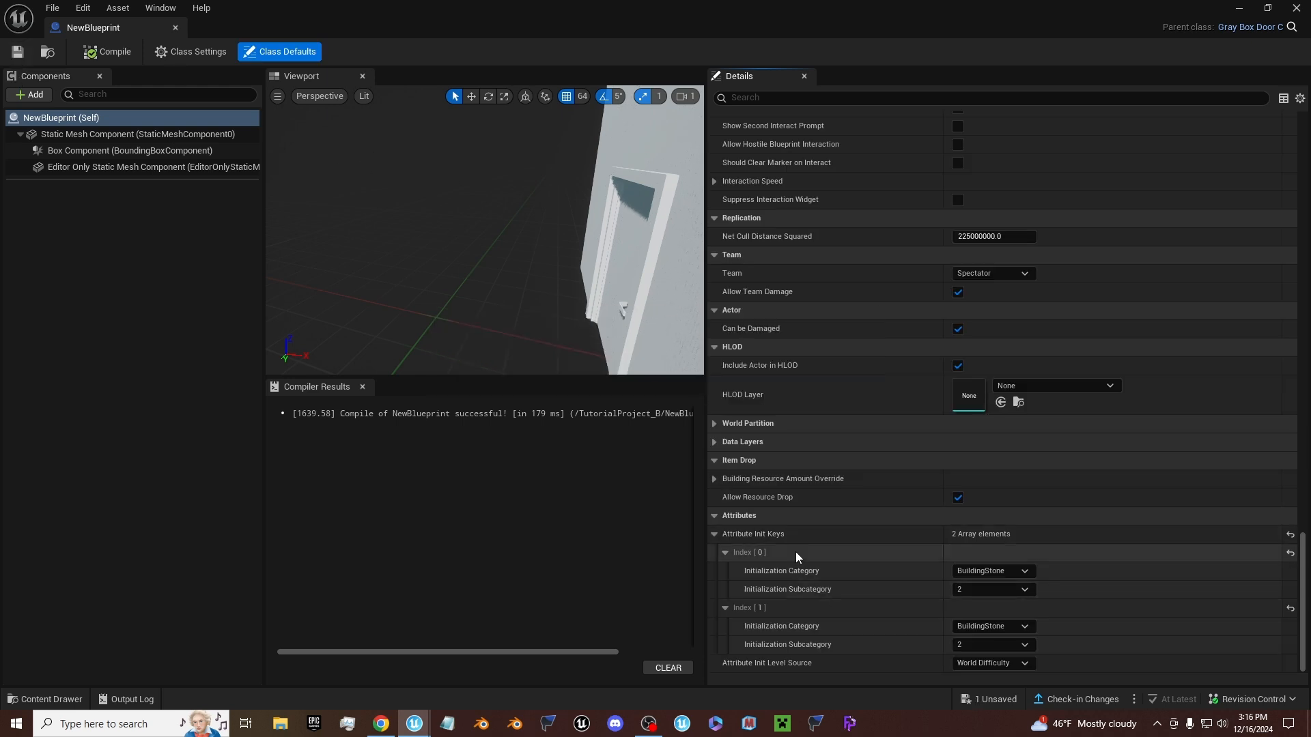
mouse_move(918, 554)
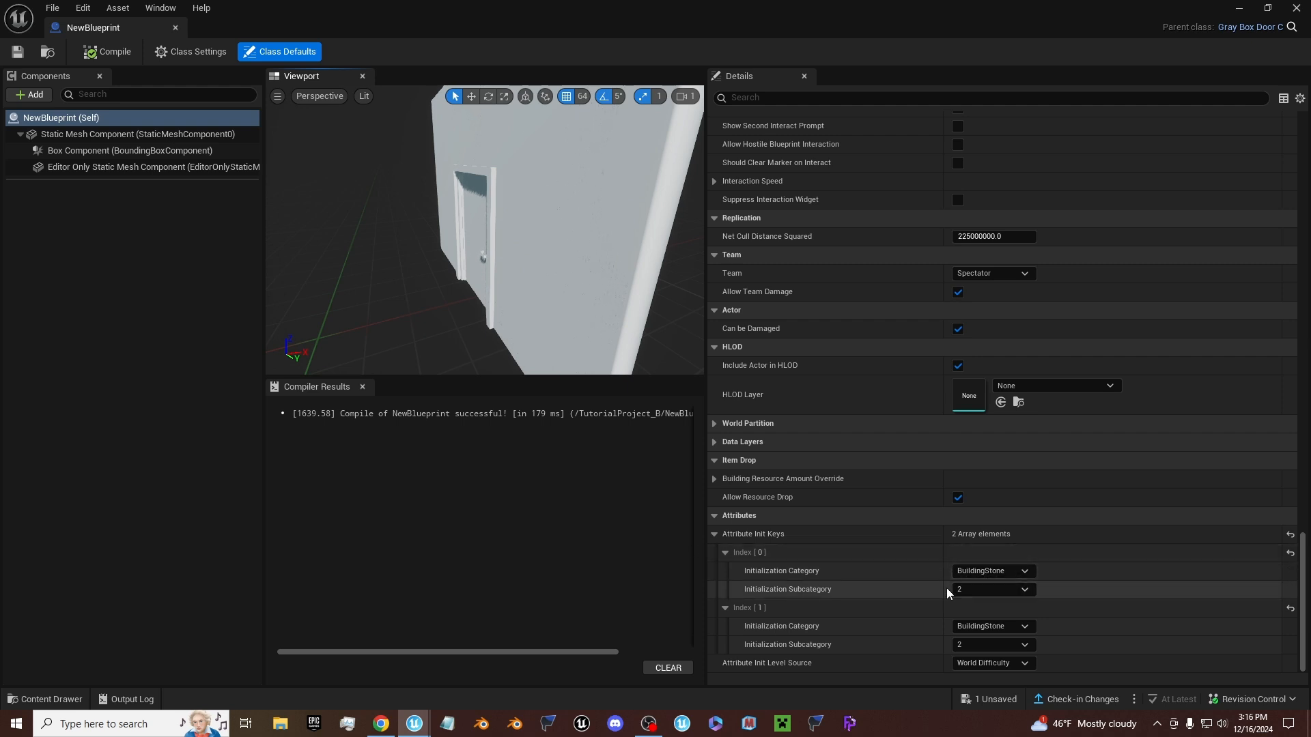
mouse_move(106, 43)
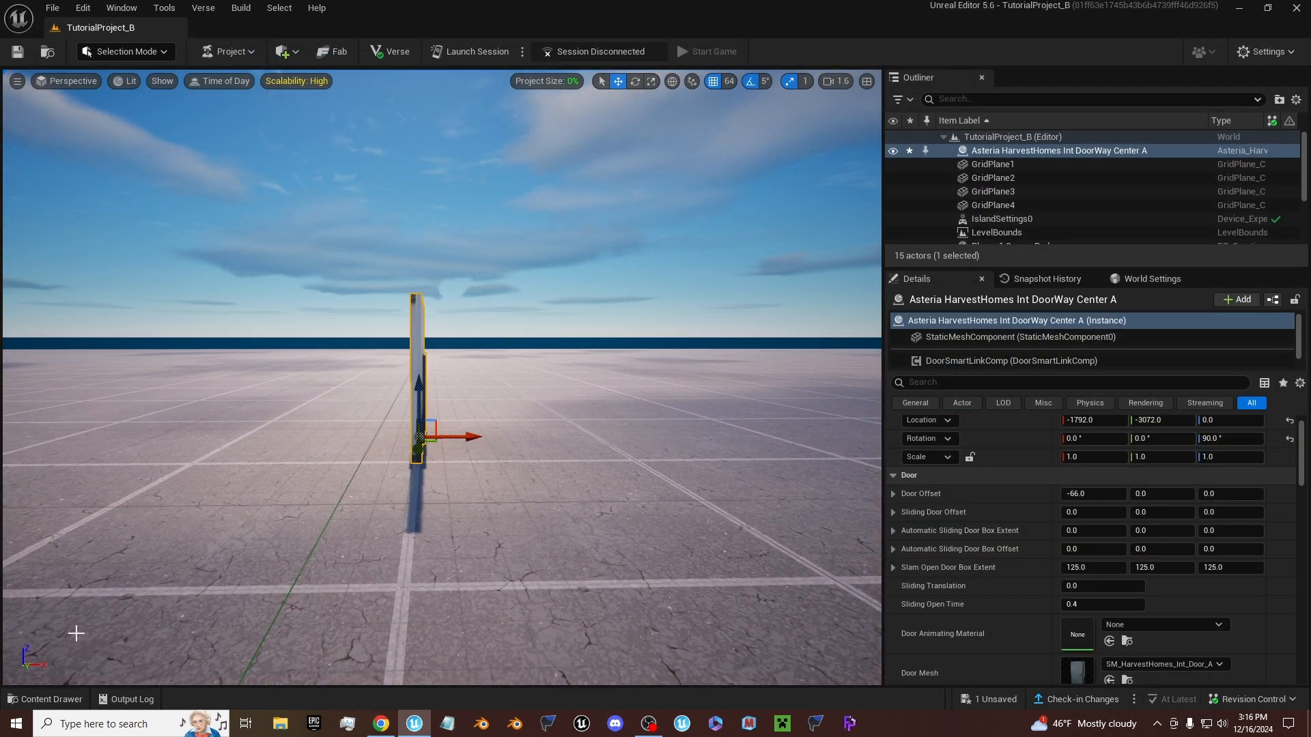
- Place the door blueprint in the level and start adding a new Blueprint Class from the Content Drawer
left_click(51, 699)
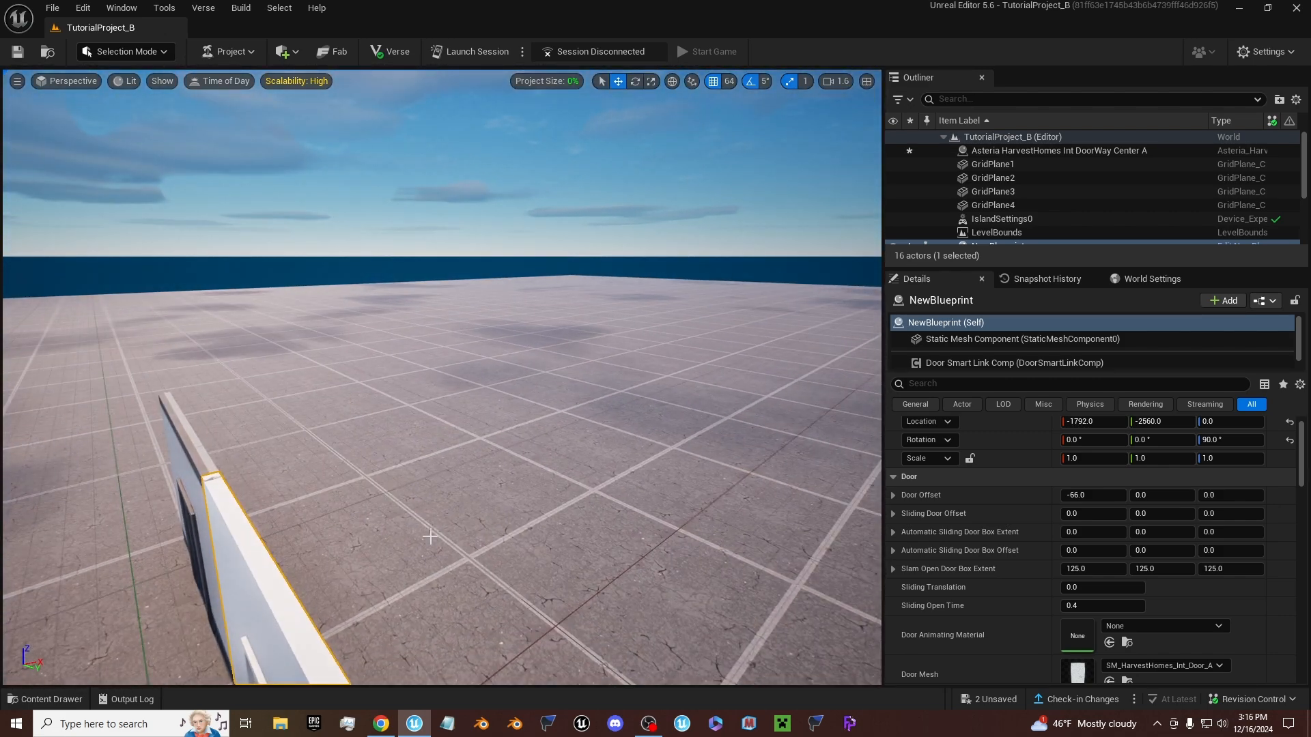
left_click(52, 699)
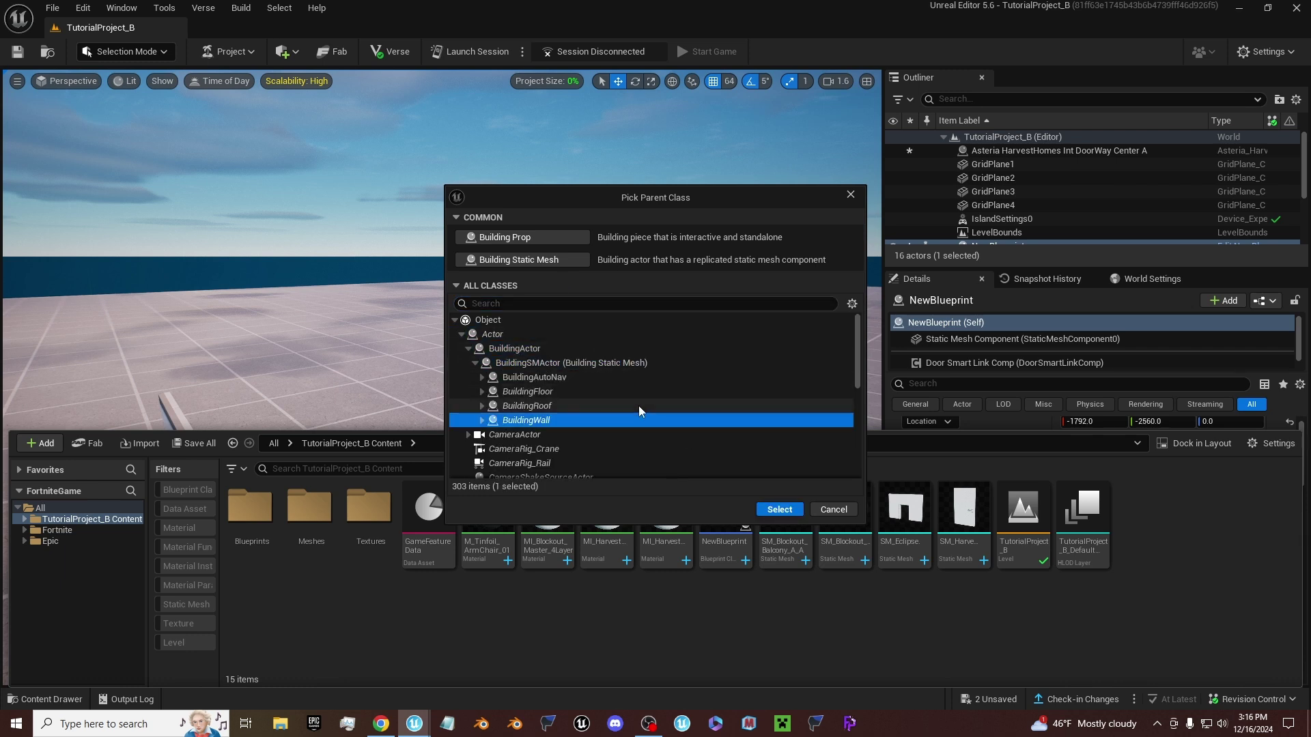
mouse_move(803, 531)
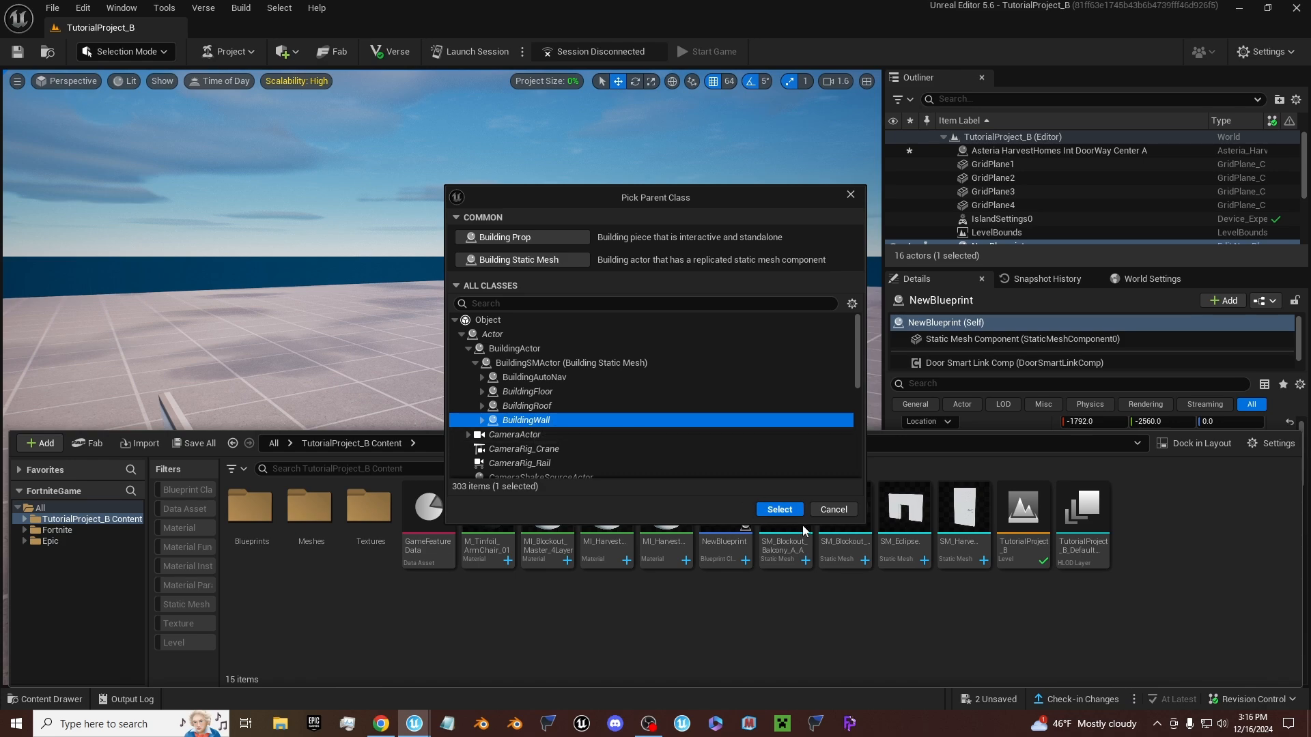
- Cancel the Pick Parent Class dialog and view the placed door wall in the level
left_click(780, 510)
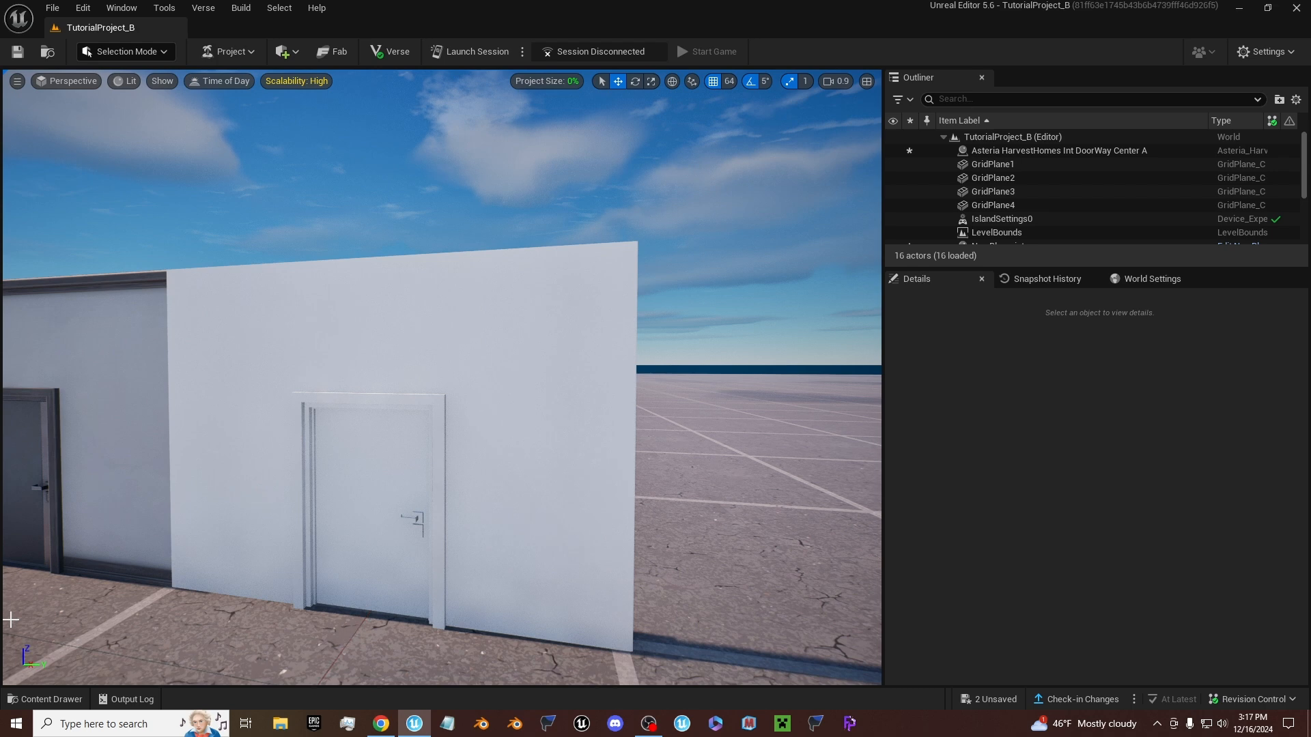
left_click(45, 699)
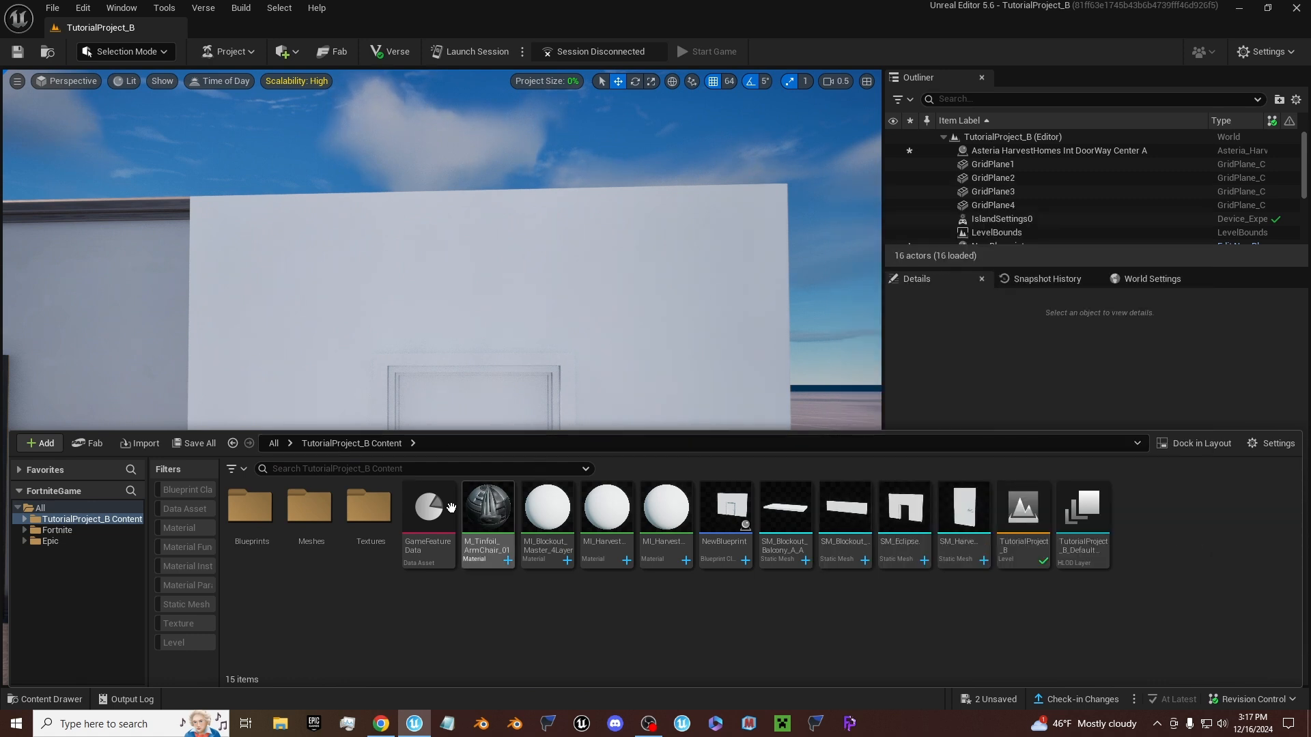
- Create a new Blueprint Class with GrayBox_Stair_F_C under BuildingStairs as its parent and save all
left_click(40, 442)
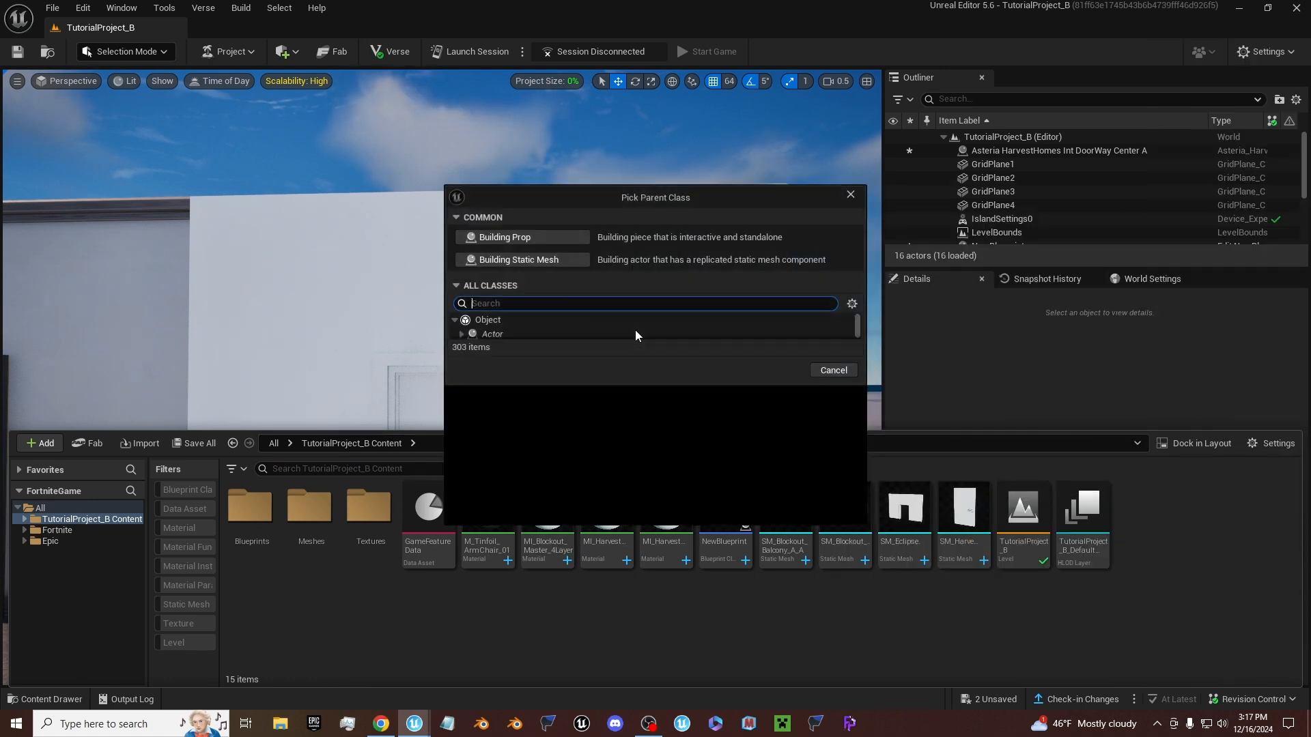
left_click(462, 333)
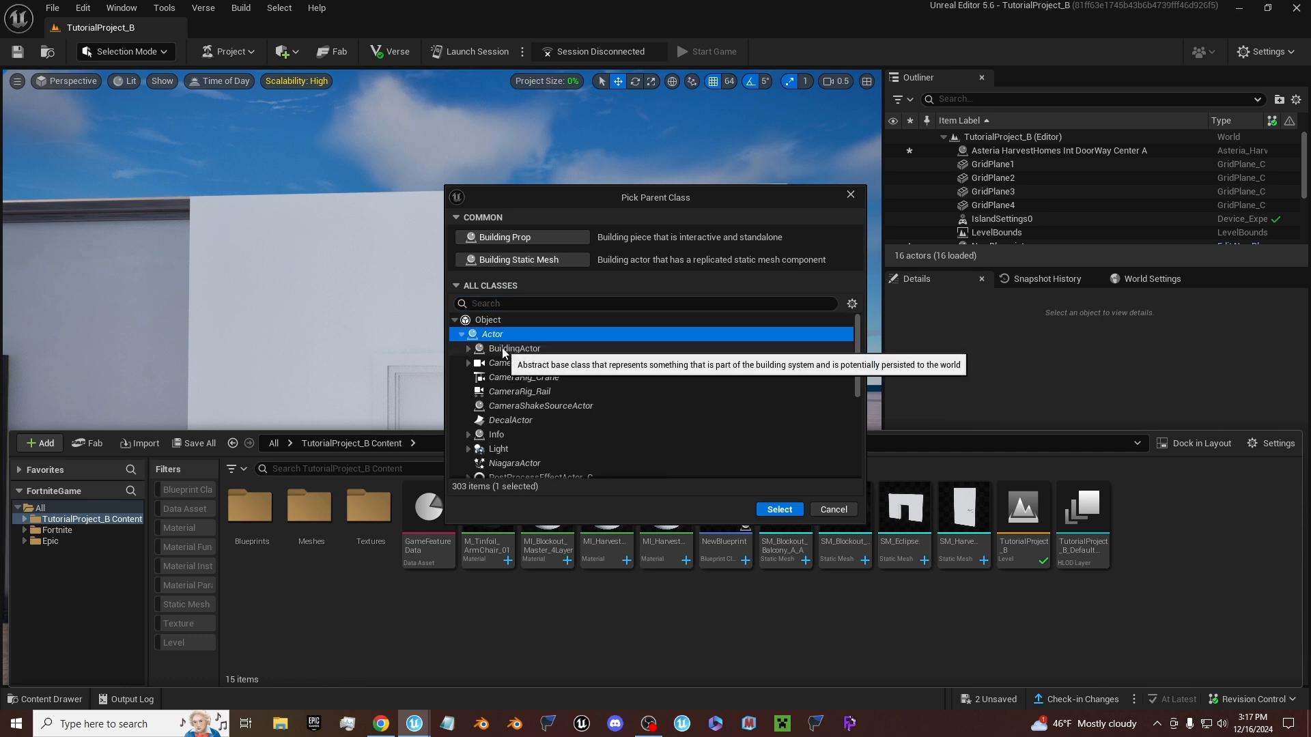
left_click(468, 348)
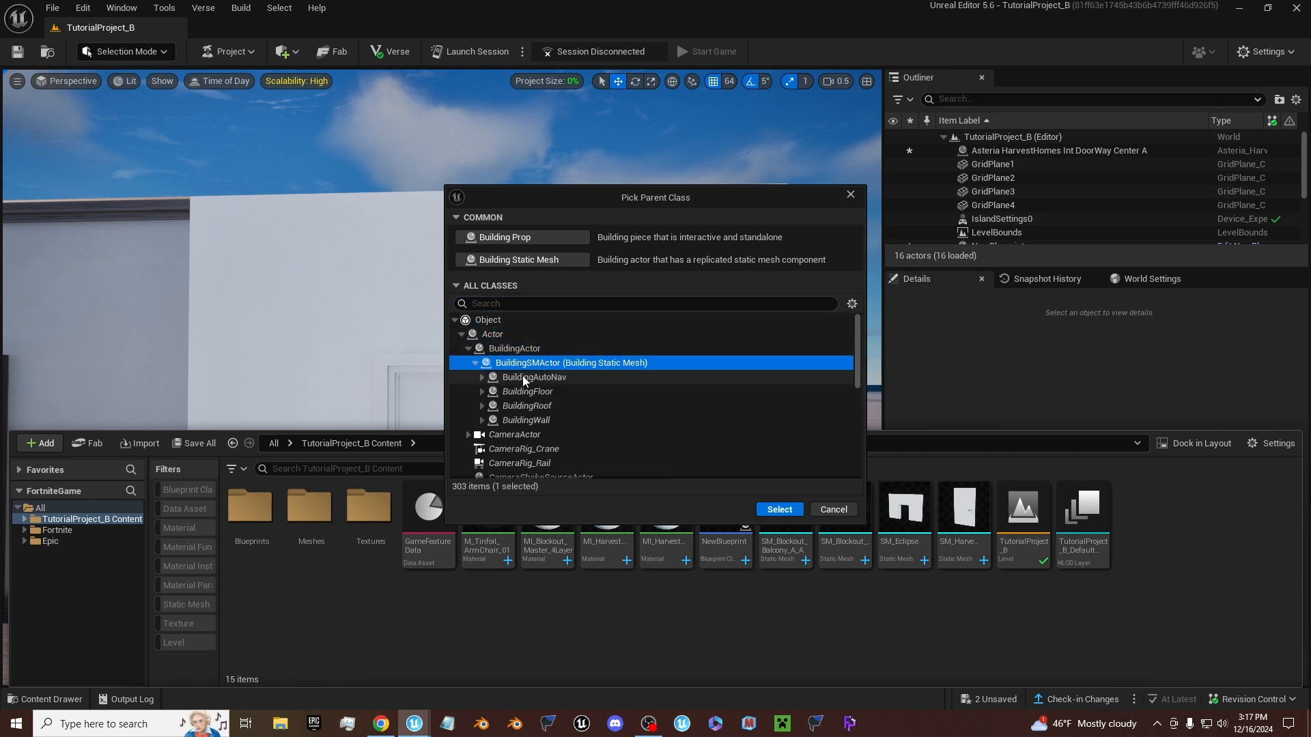
left_click(527, 391)
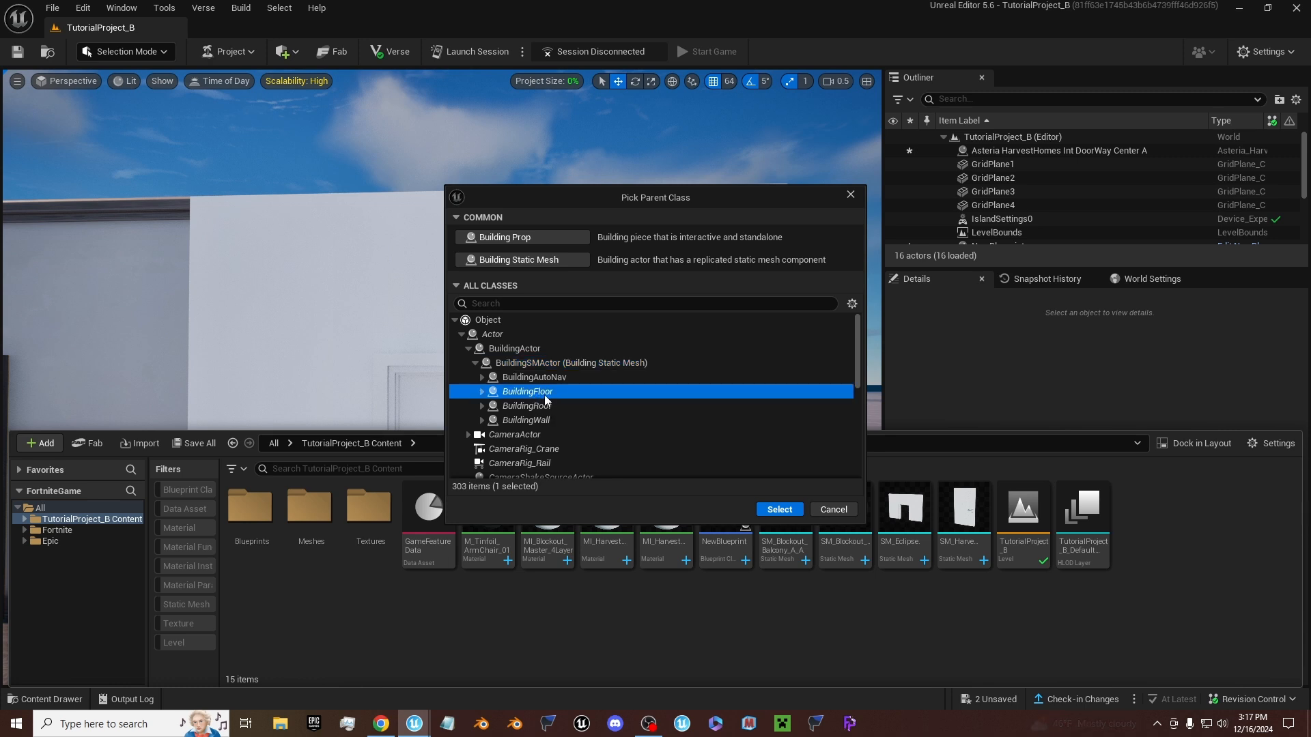
left_click(483, 390)
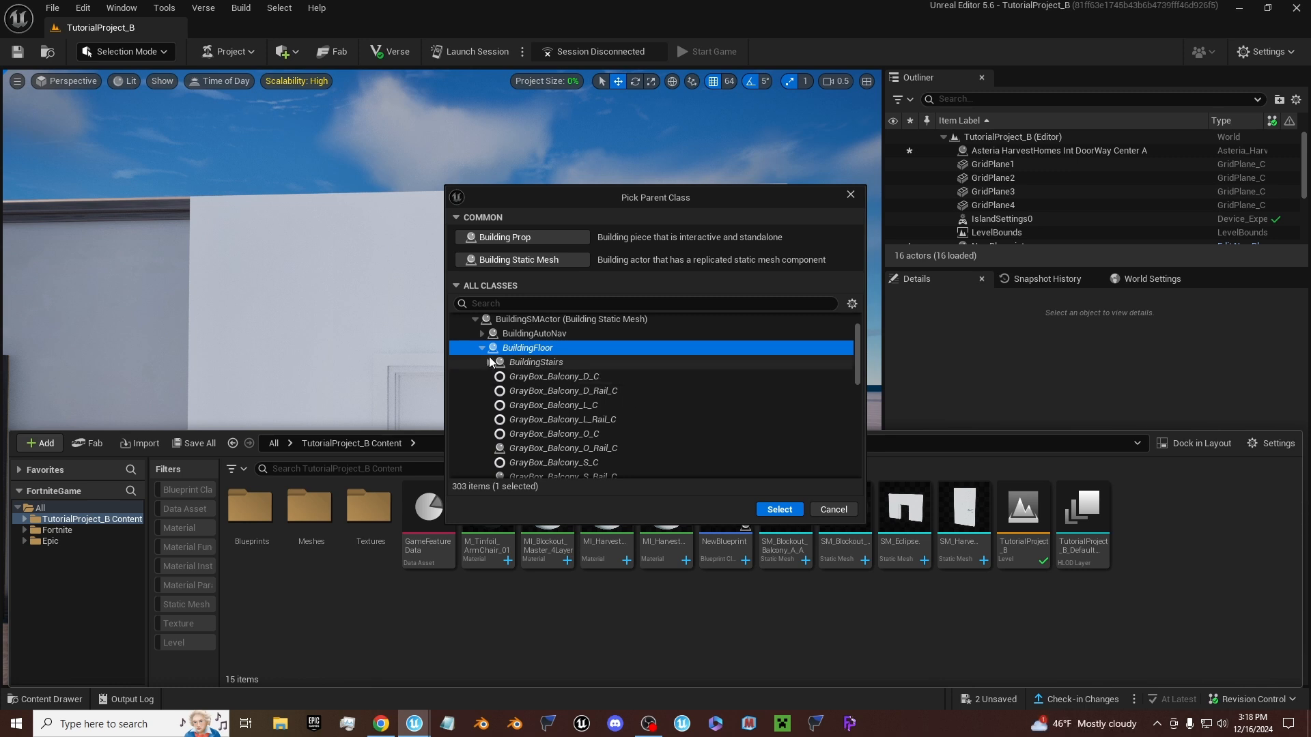
left_click(535, 362)
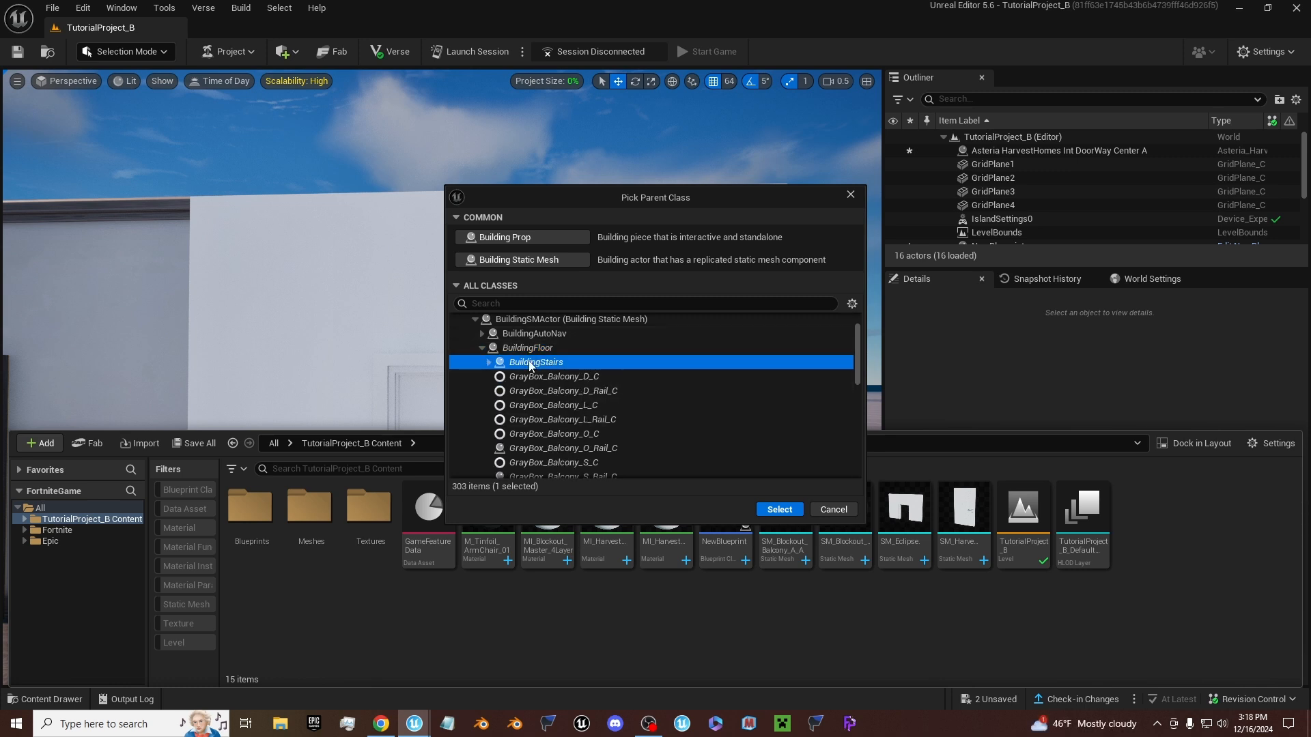
left_click(488, 362)
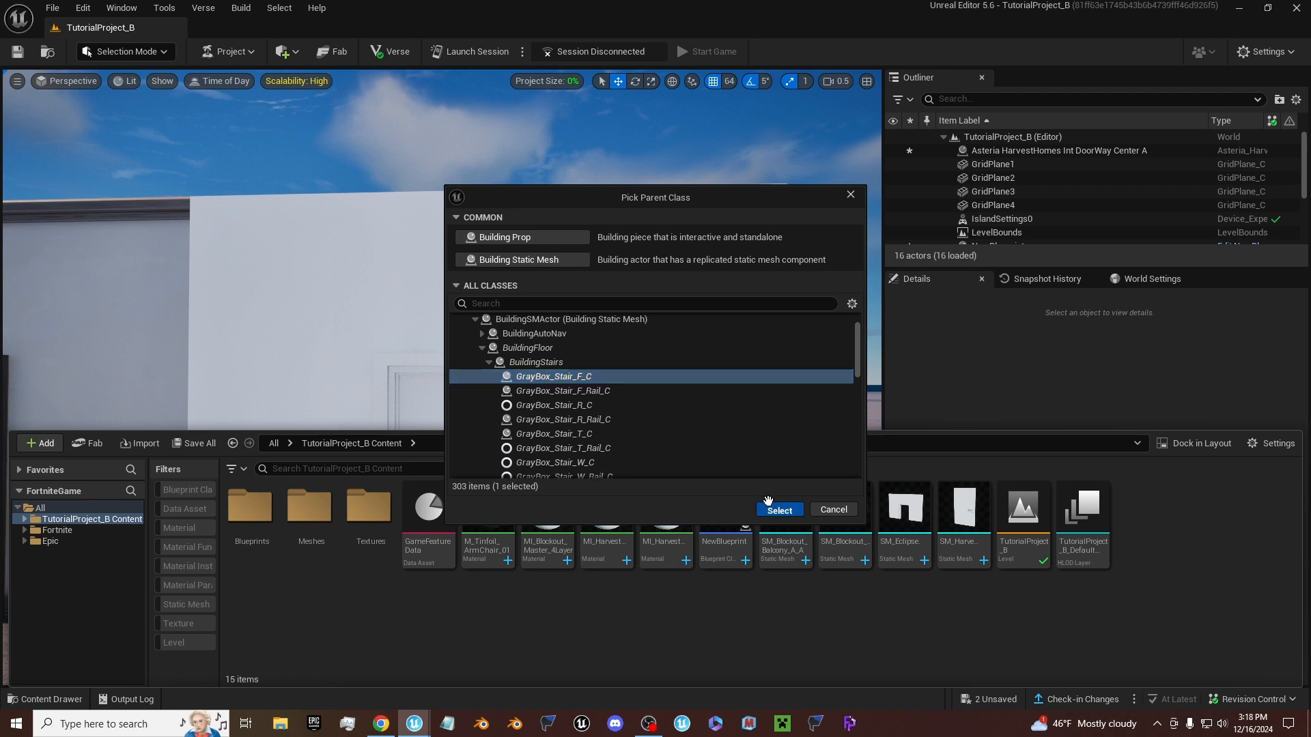
left_click(779, 511)
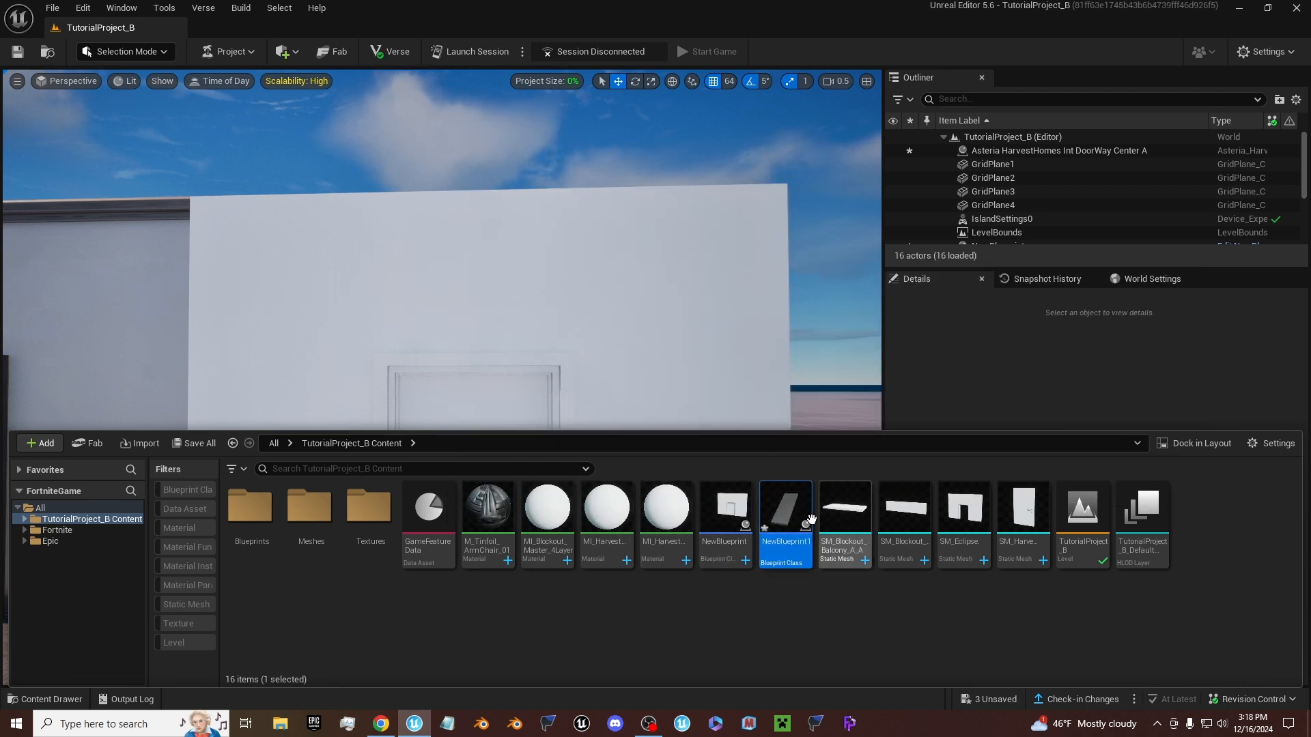
double_click(785, 509)
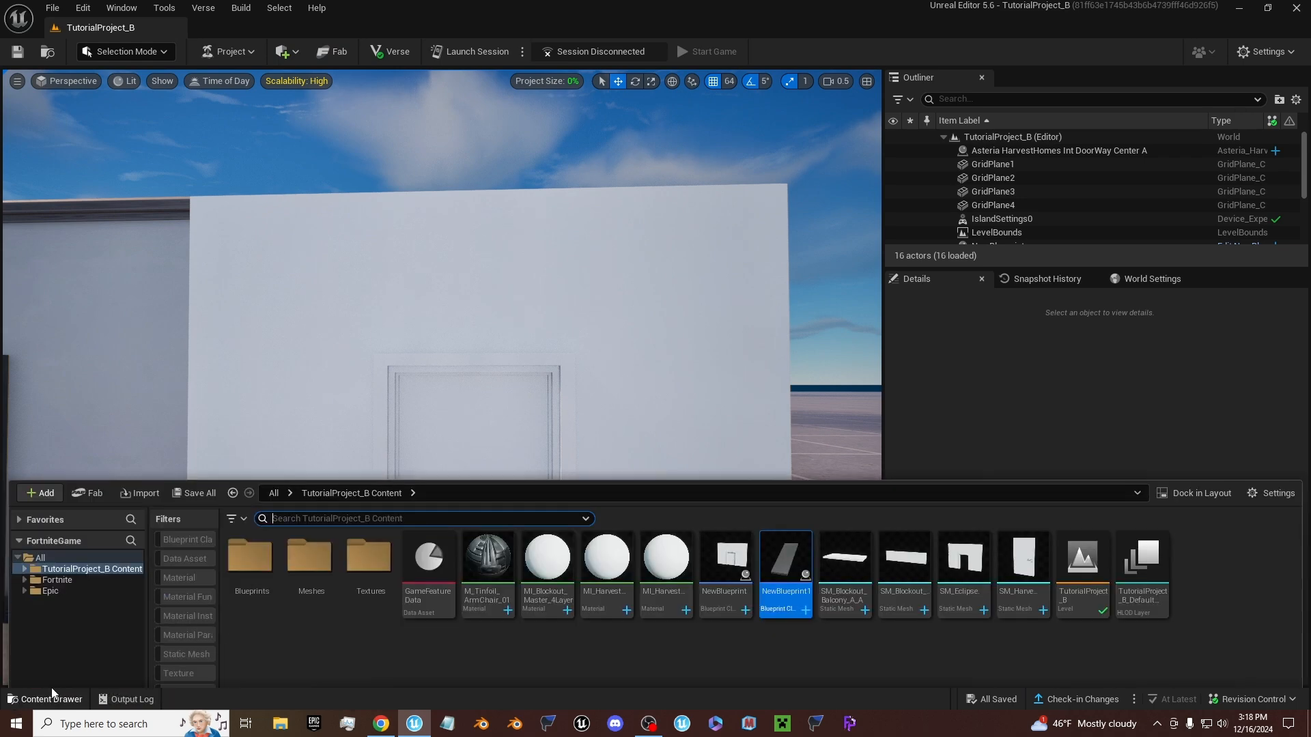
mouse_move(781, 570)
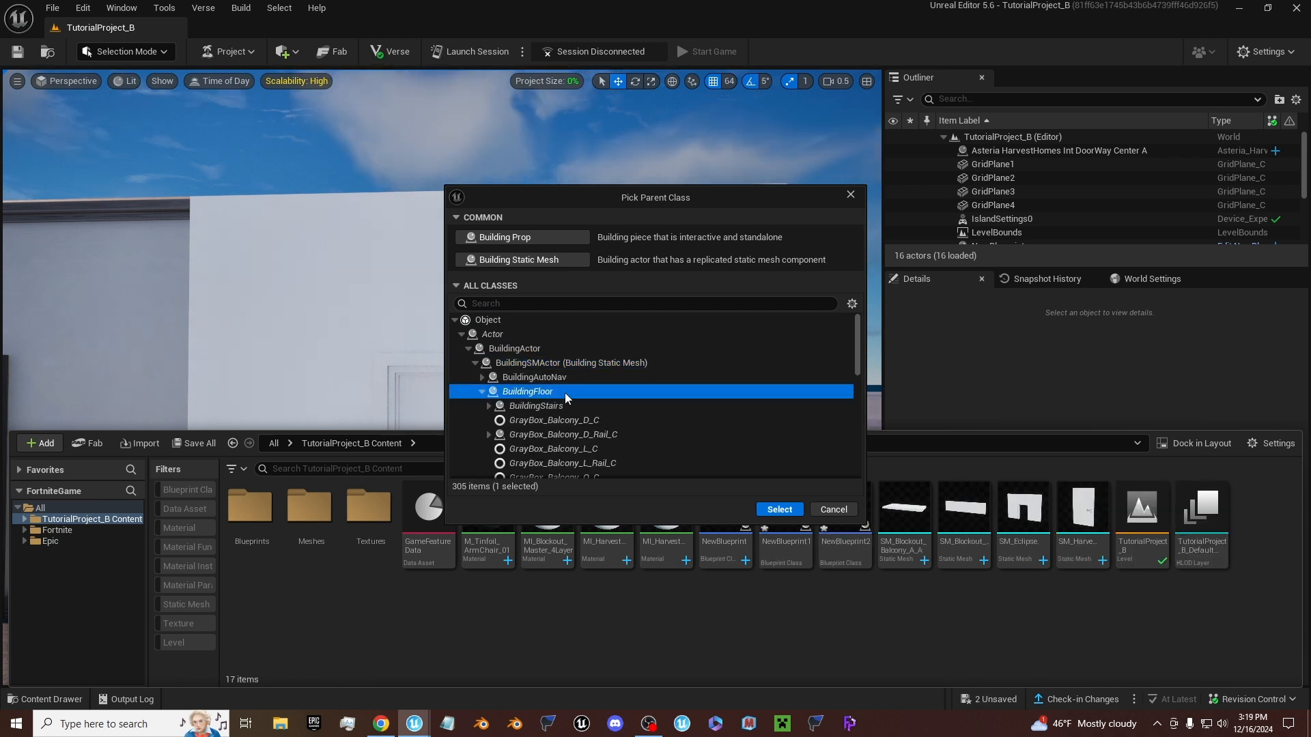
- Create NewBlueprint3 as a child of GrayBox_Balcony_S_Rail in the project content
scroll("down", 3)
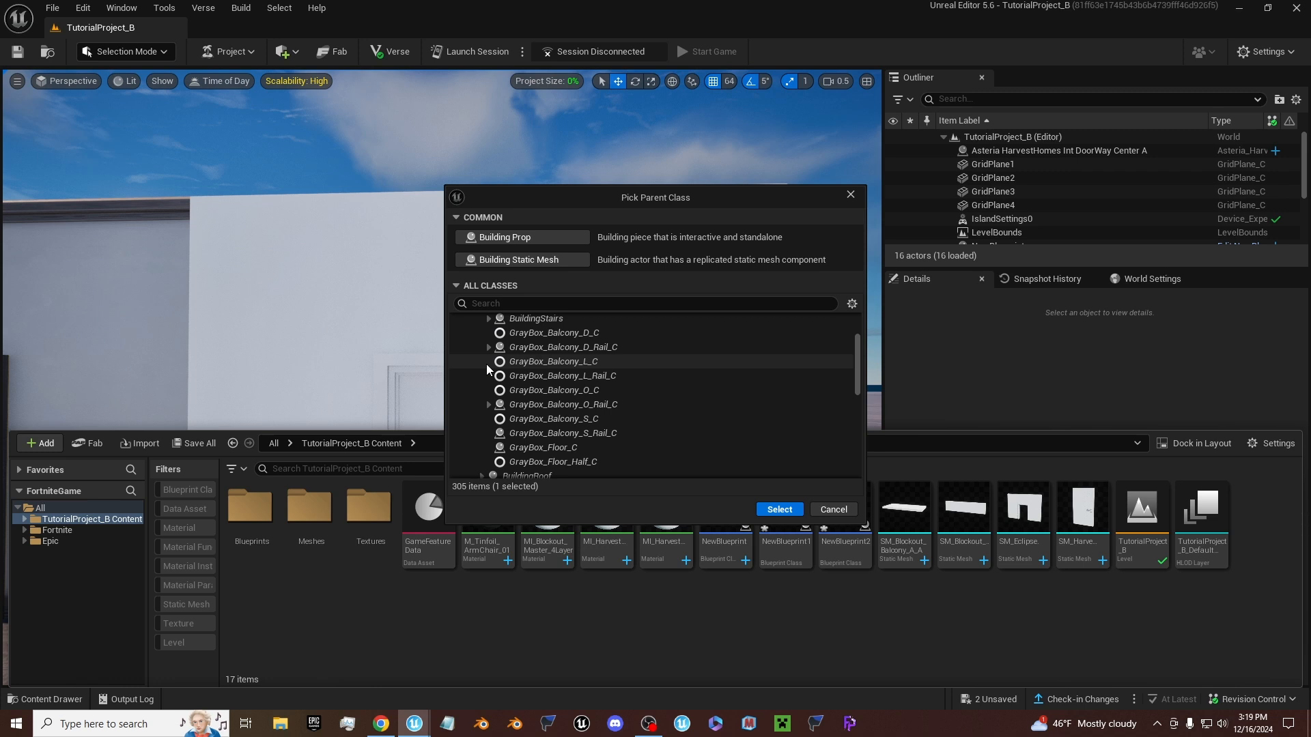
mouse_move(554, 378)
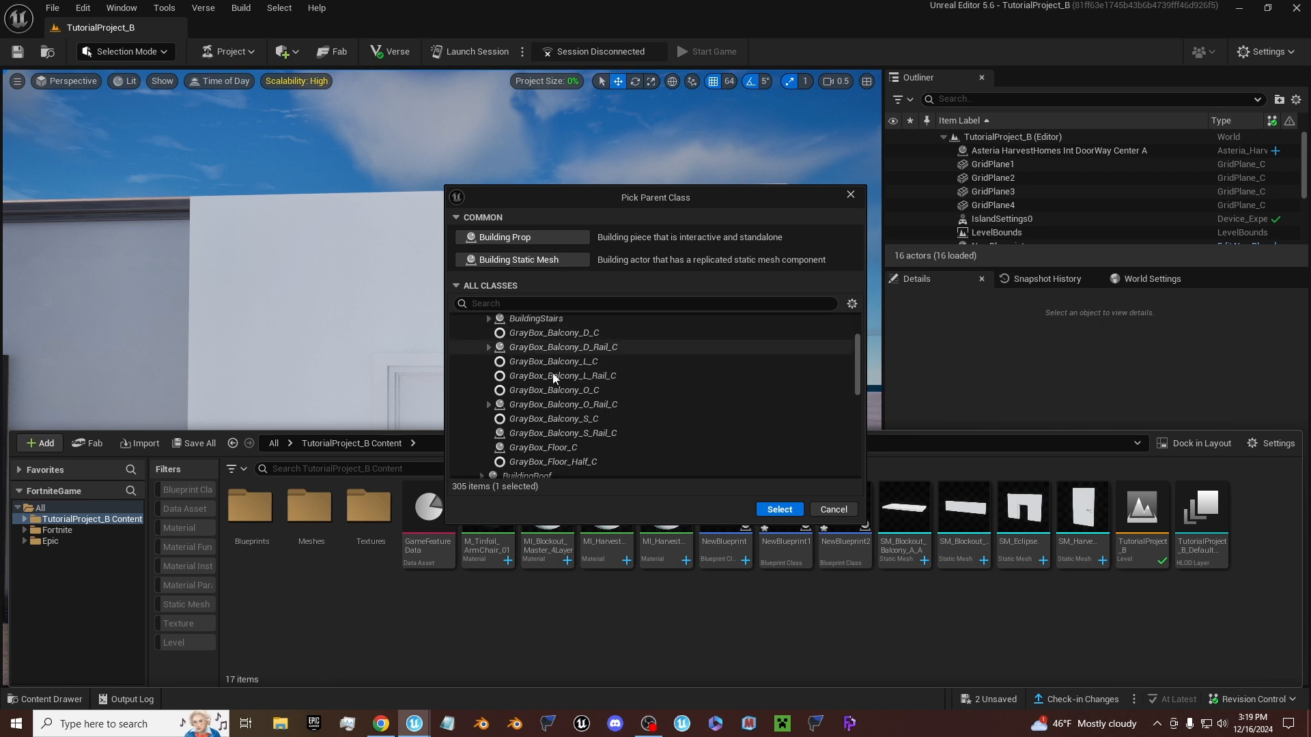
mouse_move(606, 437)
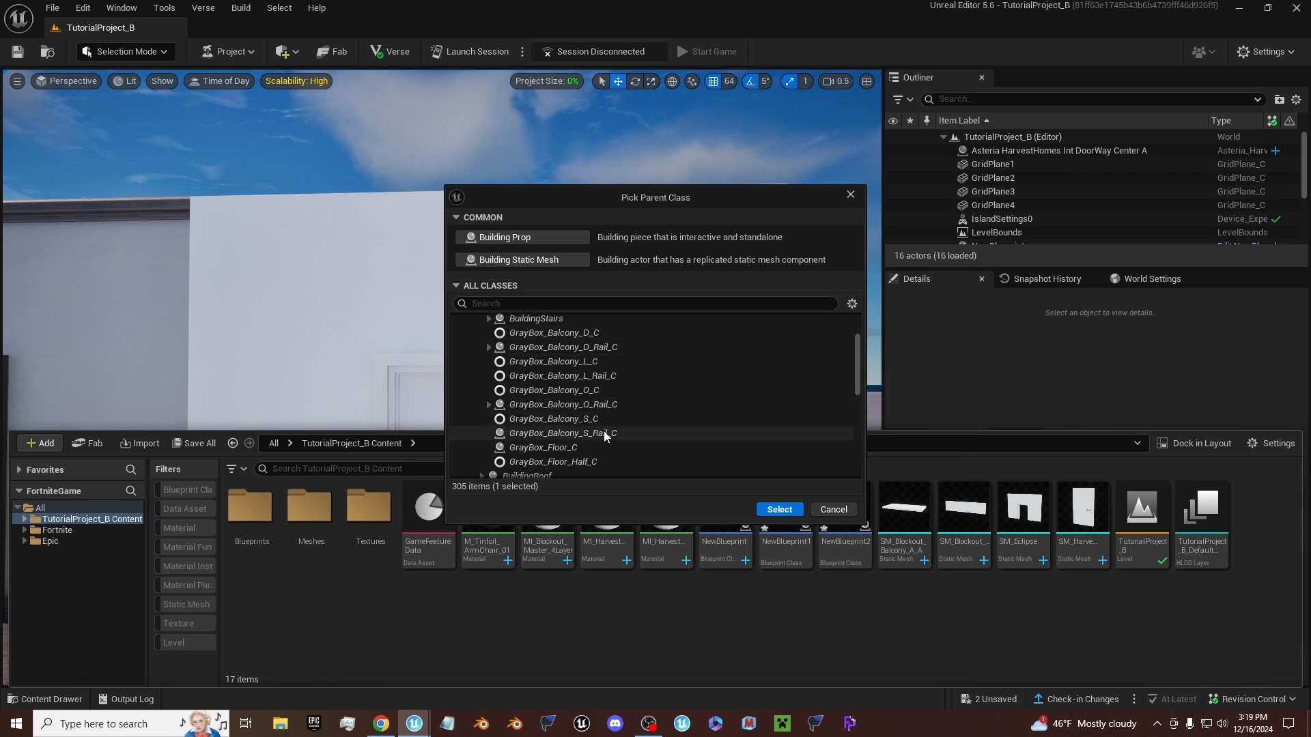
left_click(780, 509)
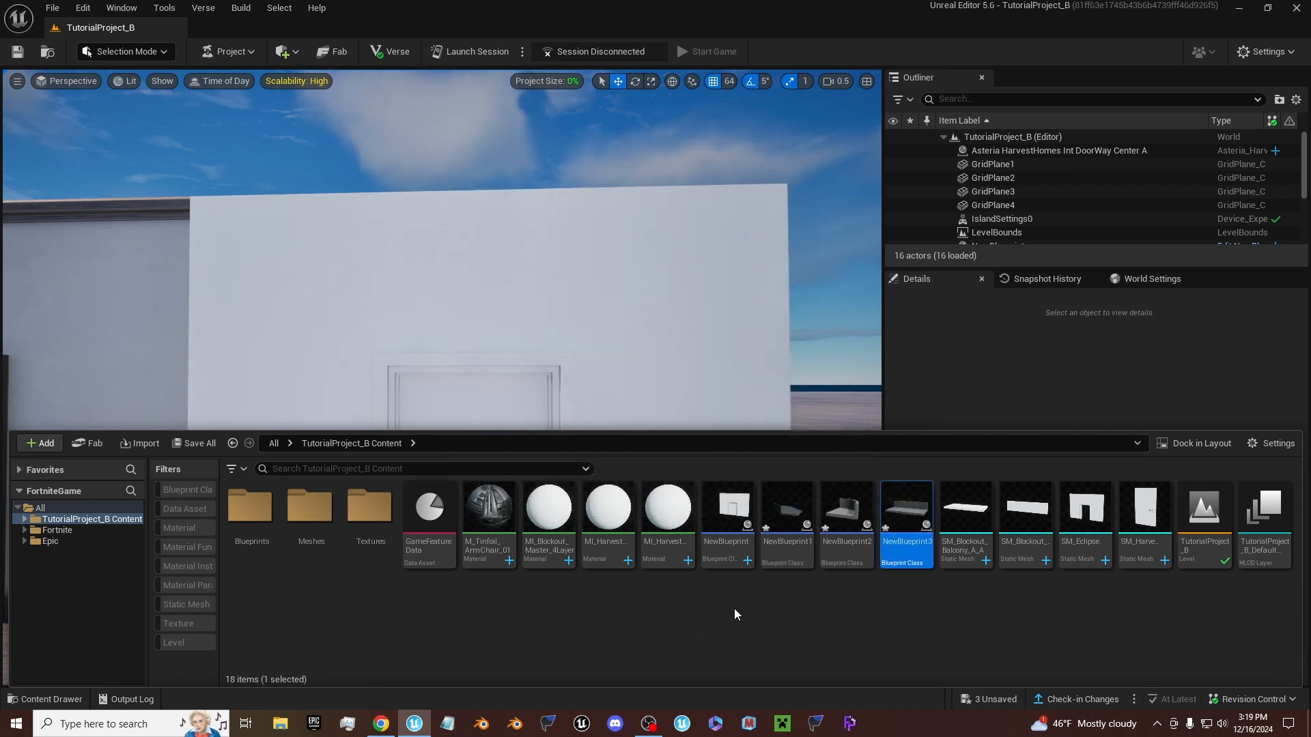
mouse_move(898, 520)
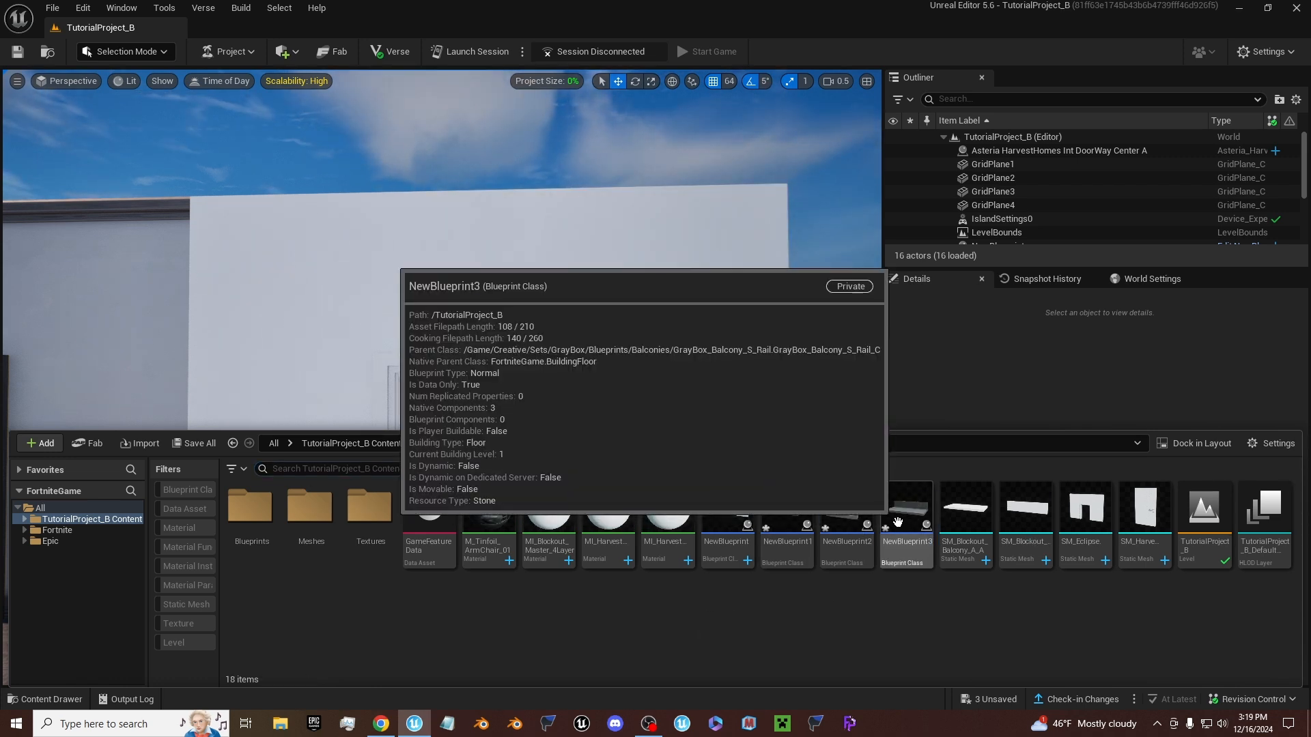
- Give NewBlueprint3 the SM_Blockout_Balcony_A_A static mesh and compile it
double_click(907, 506)
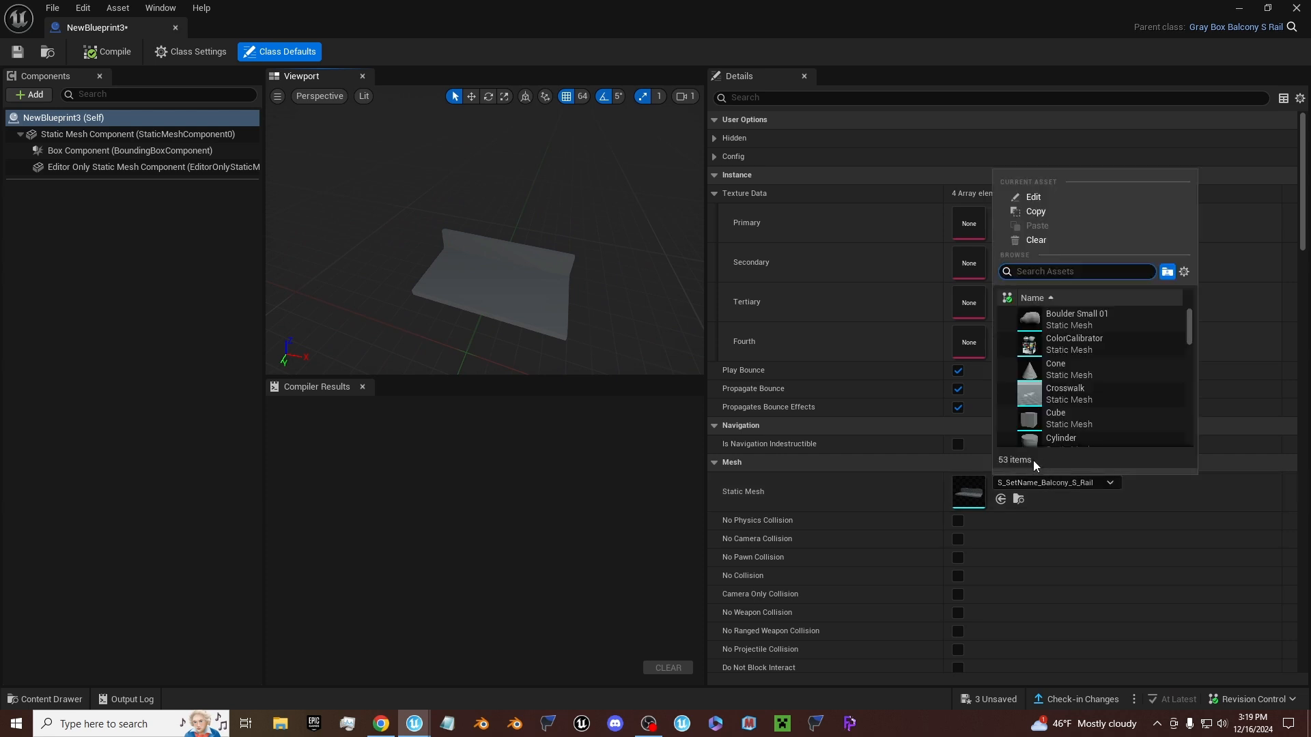
type("bal")
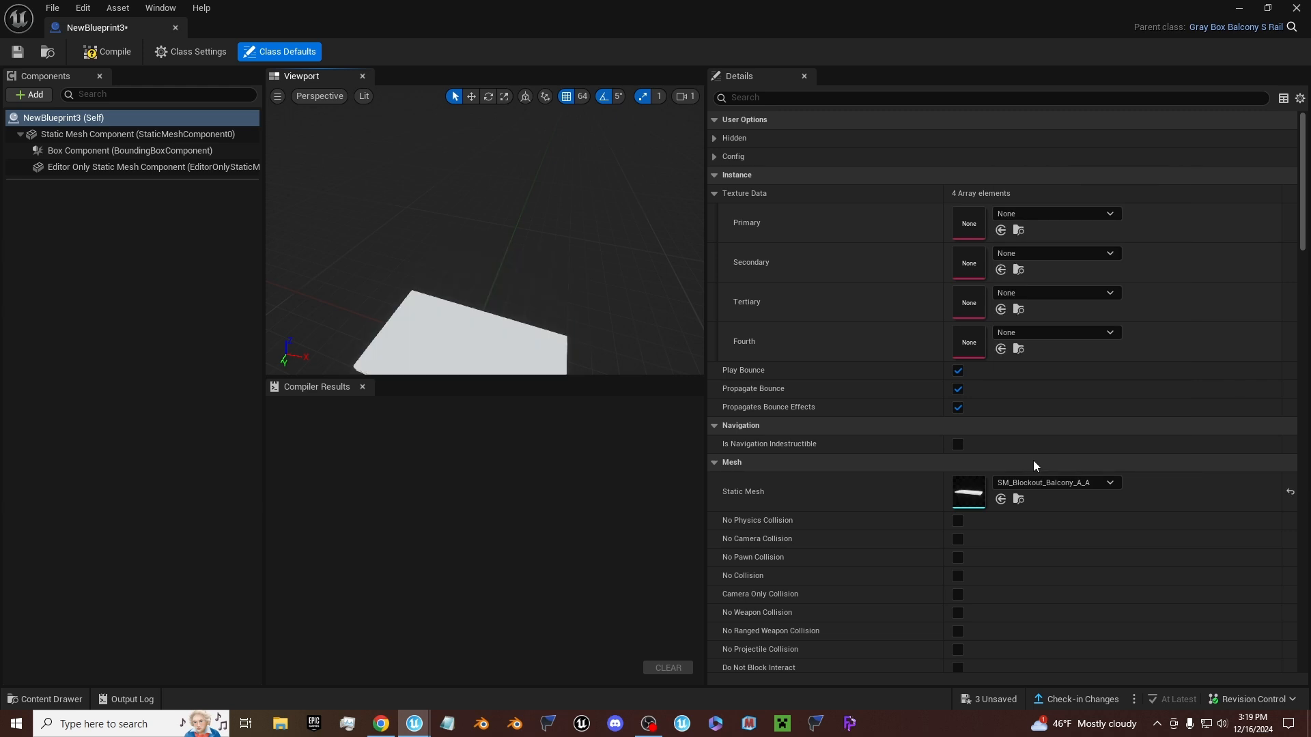
left_click(105, 52)
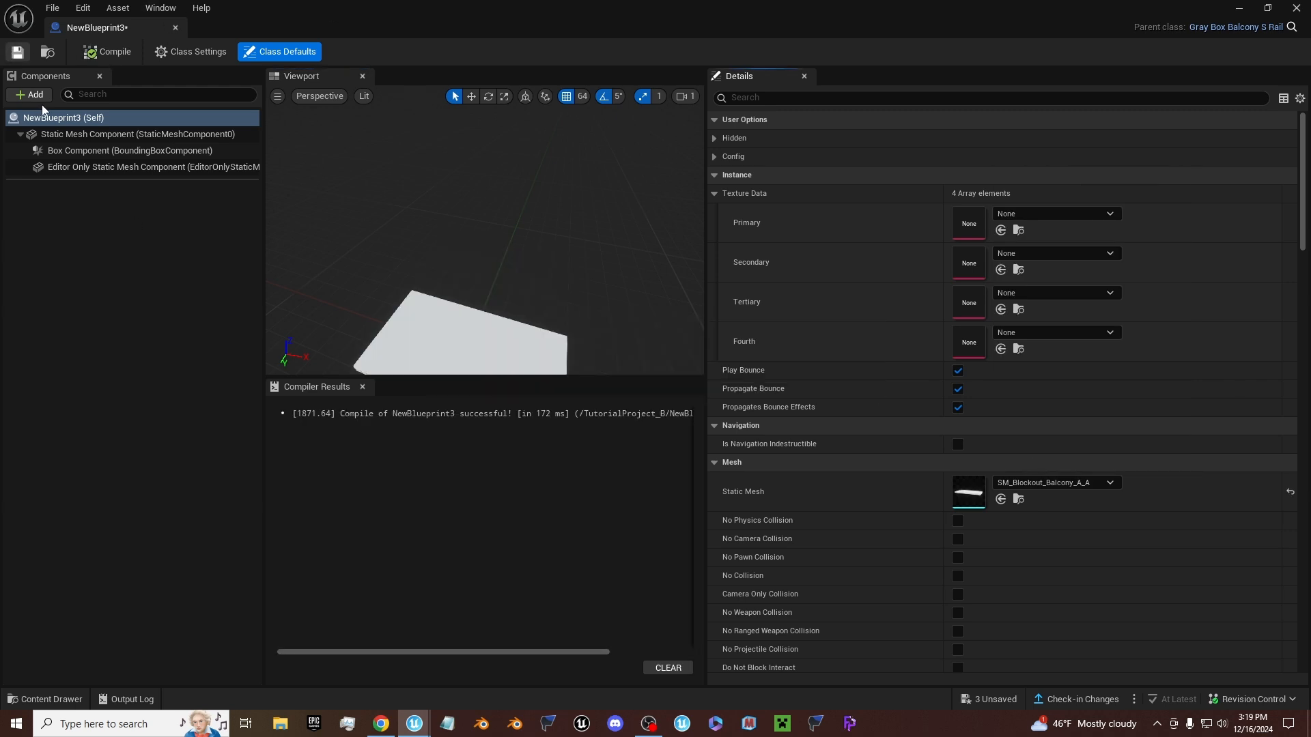
- Add a static mesh component using SM_Blockout_QuarterWall_B_A and move it to the balcony's back edge
left_click(30, 96)
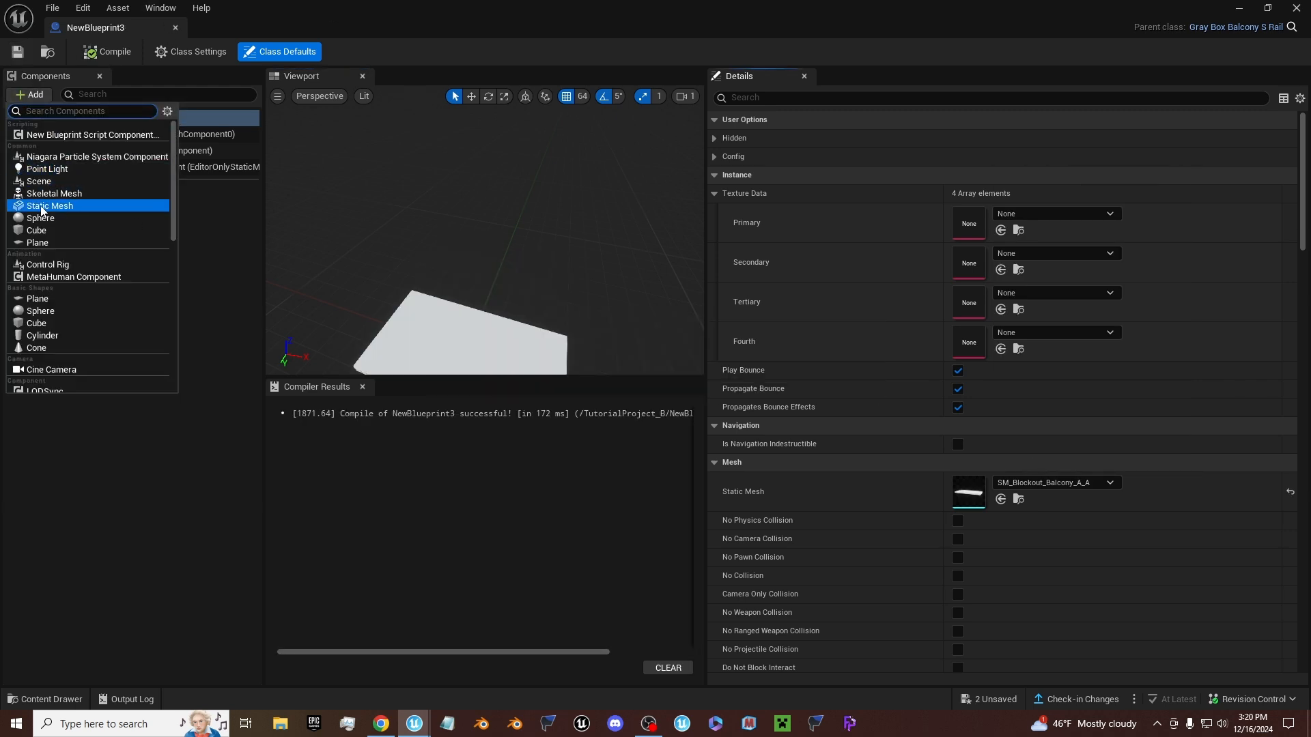
left_click(49, 205)
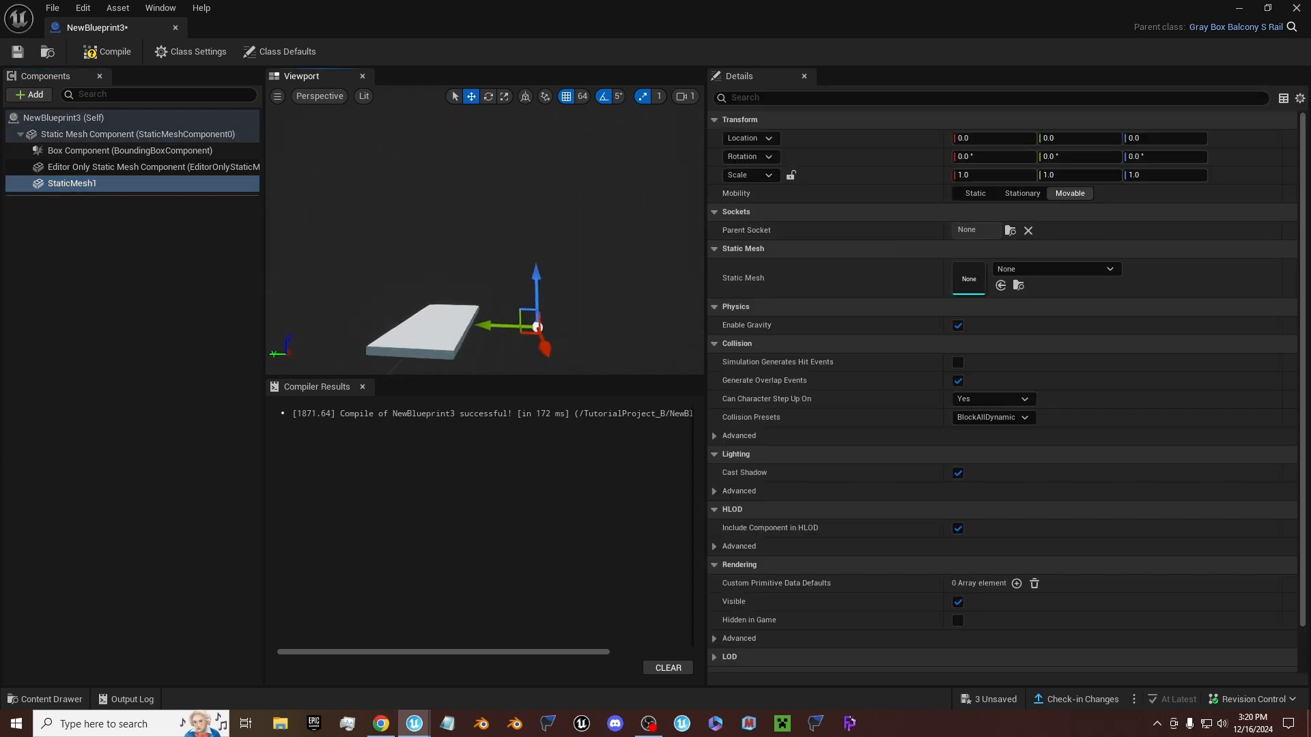
left_click(1056, 269)
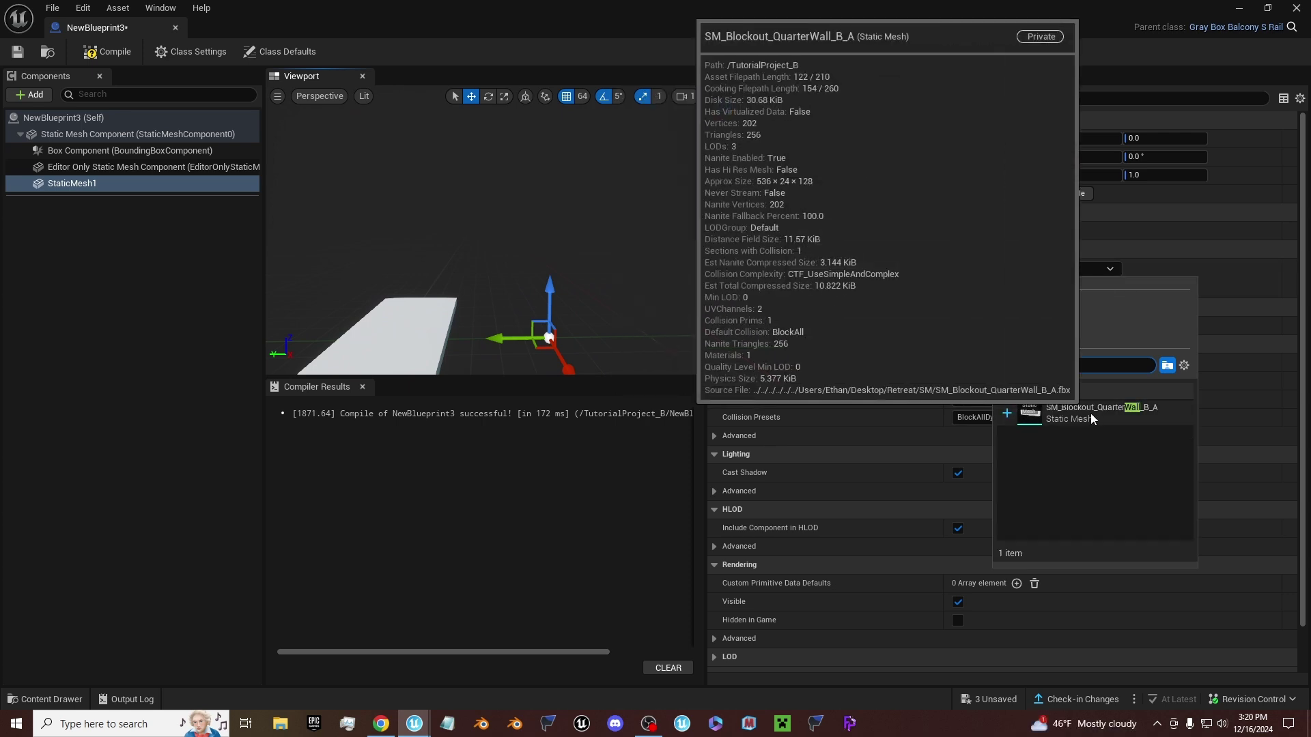
left_click(1095, 412)
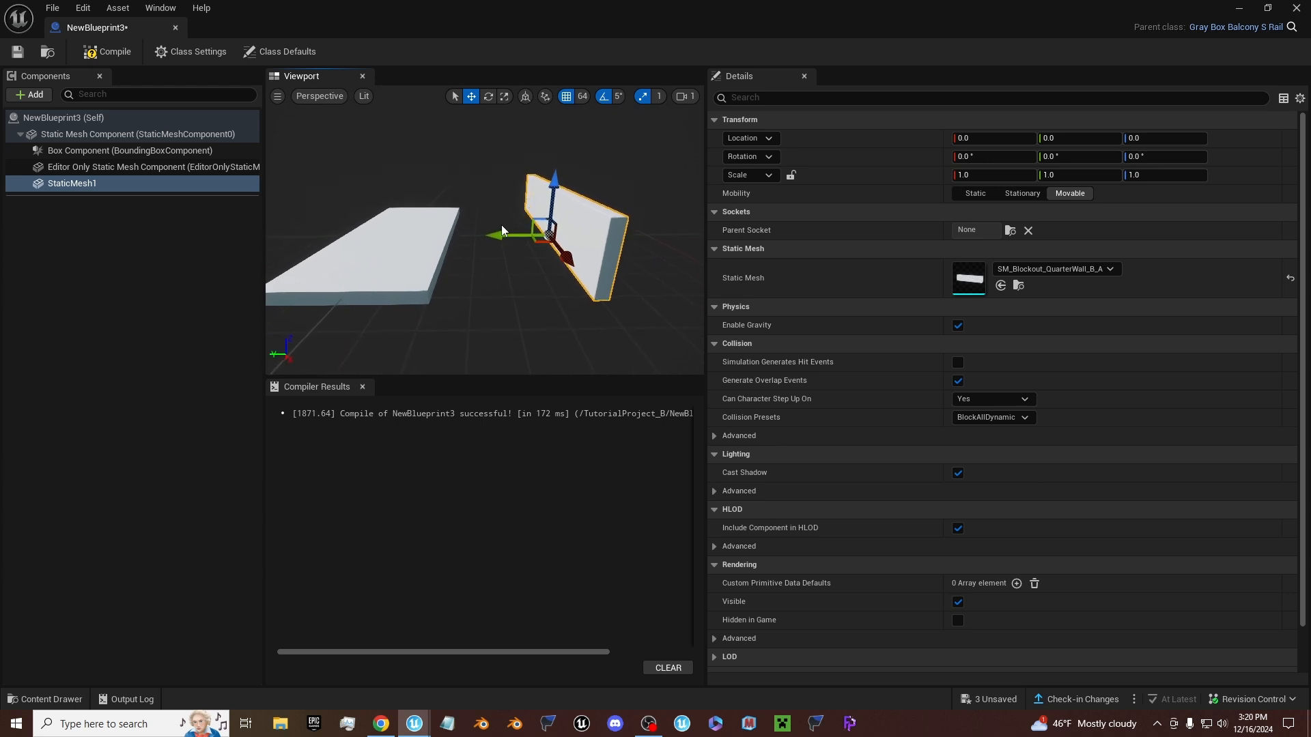
left_click_drag(518, 235, 576, 221)
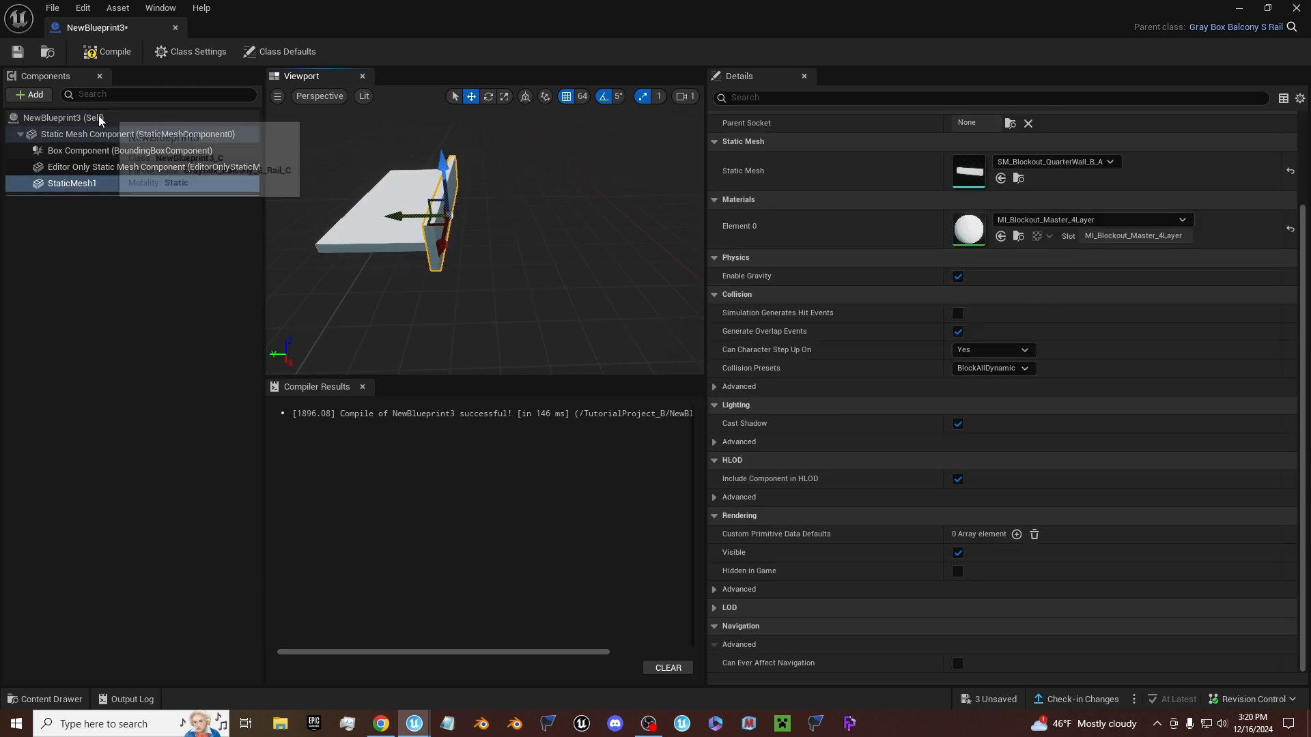
- Review the balcony's Stone Resource Type and Attribute Init Keys in Class Defaults
left_click(287, 52)
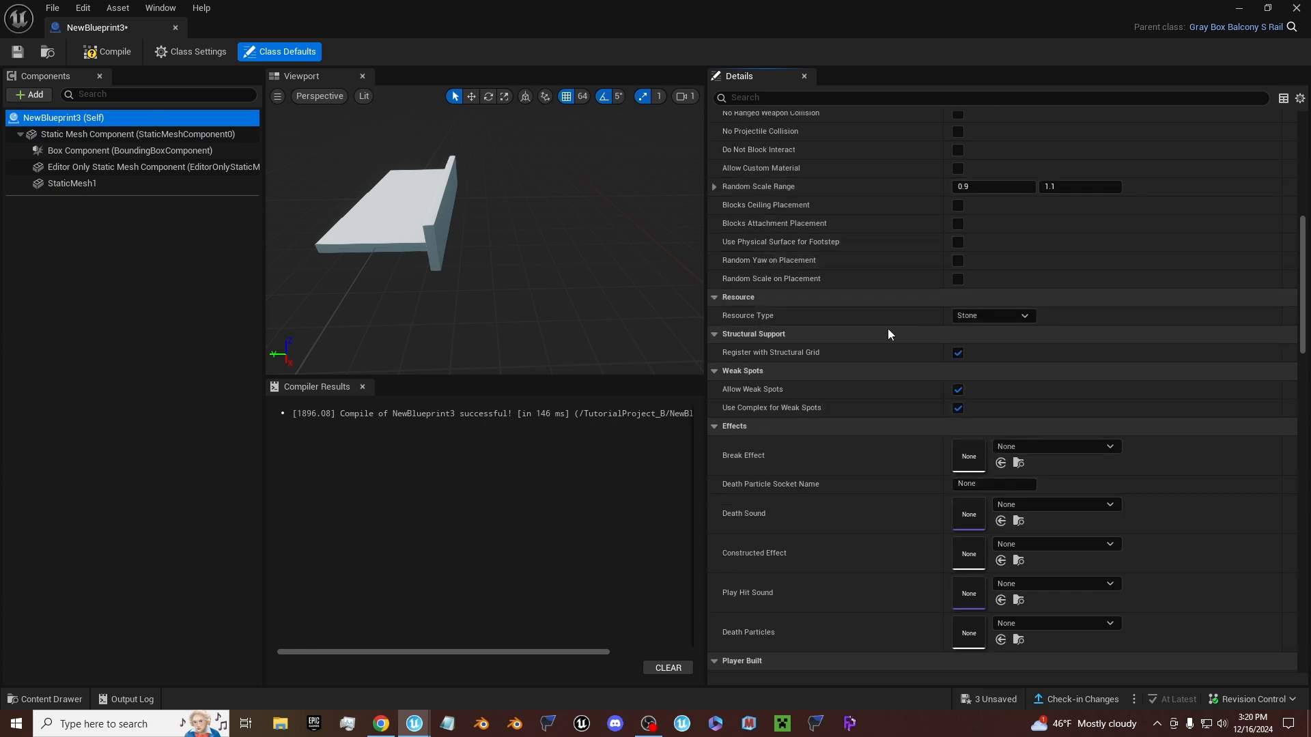
scroll("down", 3)
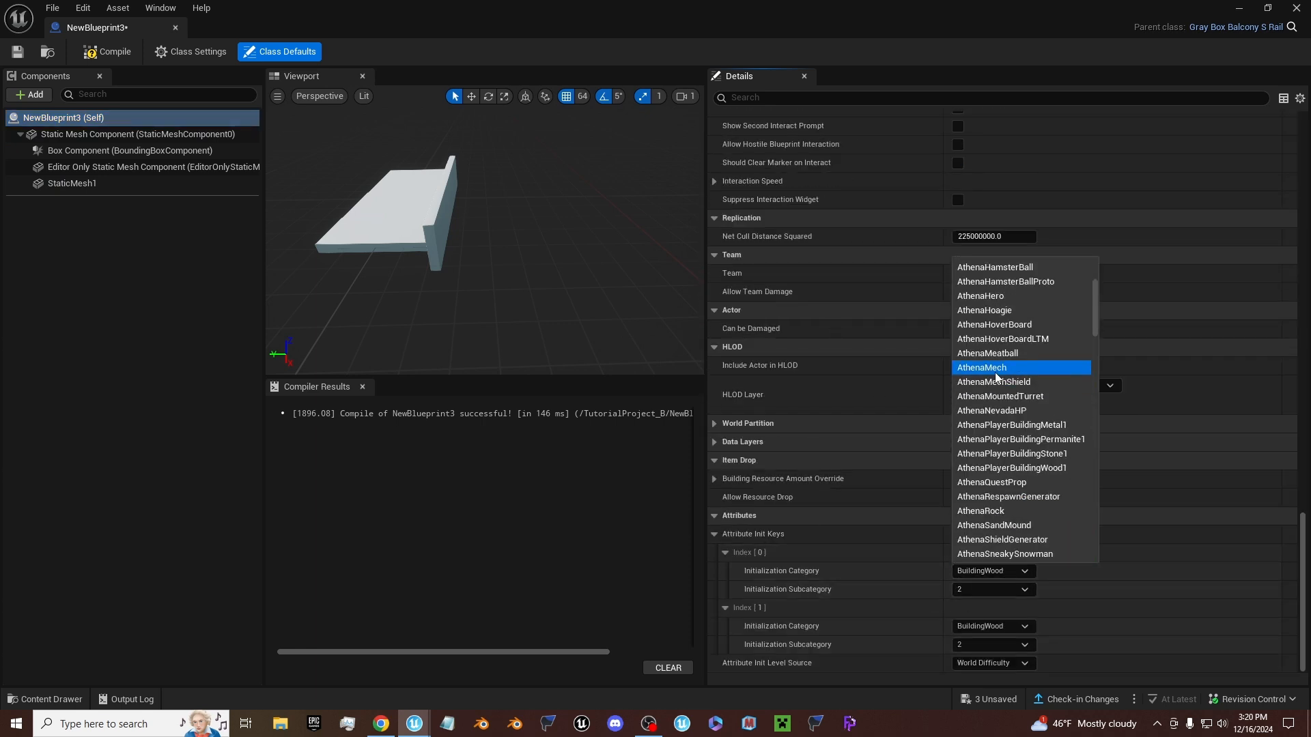
scroll("down", 3)
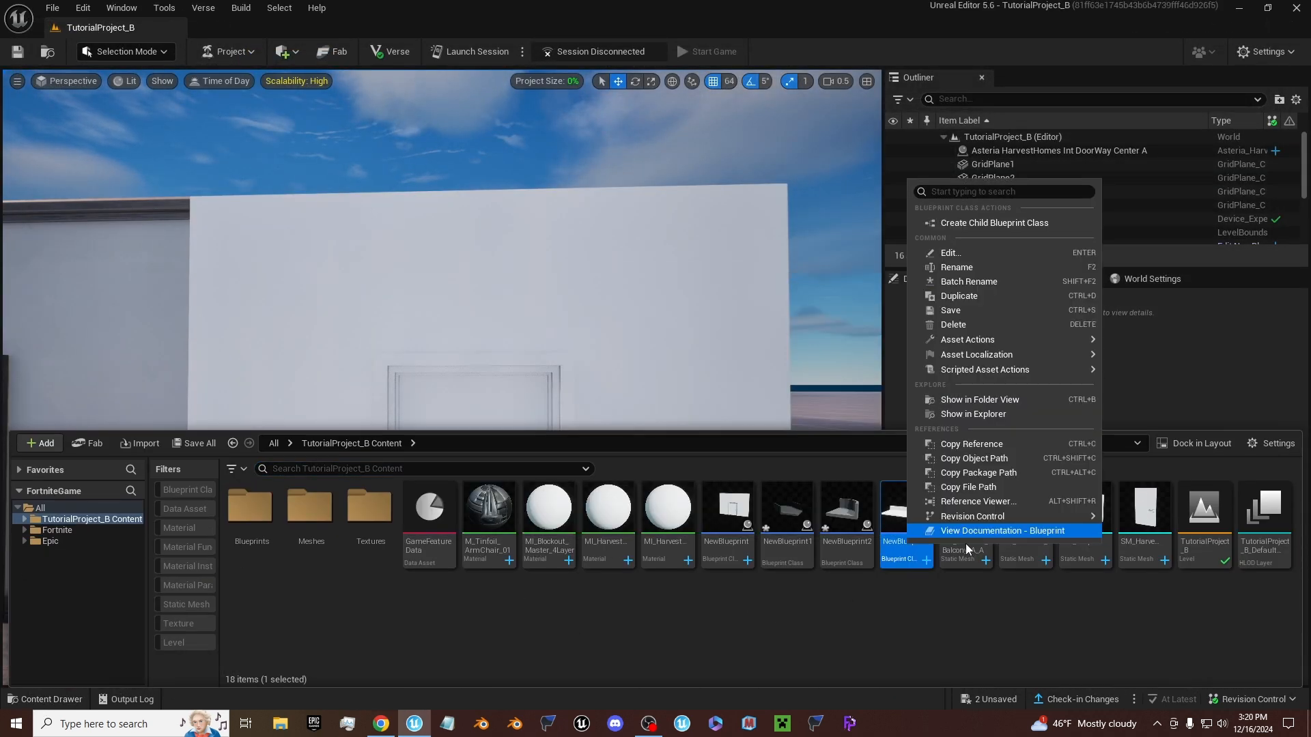
mouse_move(967, 339)
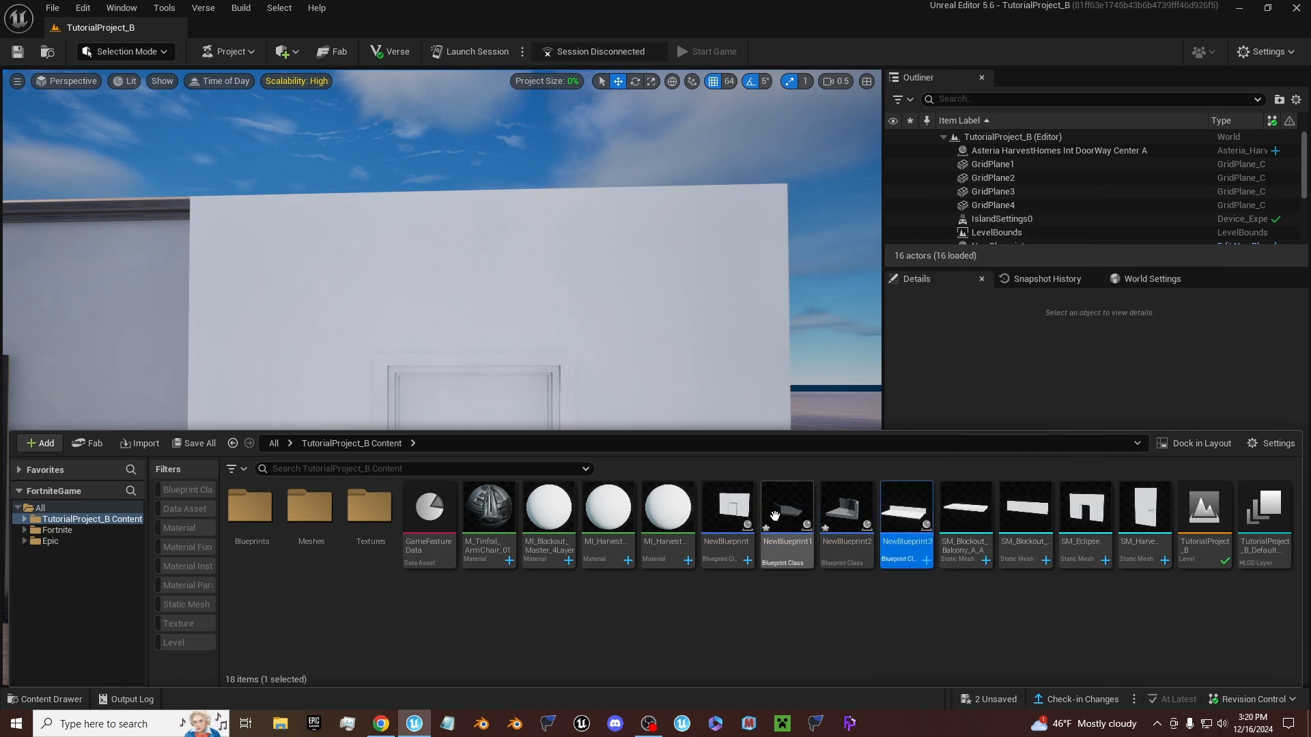
- Place the balcony blueprint beside the door wall as Balcony 01
double_click(906, 544)
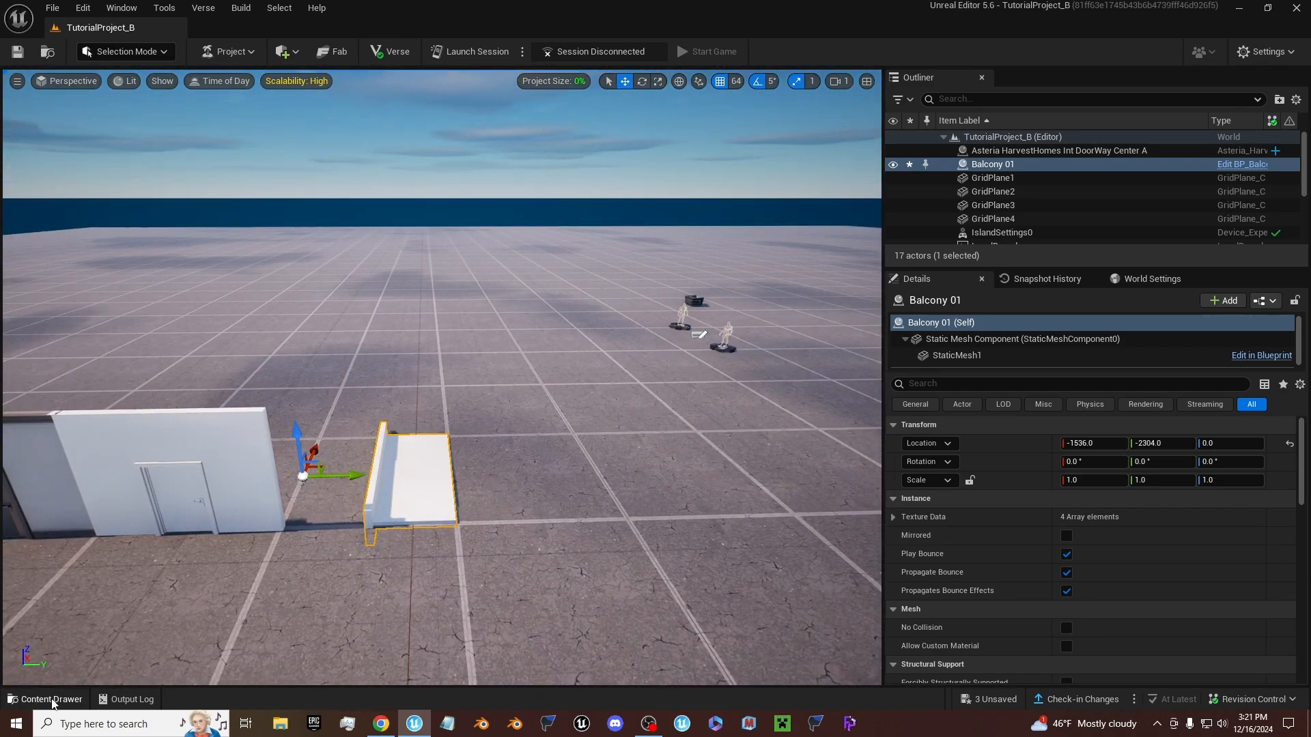
left_click(38, 443)
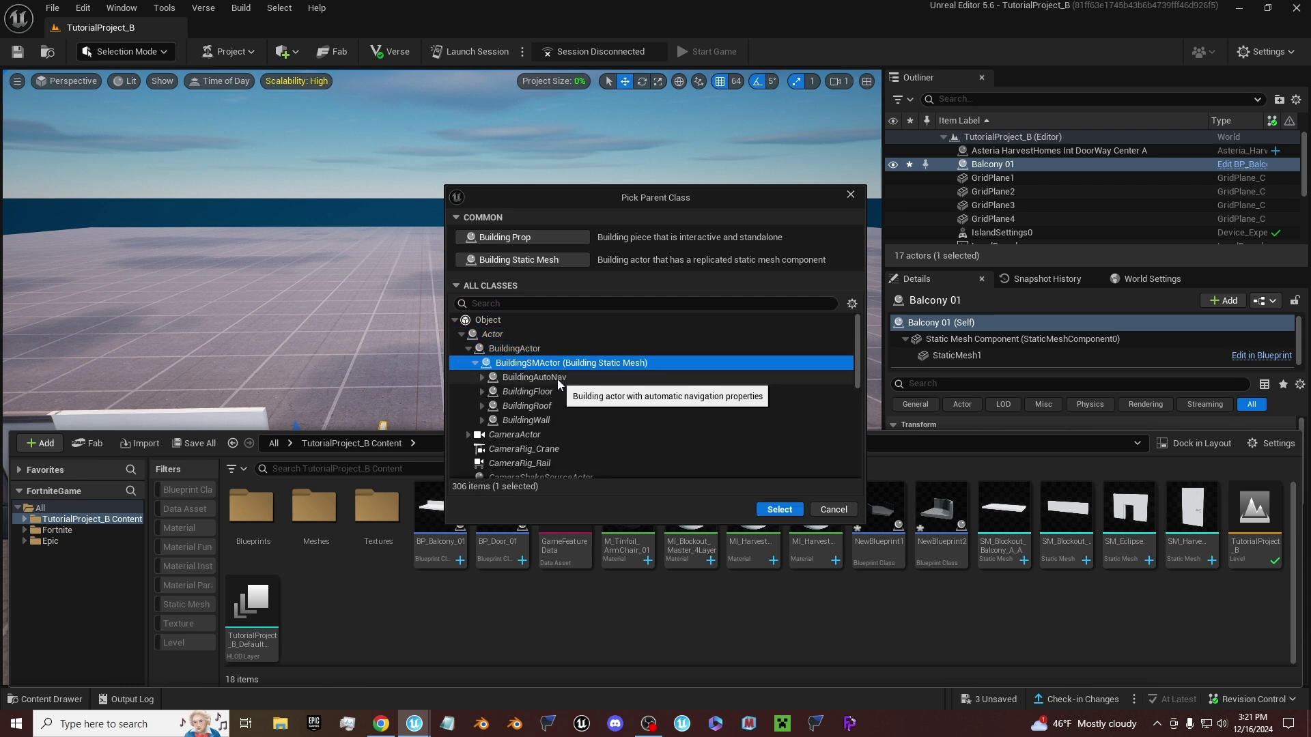
left_click(483, 377)
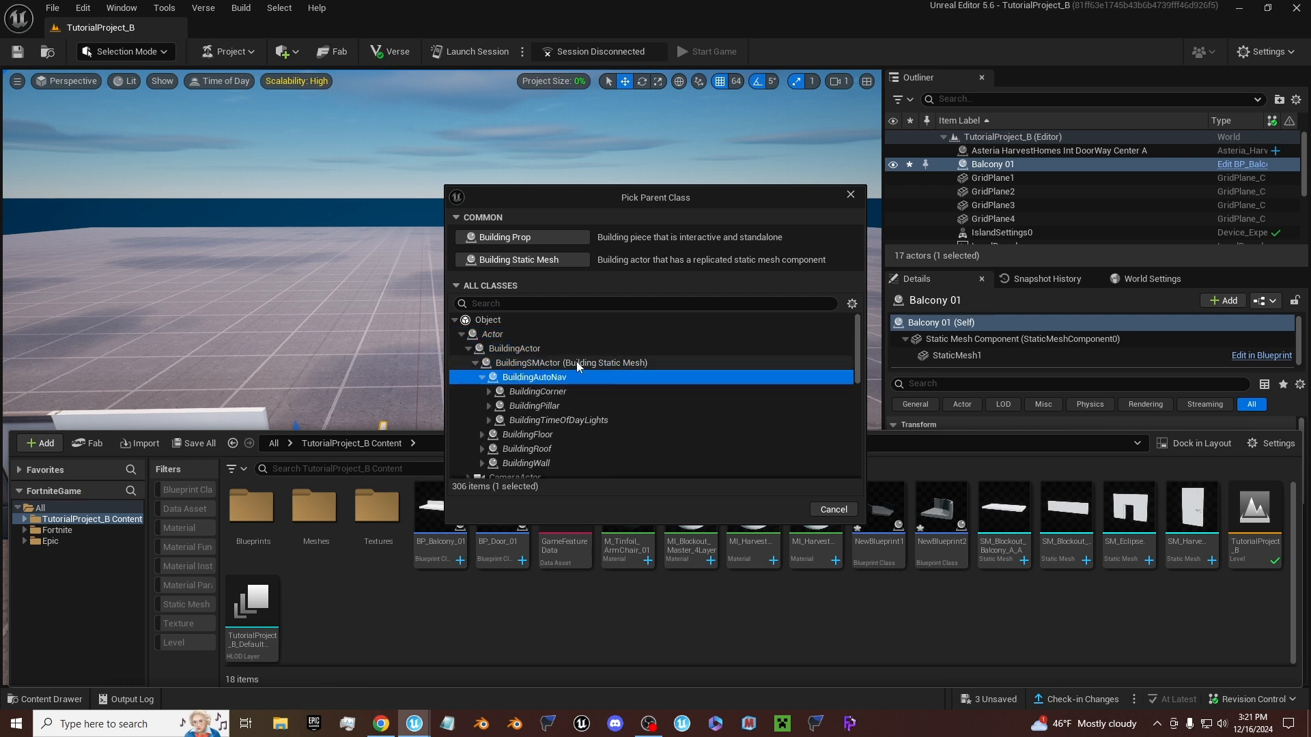
mouse_move(552, 406)
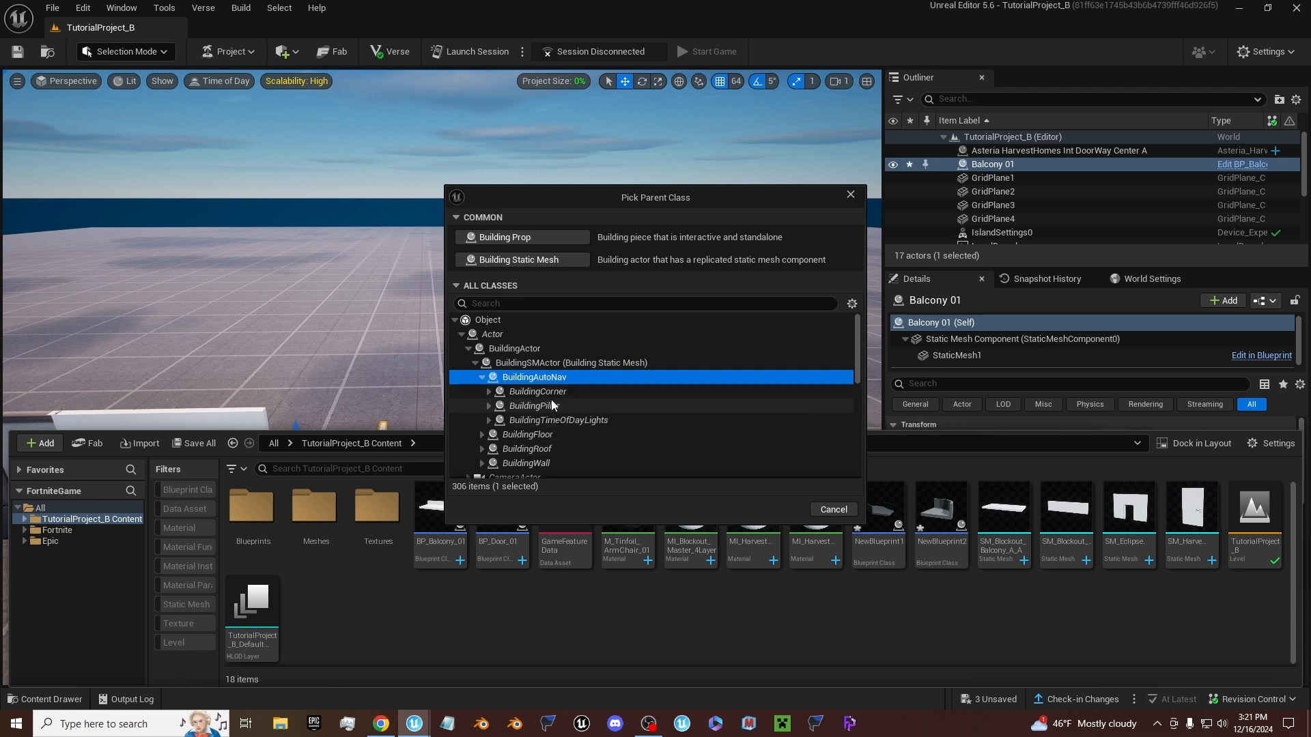
mouse_move(529, 415)
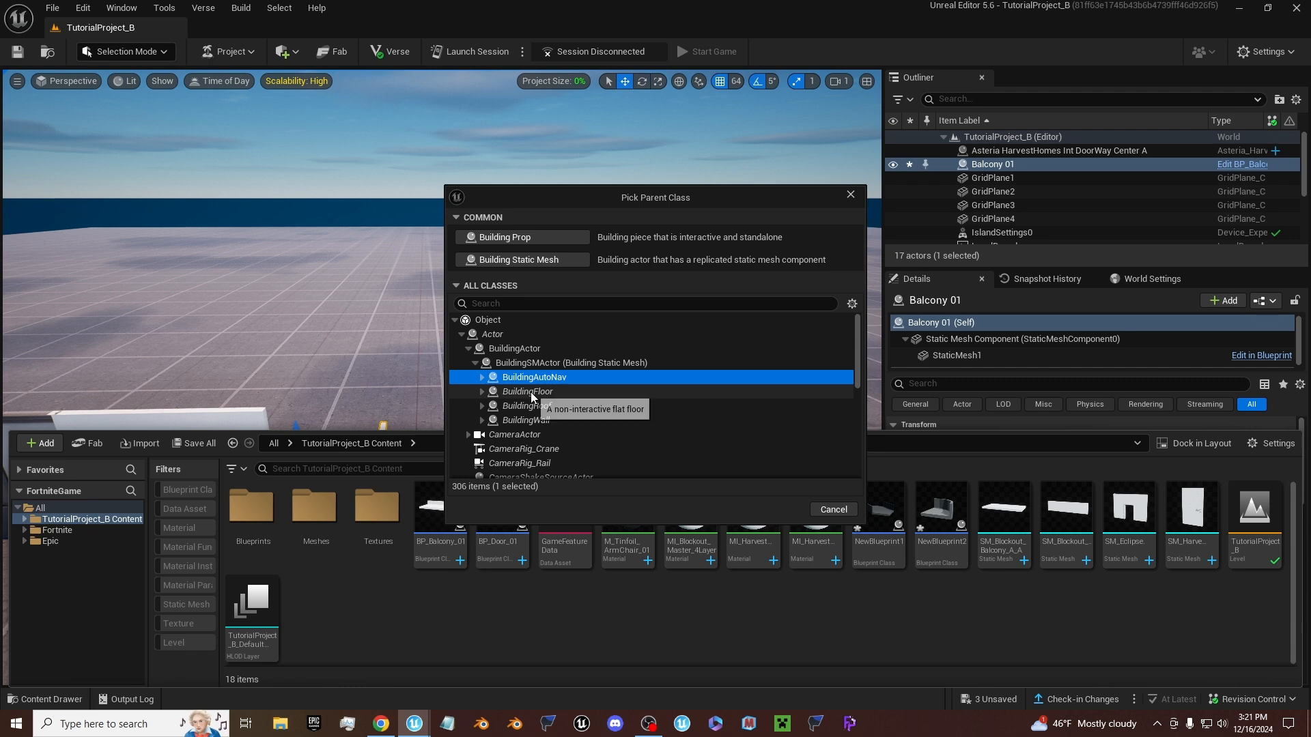
left_click(526, 405)
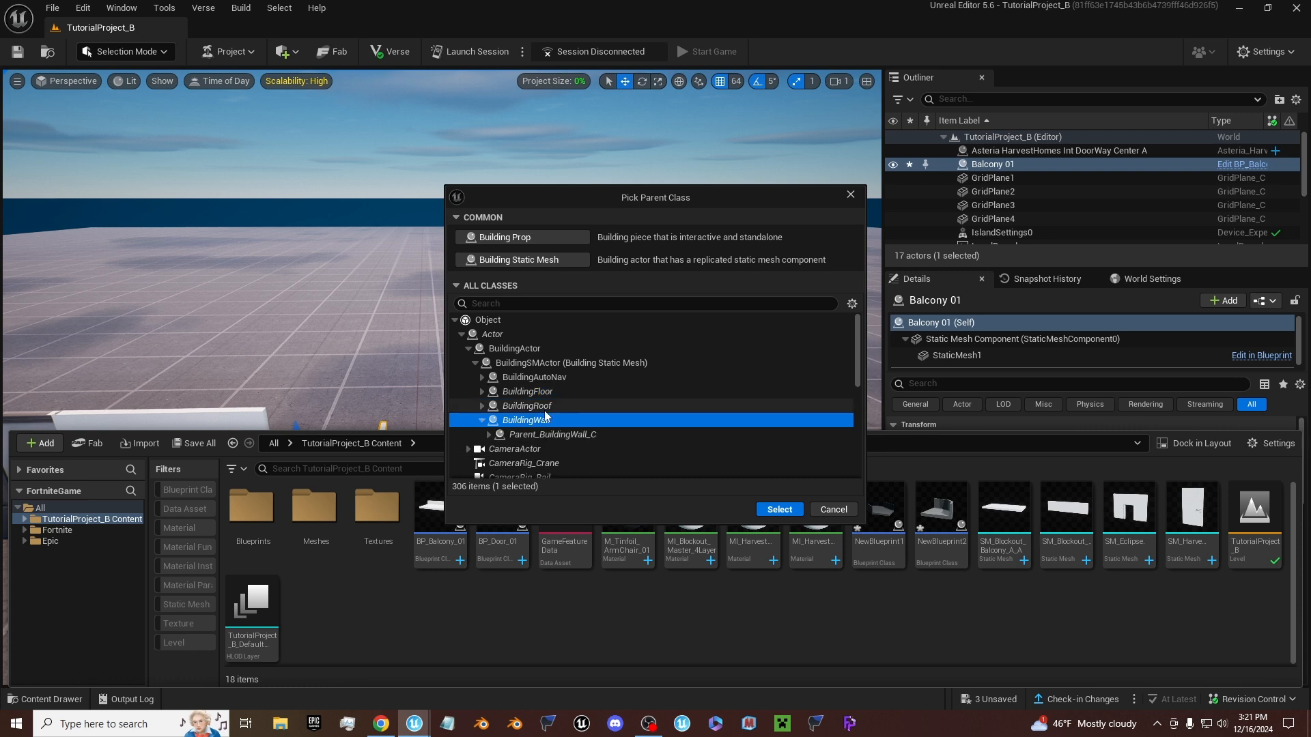
left_click(489, 435)
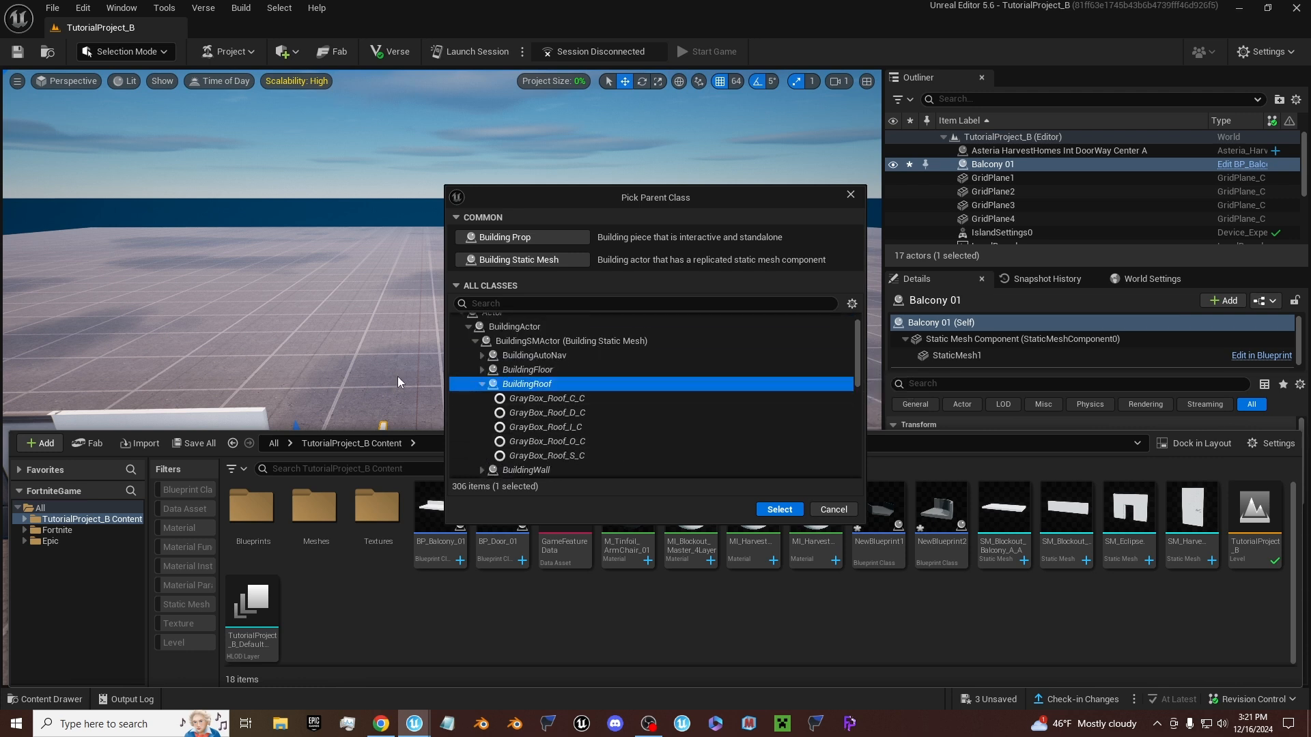
mouse_move(466, 407)
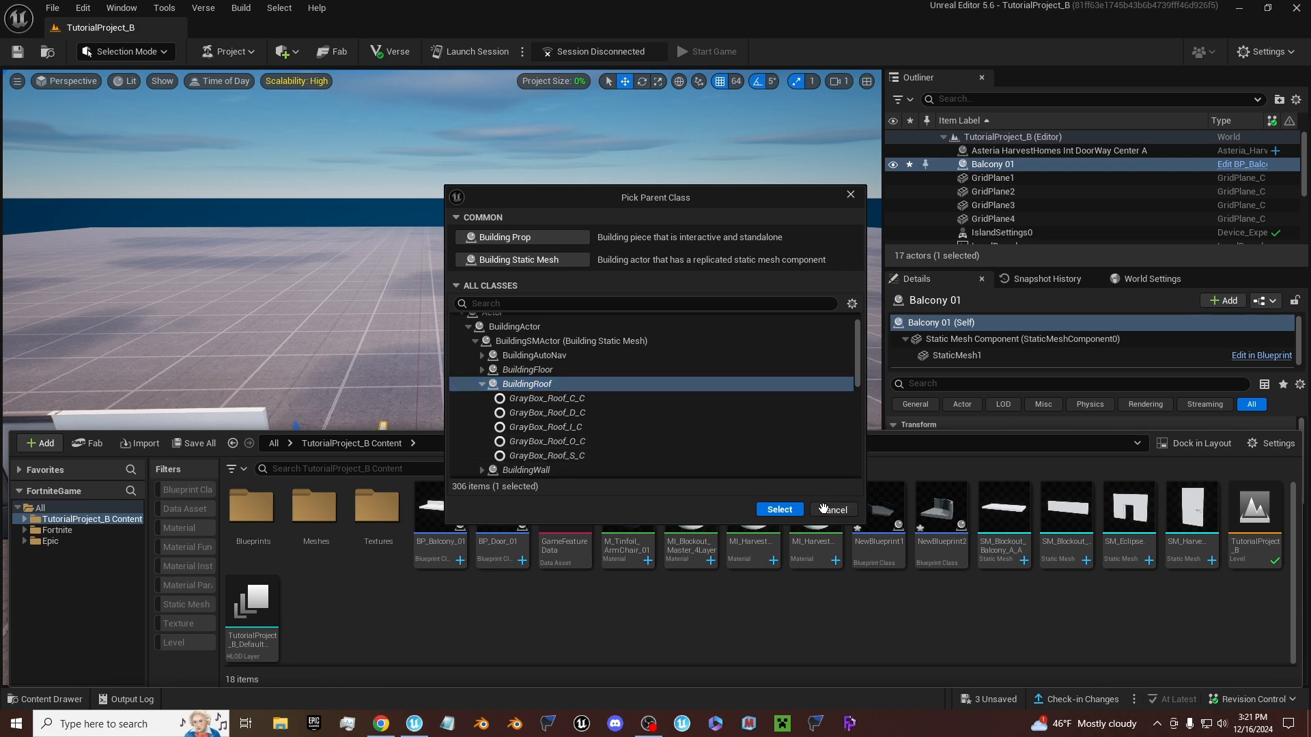
left_click(833, 509)
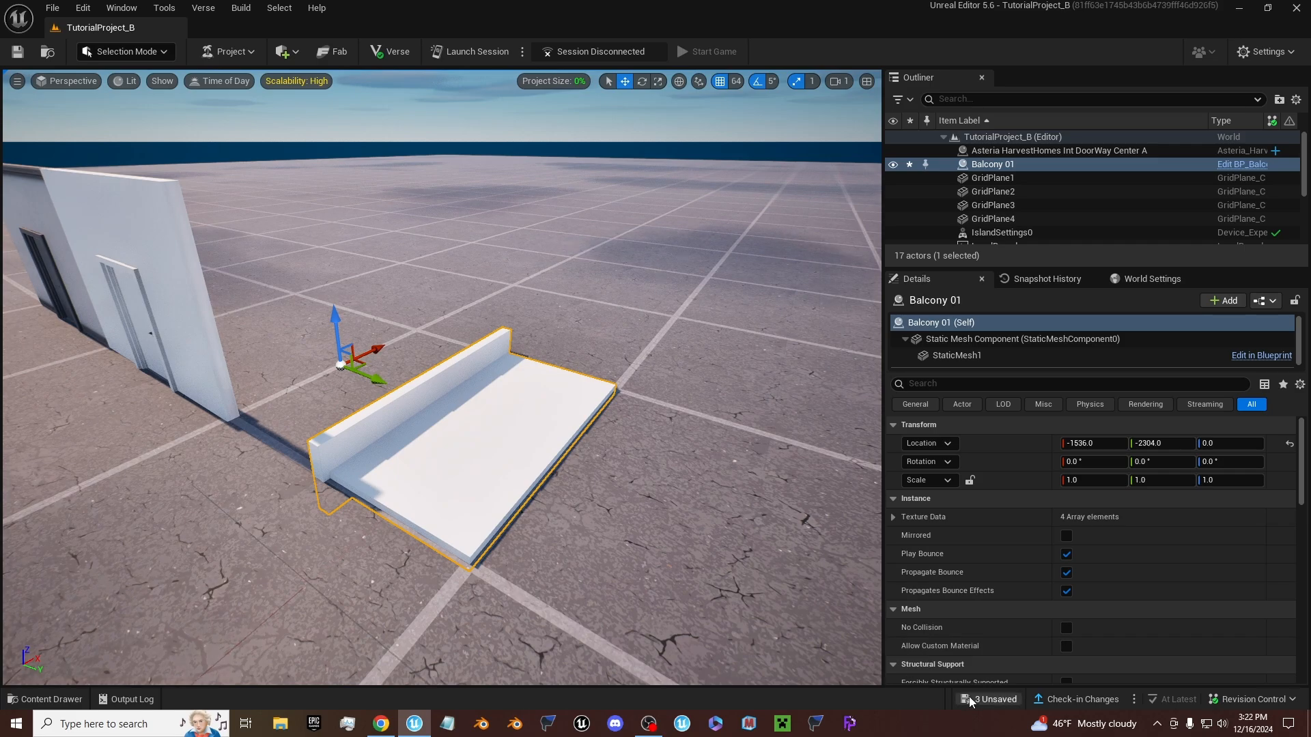
- Pickaxe the balcony and the door wall to damage them and collect stone
left_click(713, 52)
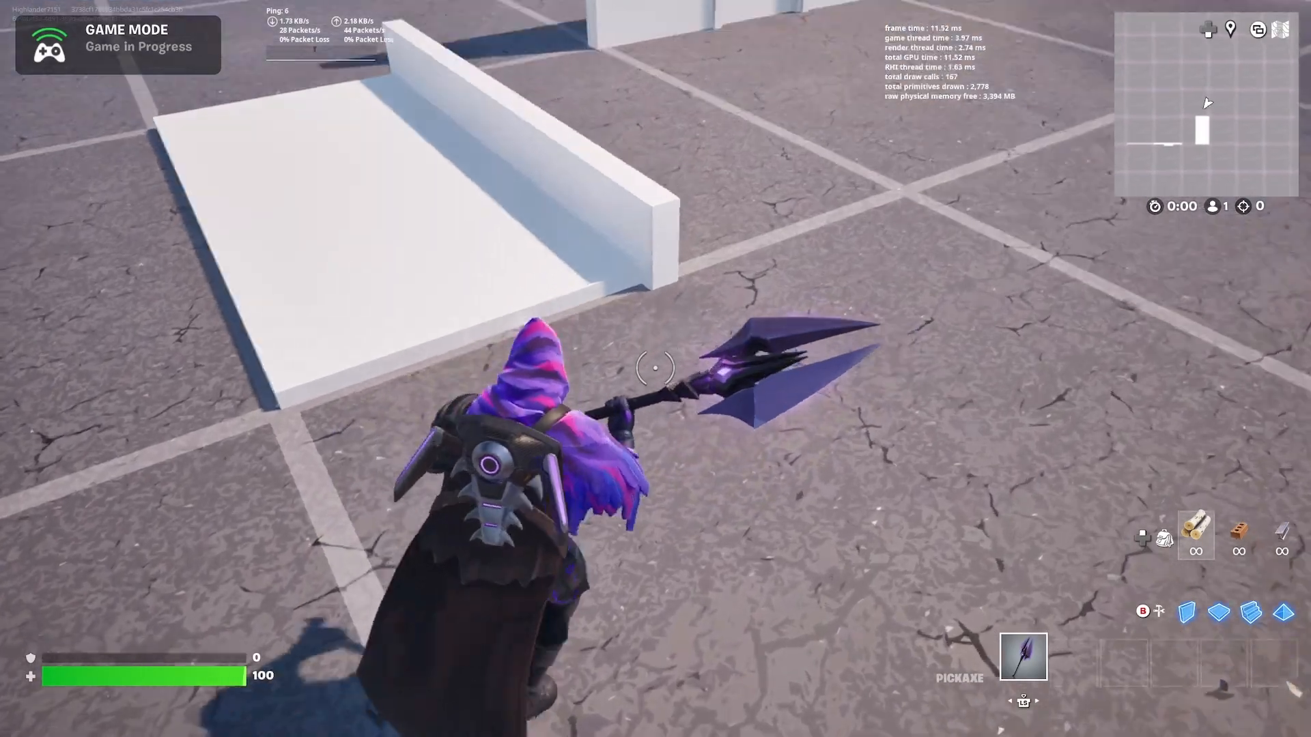
left_click(656, 367)
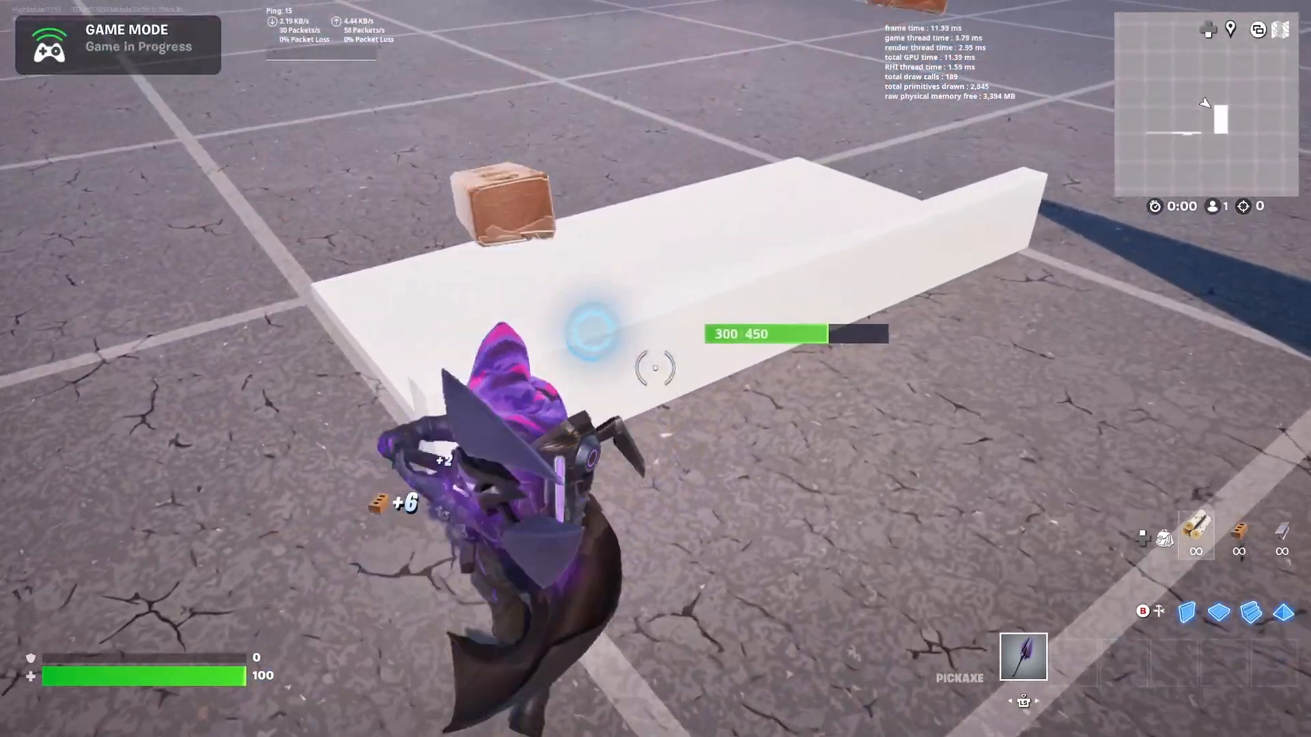
left_click(650, 367)
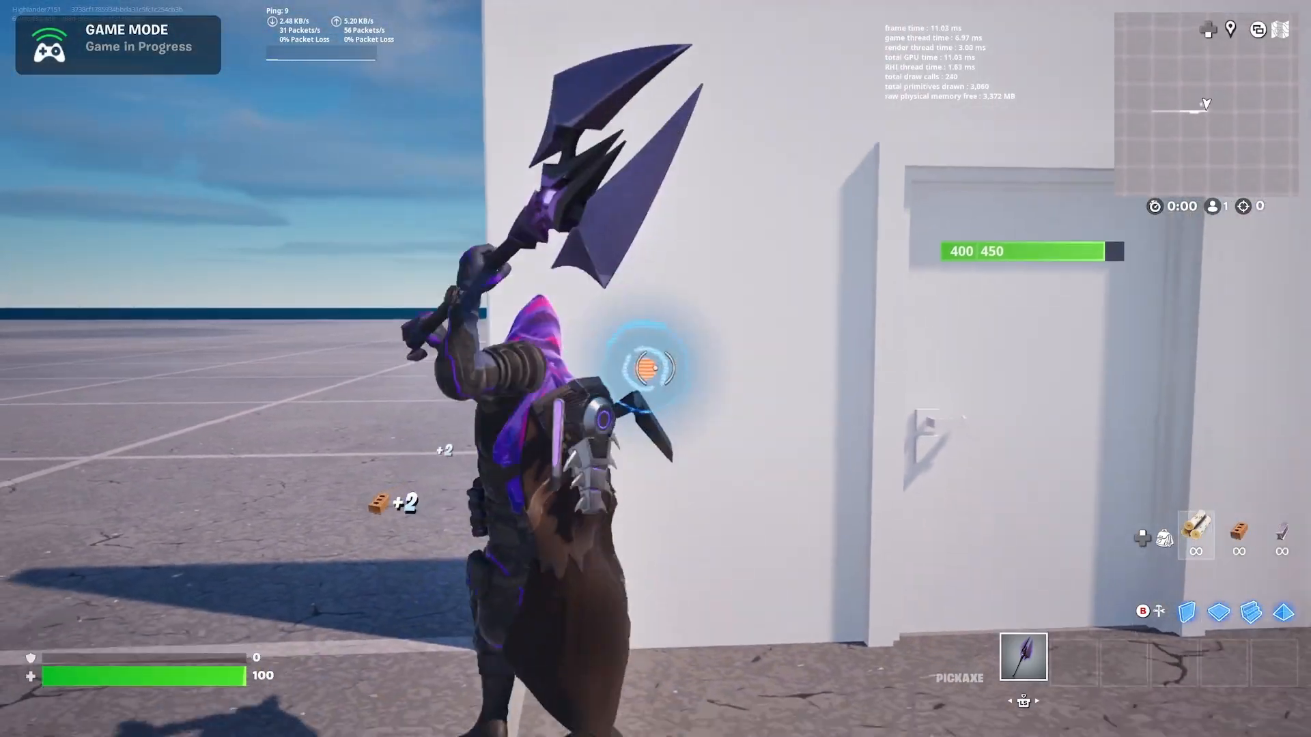
left_click(650, 372)
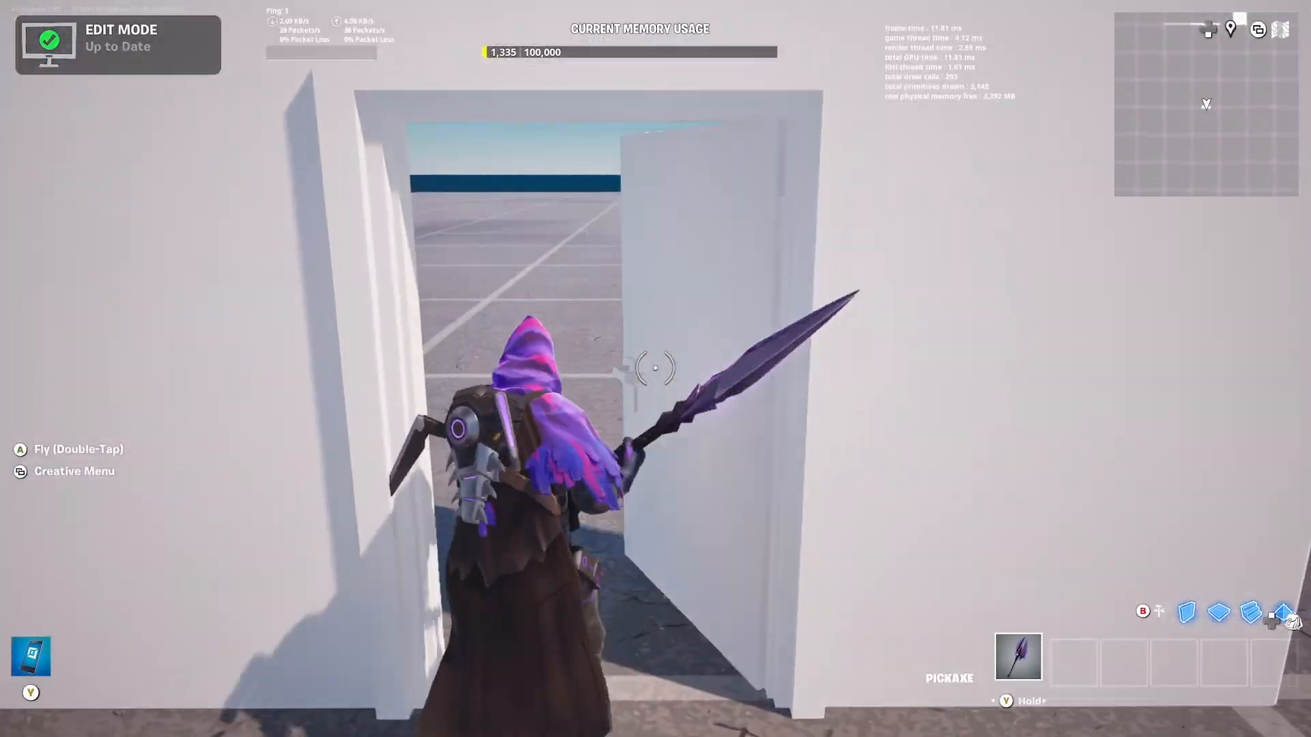
mouse_move(656, 370)
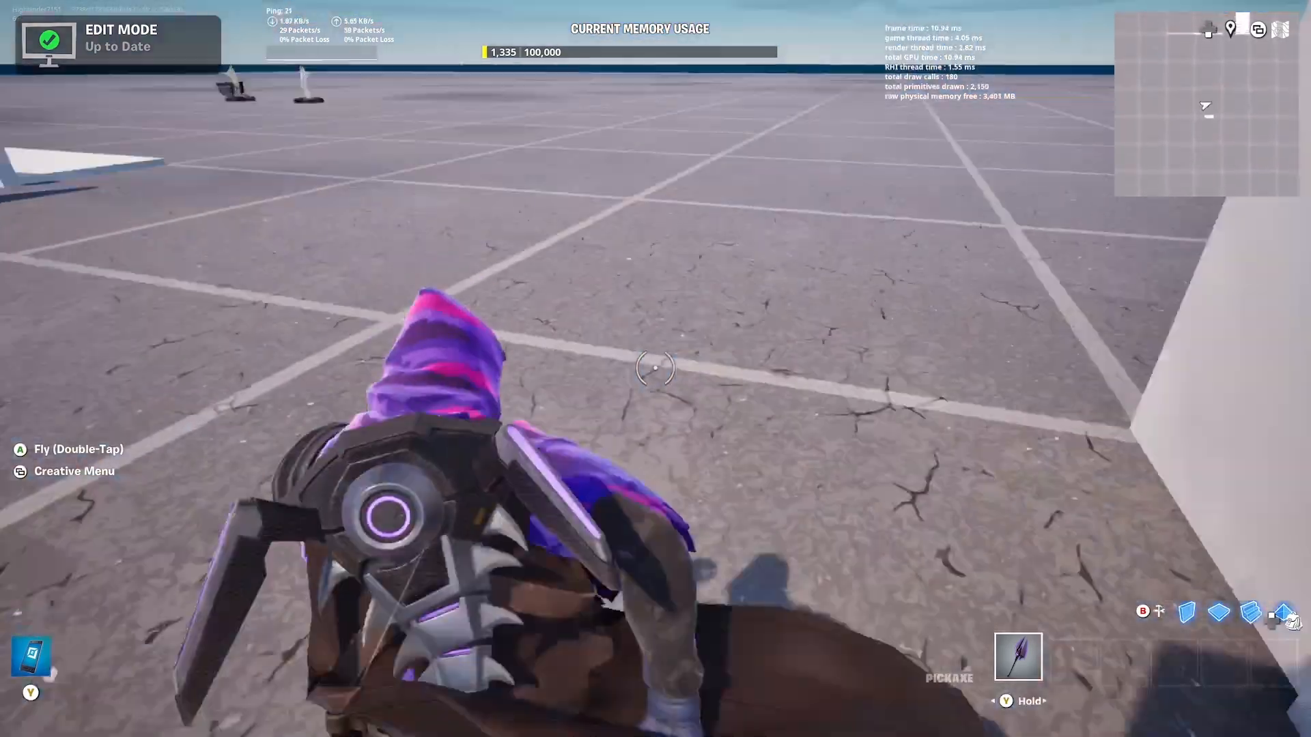
left_click(650, 375)
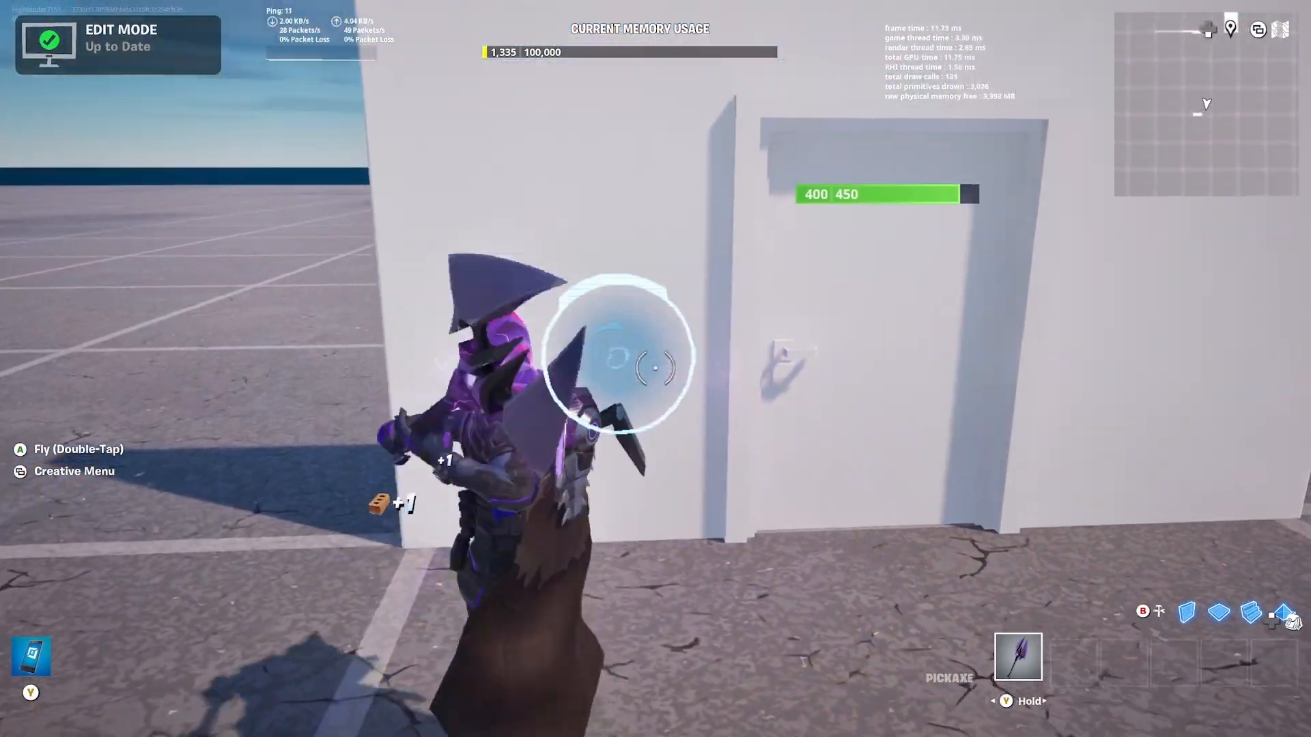
left_click(652, 368)
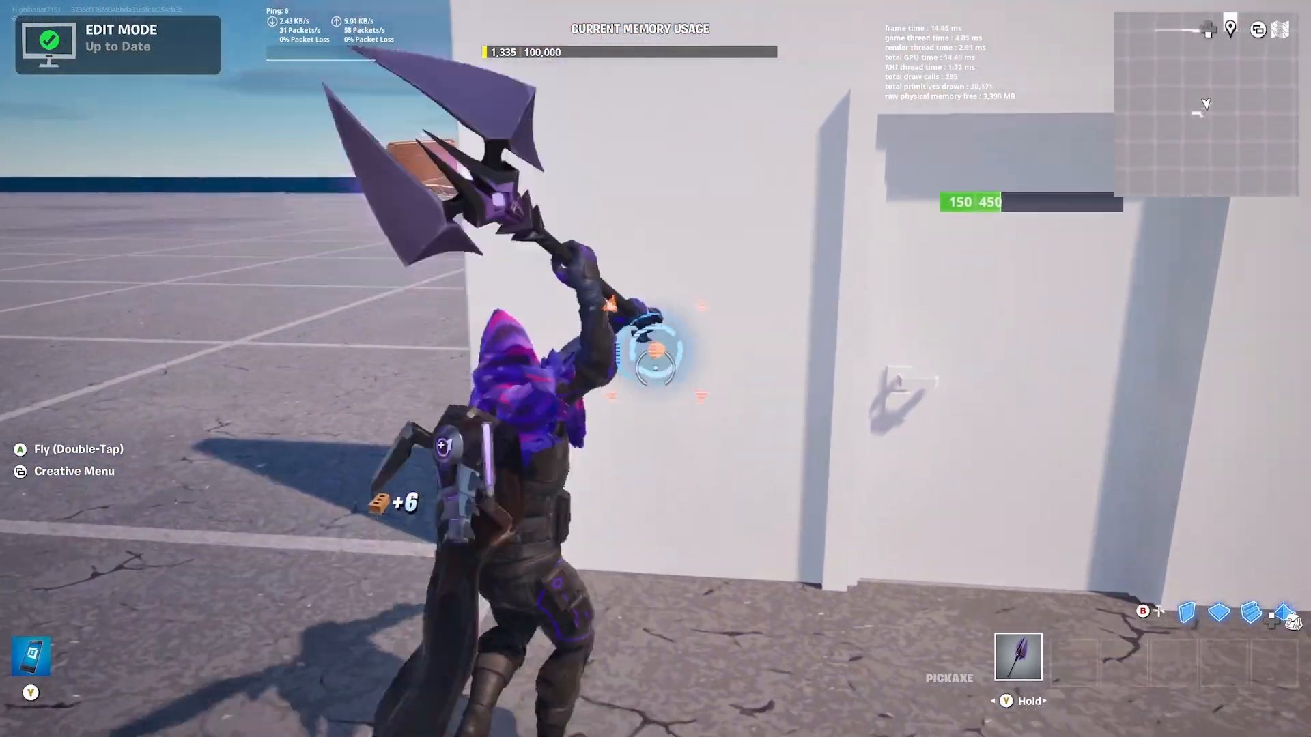